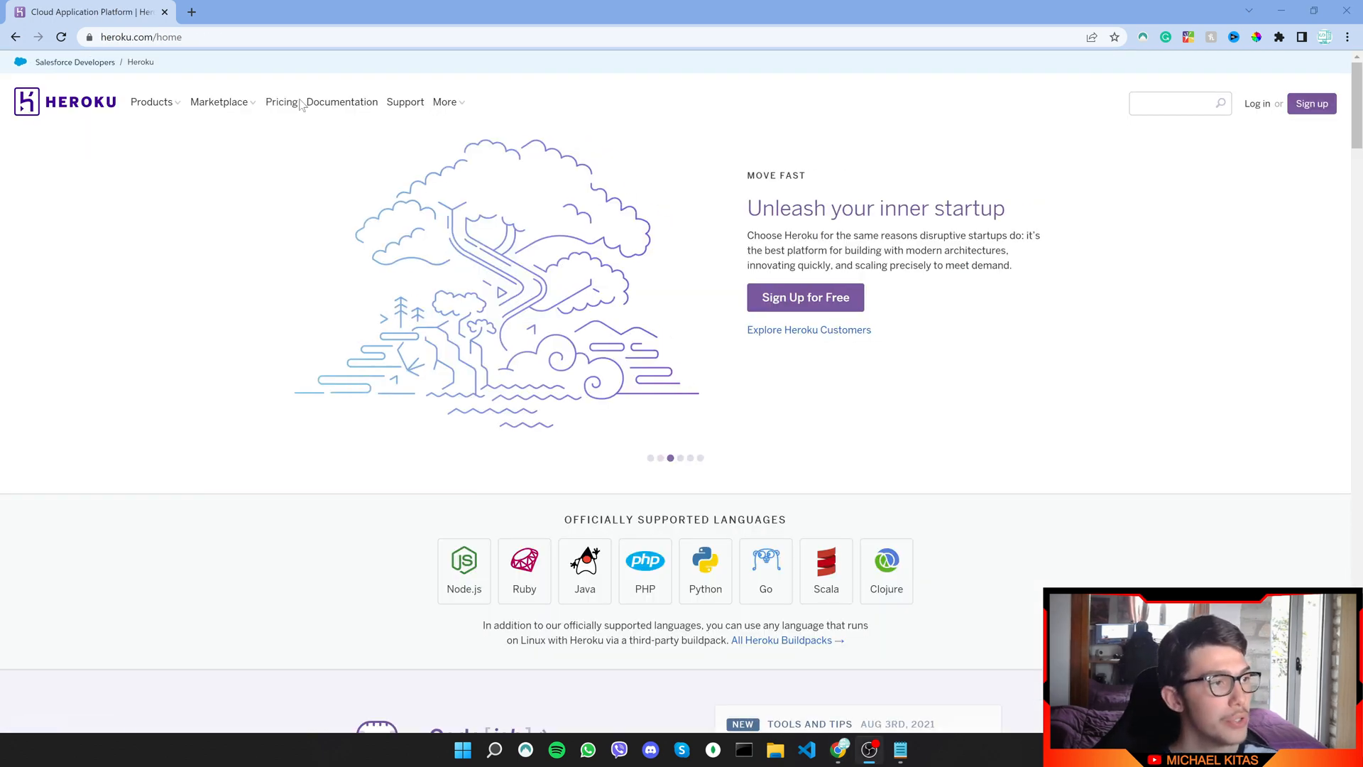
- Open Heroku Pricing and compare the Free, Hobby and Standard dyno tiers
{"action": "left_click", "coordinate": [280, 102]}
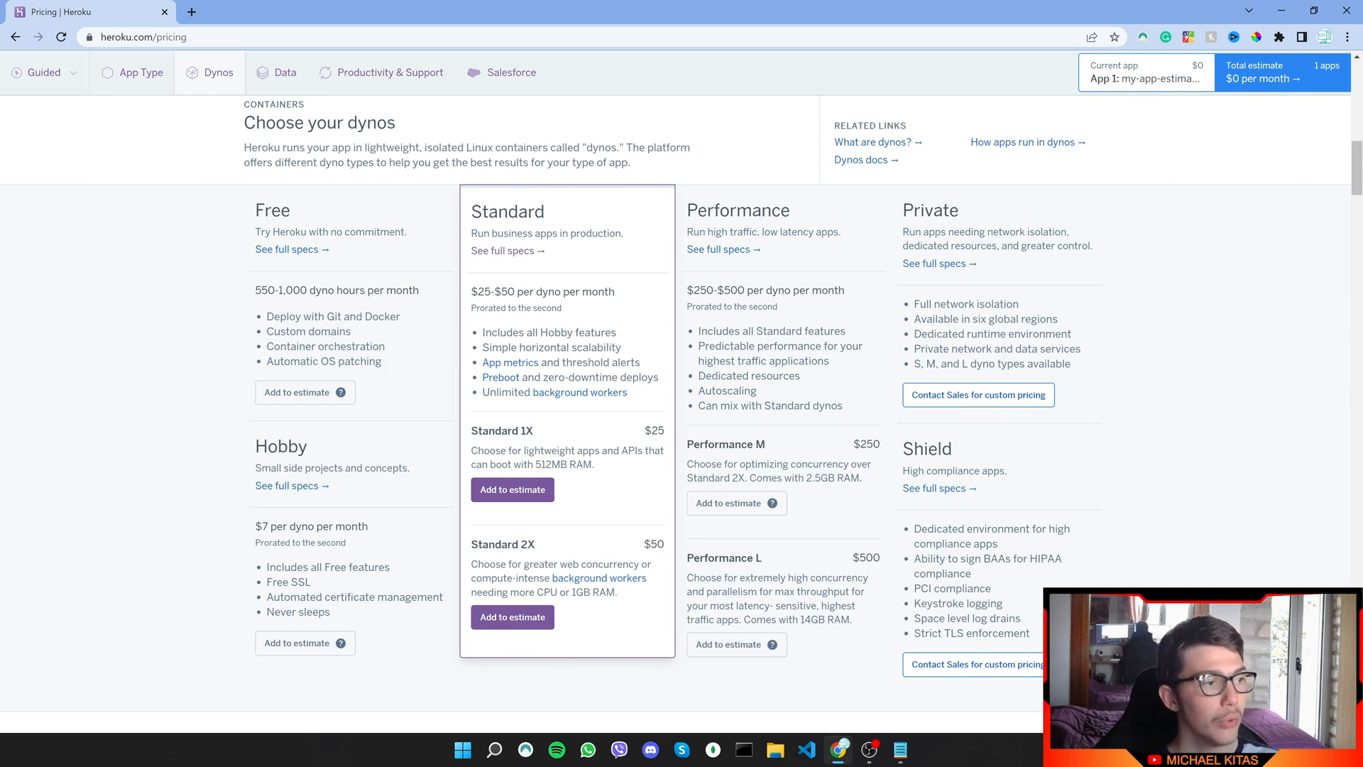
{"action": "mouse_move", "coordinate": [152, 311]}
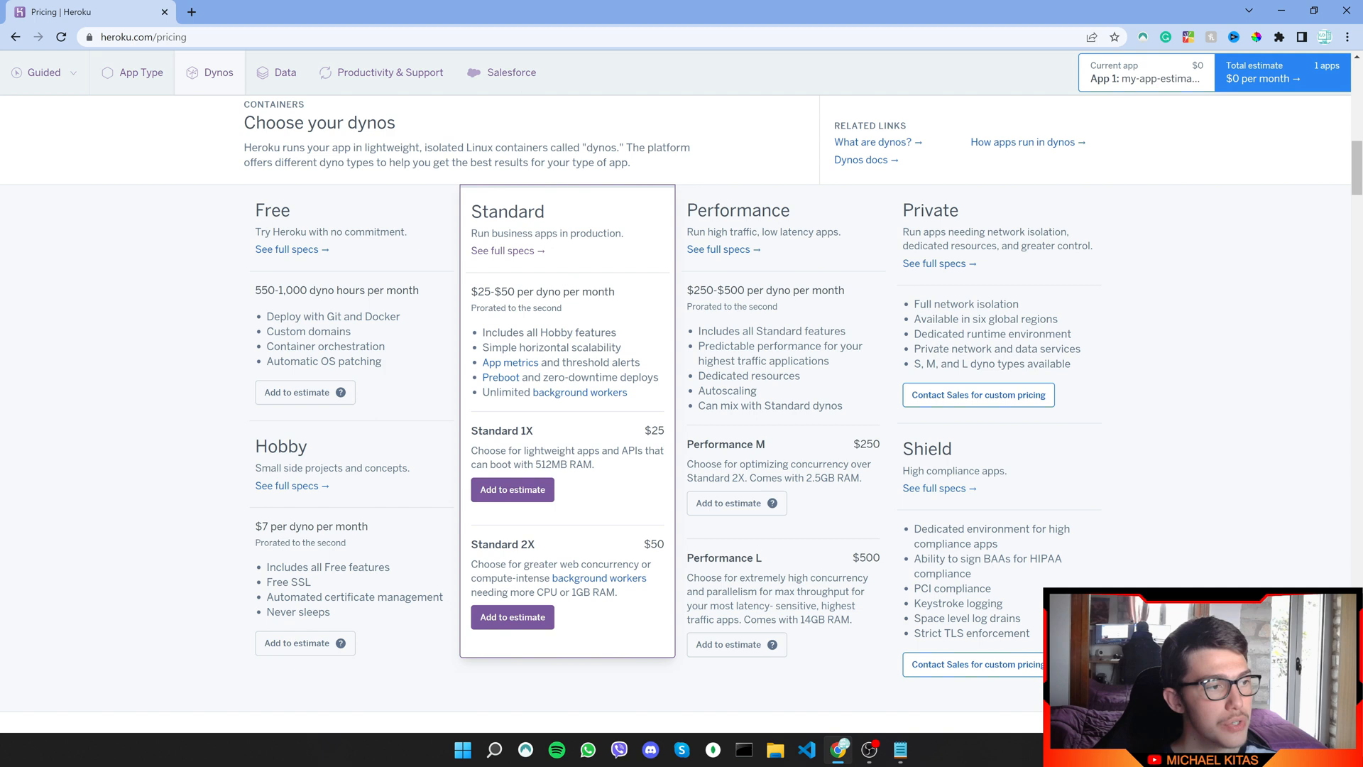
{"action": "double_click", "coordinate": [289, 290]}
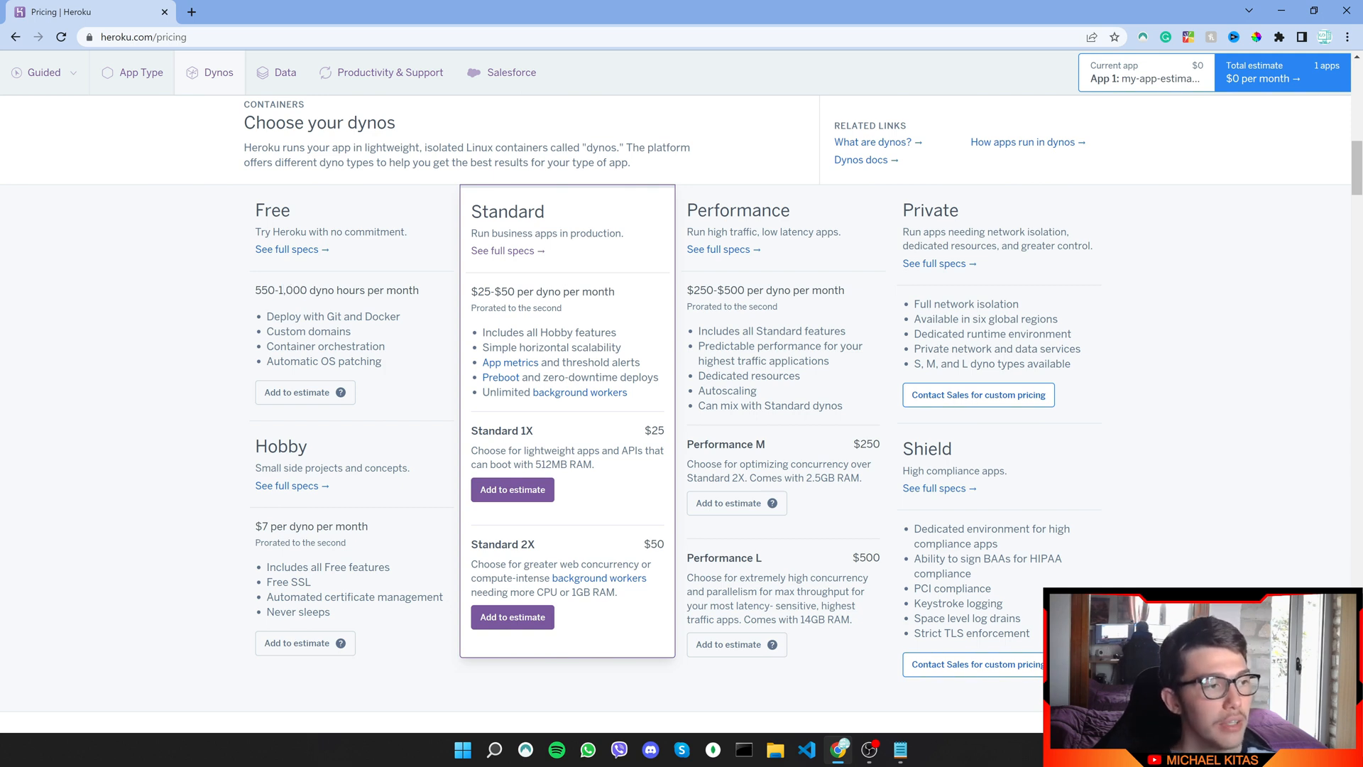
{"action": "double_click", "coordinate": [303, 289]}
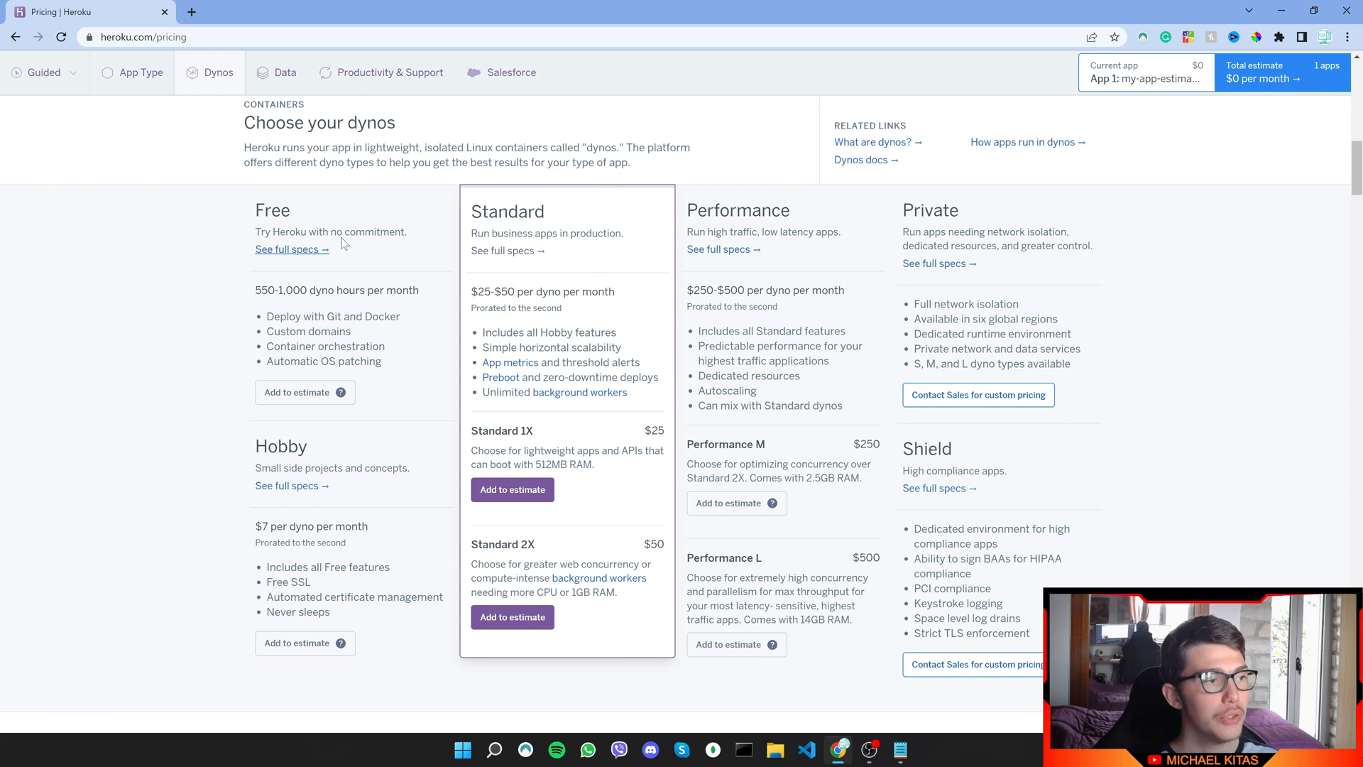
{"action": "double_click", "coordinate": [271, 210]}
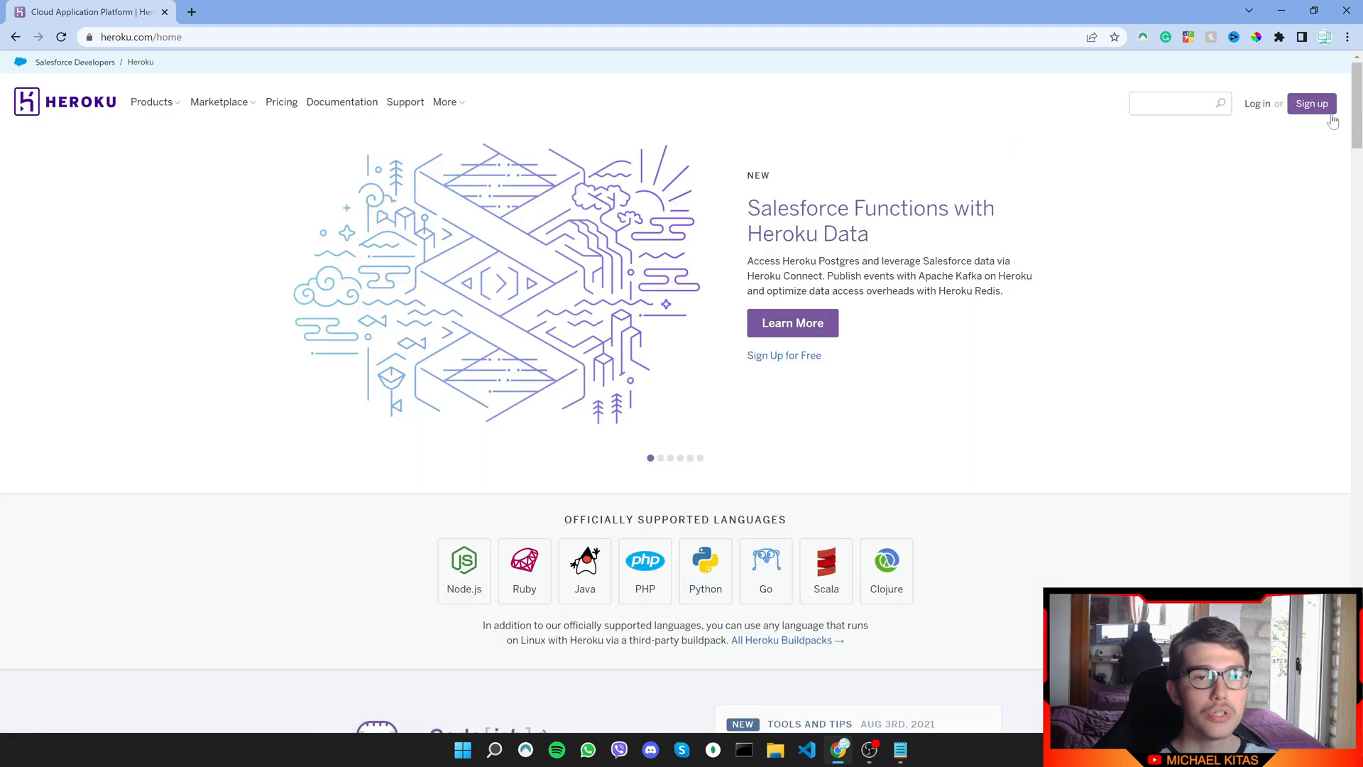
{"action": "mouse_move", "coordinate": [1313, 105]}
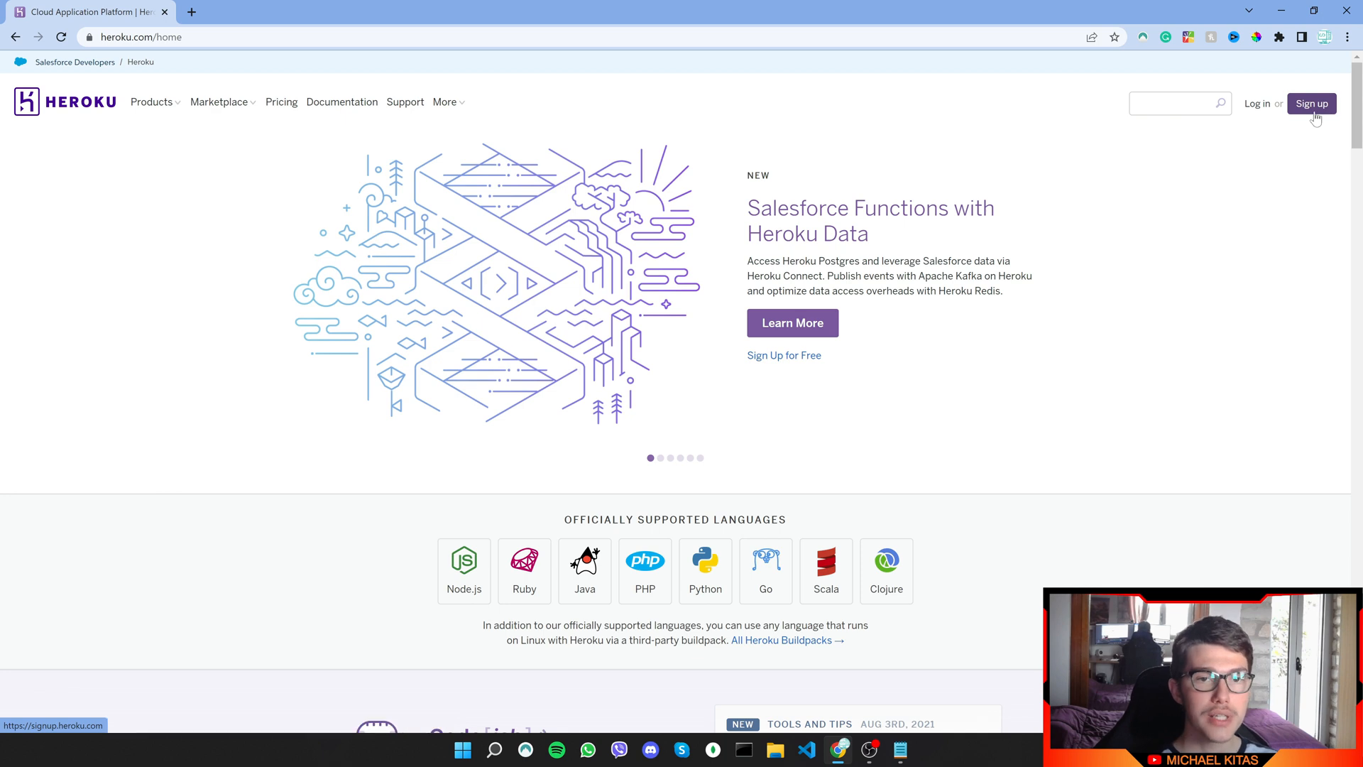
- Go from the Sign up form to Log in and reach the account dashboard
{"action": "left_click", "coordinate": [1311, 104]}
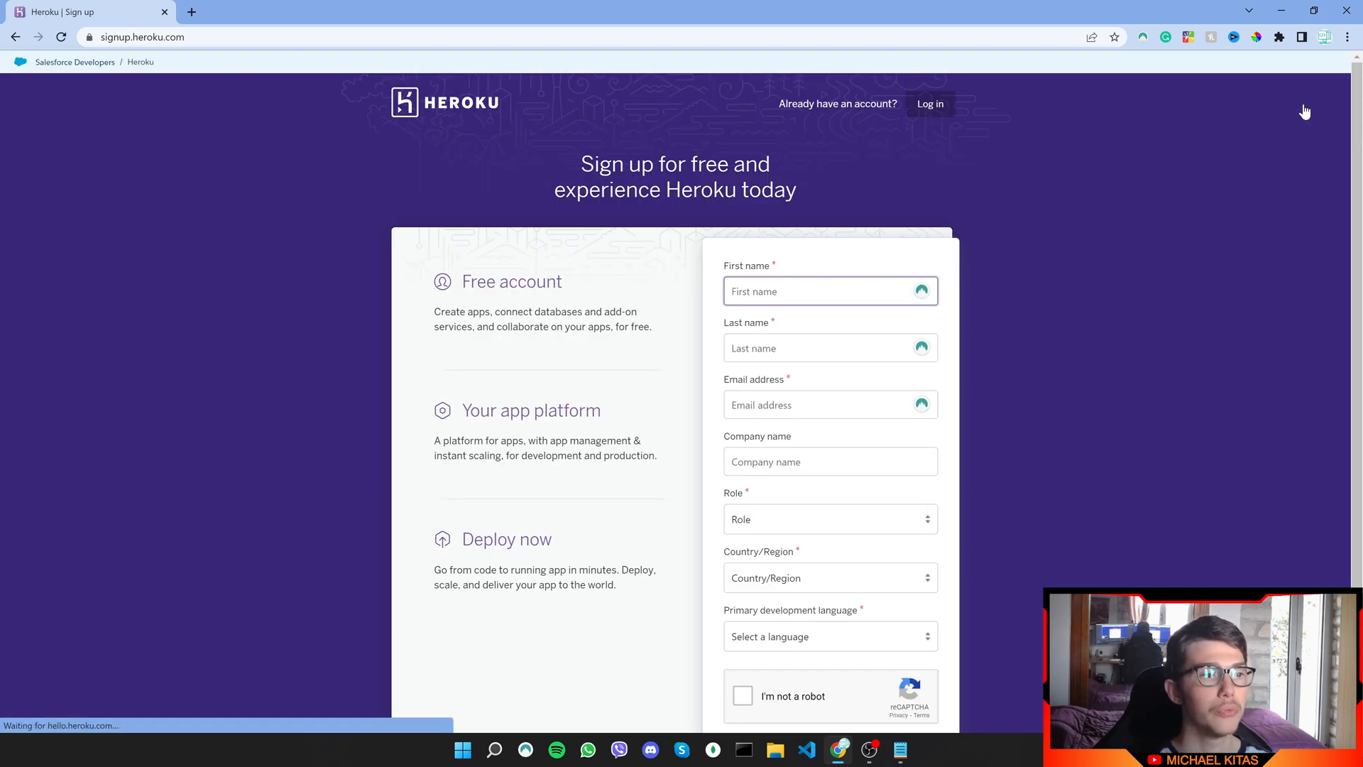
{"action": "mouse_move", "coordinate": [1119, 211]}
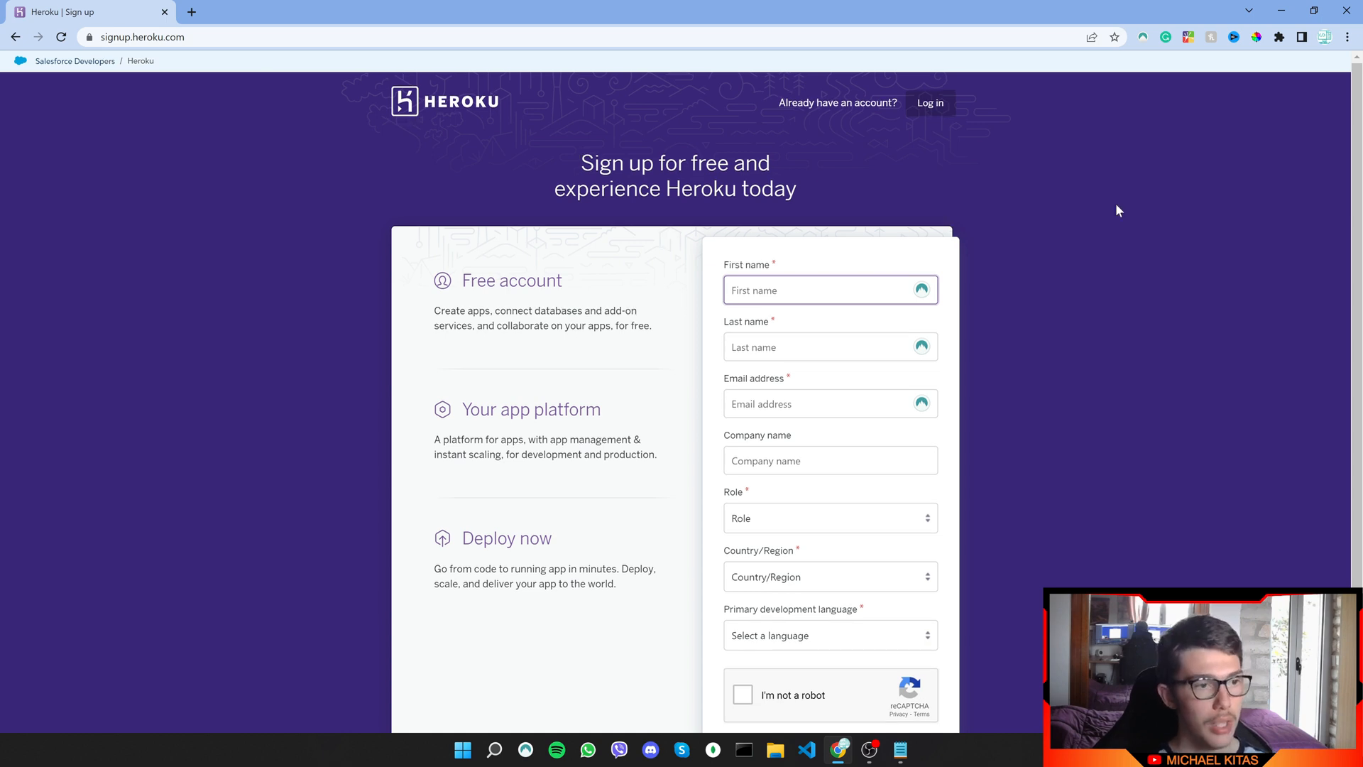
{"action": "scroll", "scroll_direction": "down", "scroll_amount": 3}
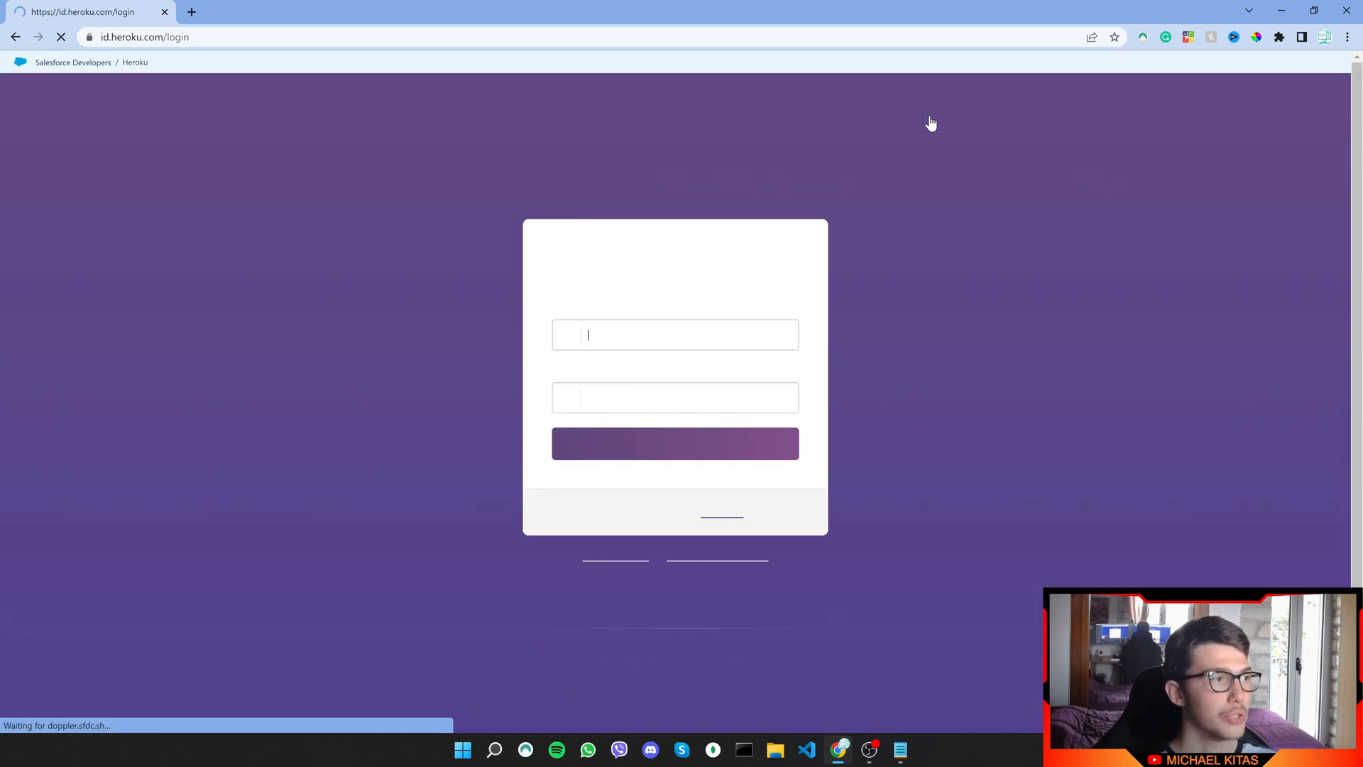
{"action": "left_click", "coordinate": [675, 443]}
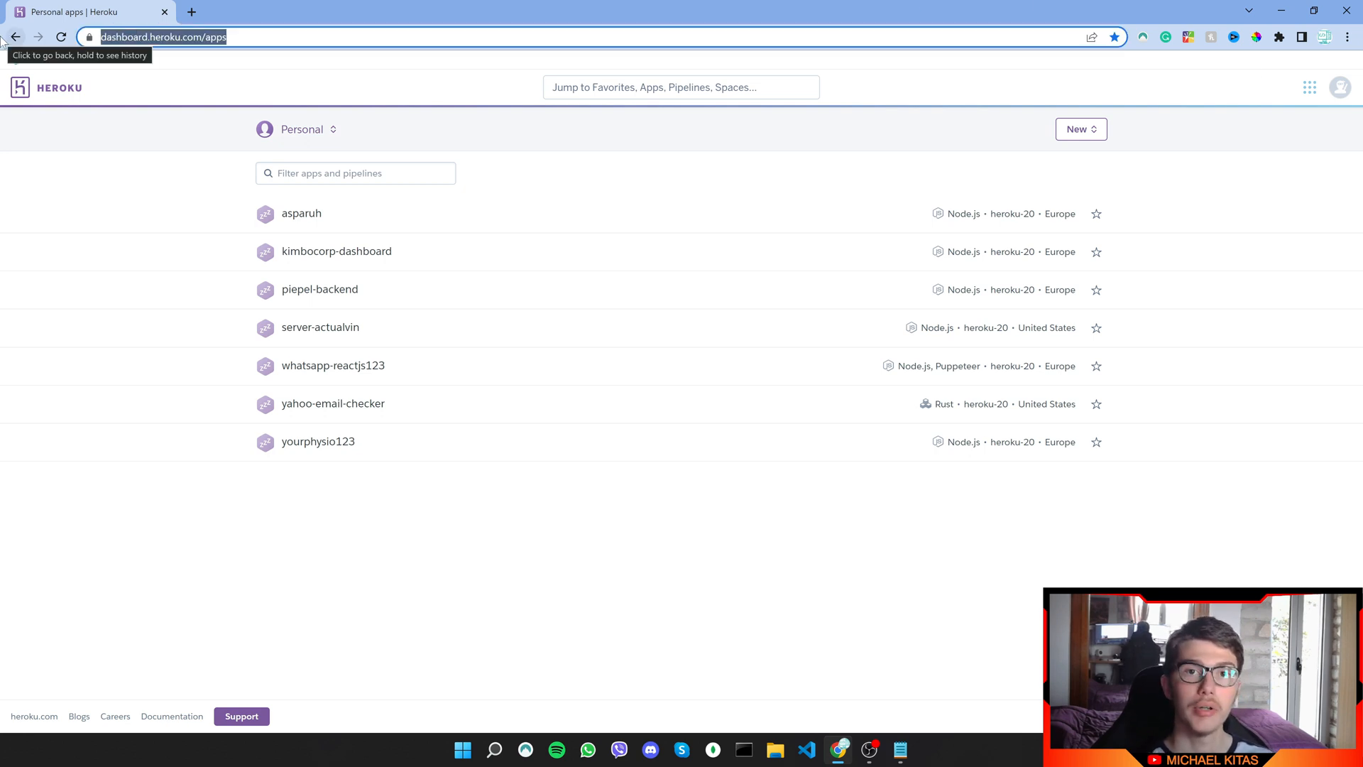
{"action": "mouse_move", "coordinate": [1139, 135]}
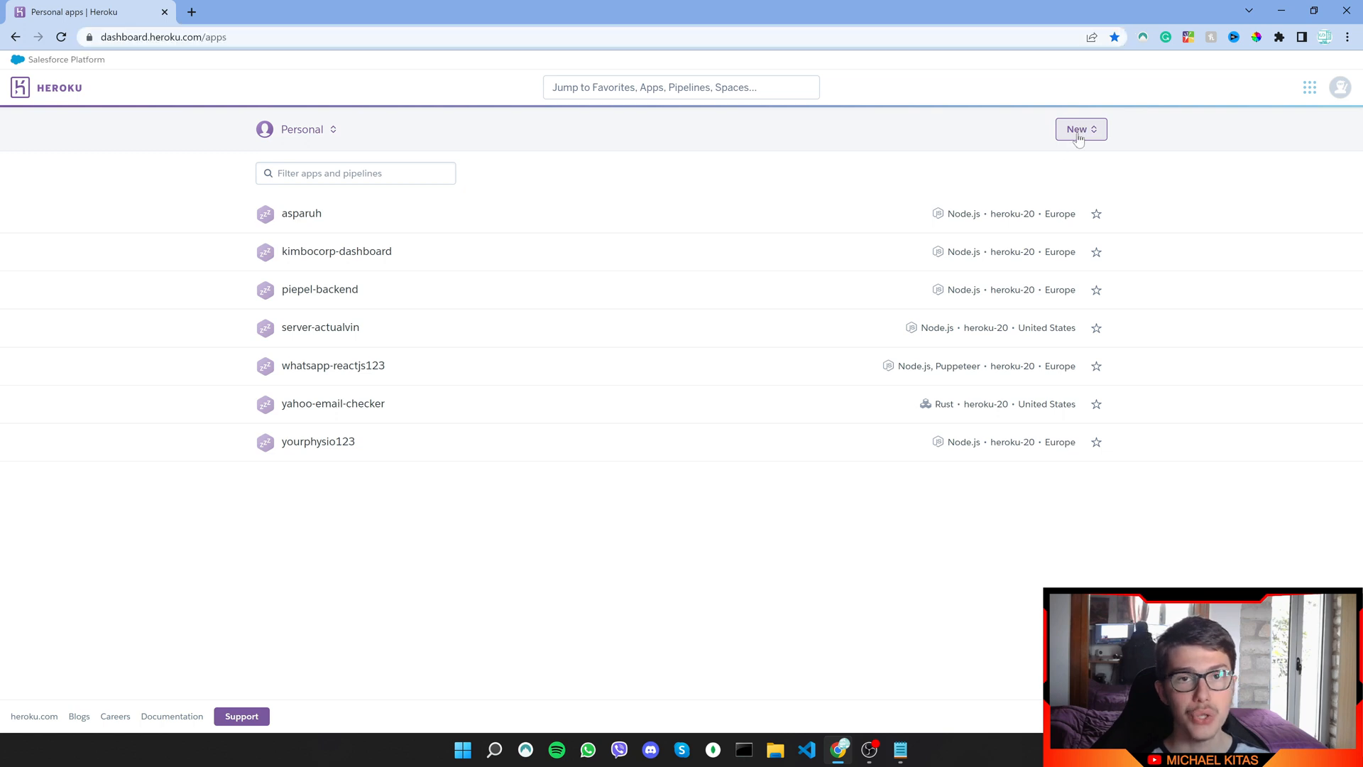
- Start a new app named 'ikeepthebugsaway' and open the region list for Europe
{"action": "left_click", "coordinate": [1080, 129]}
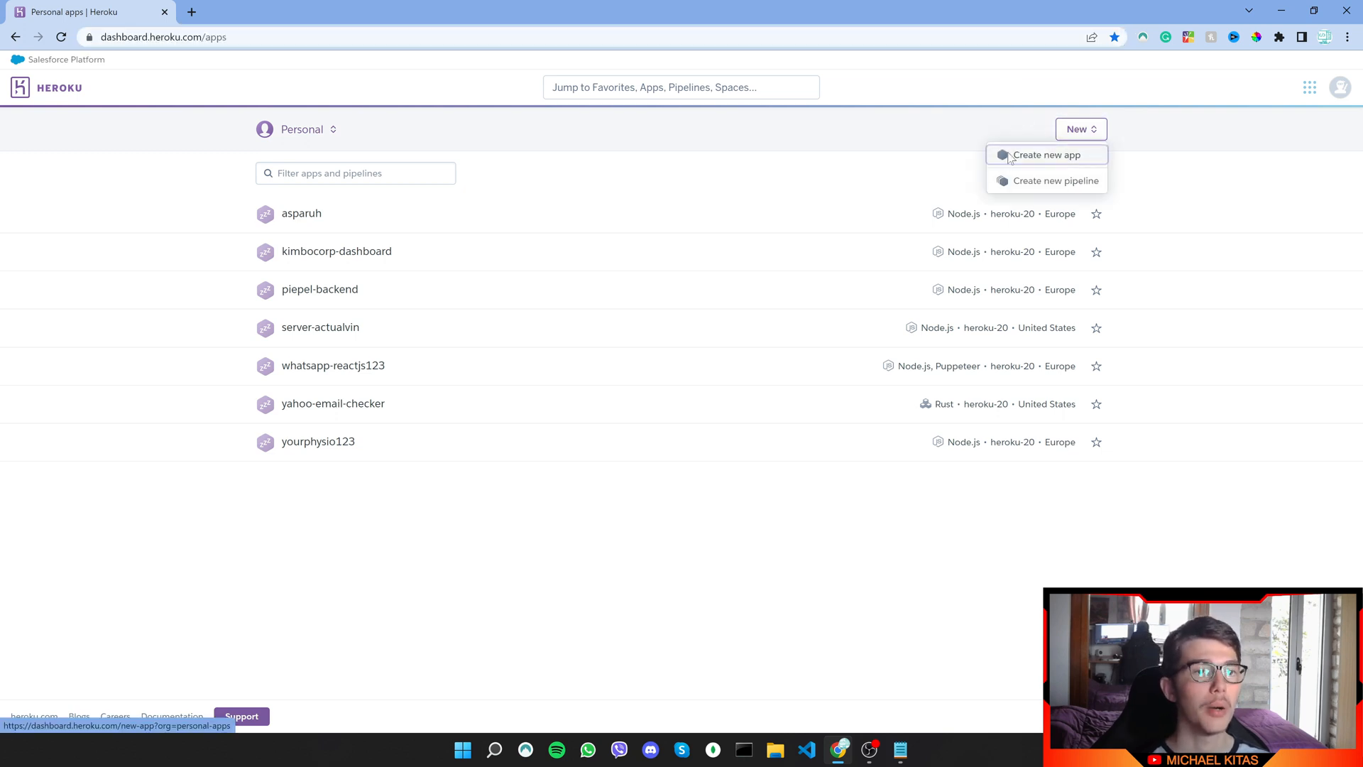
{"action": "left_click", "coordinate": [1047, 154]}
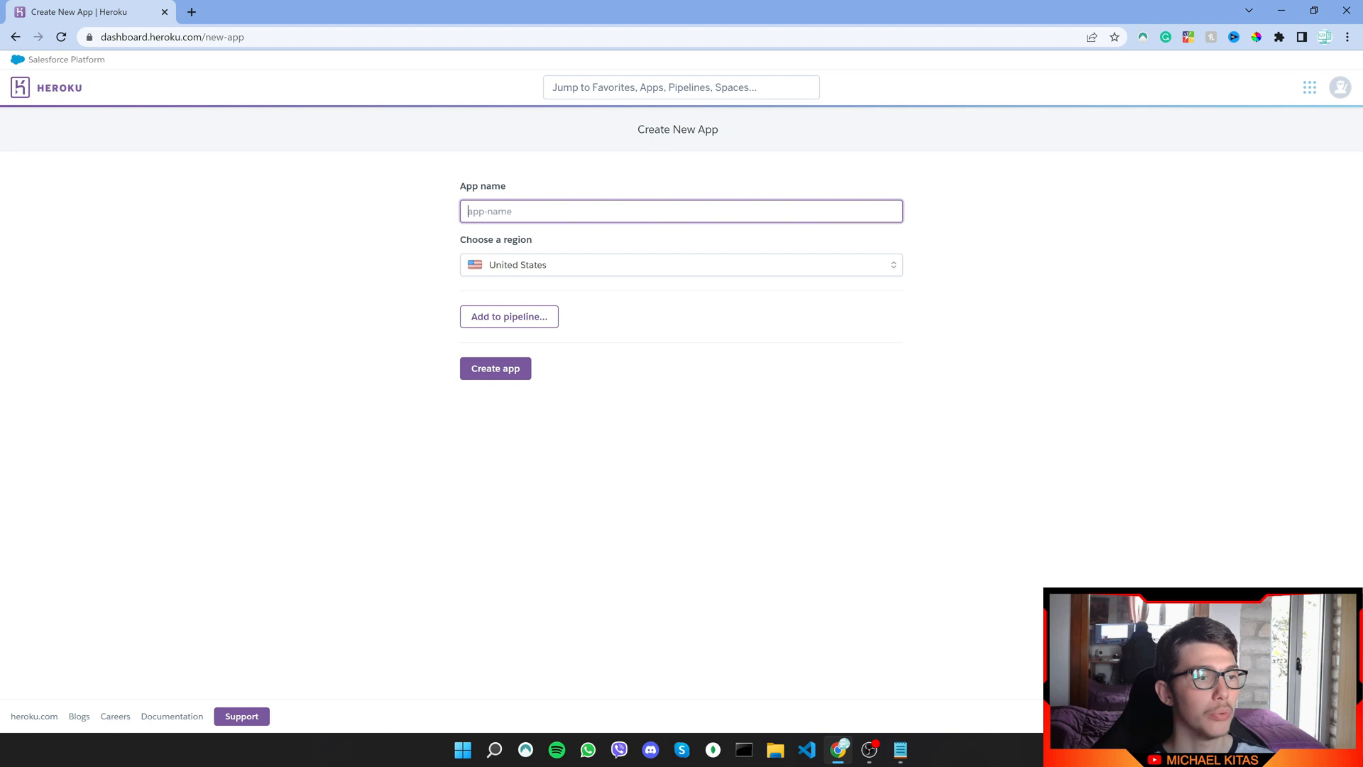
{"action": "left_click", "coordinate": [681, 264]}
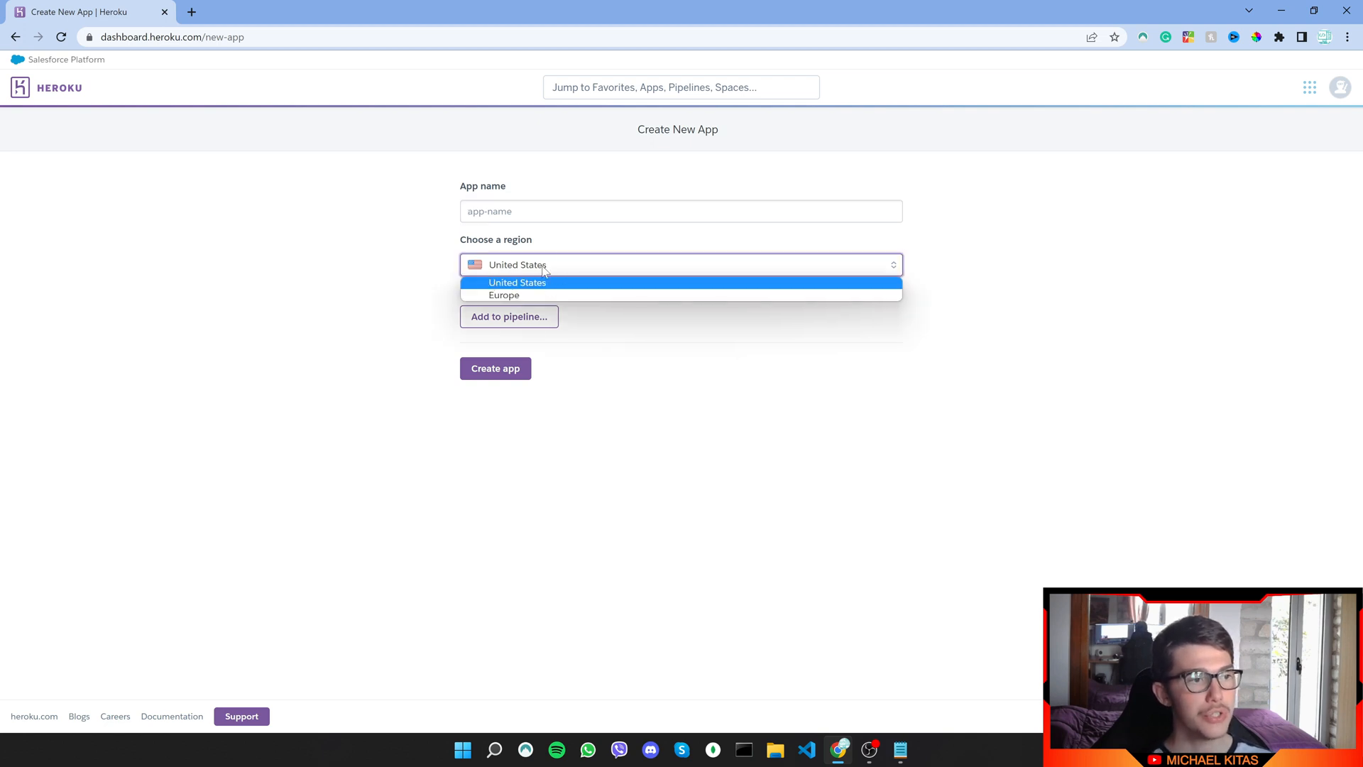
{"action": "type", "text": "ikeepthebugsaway"}
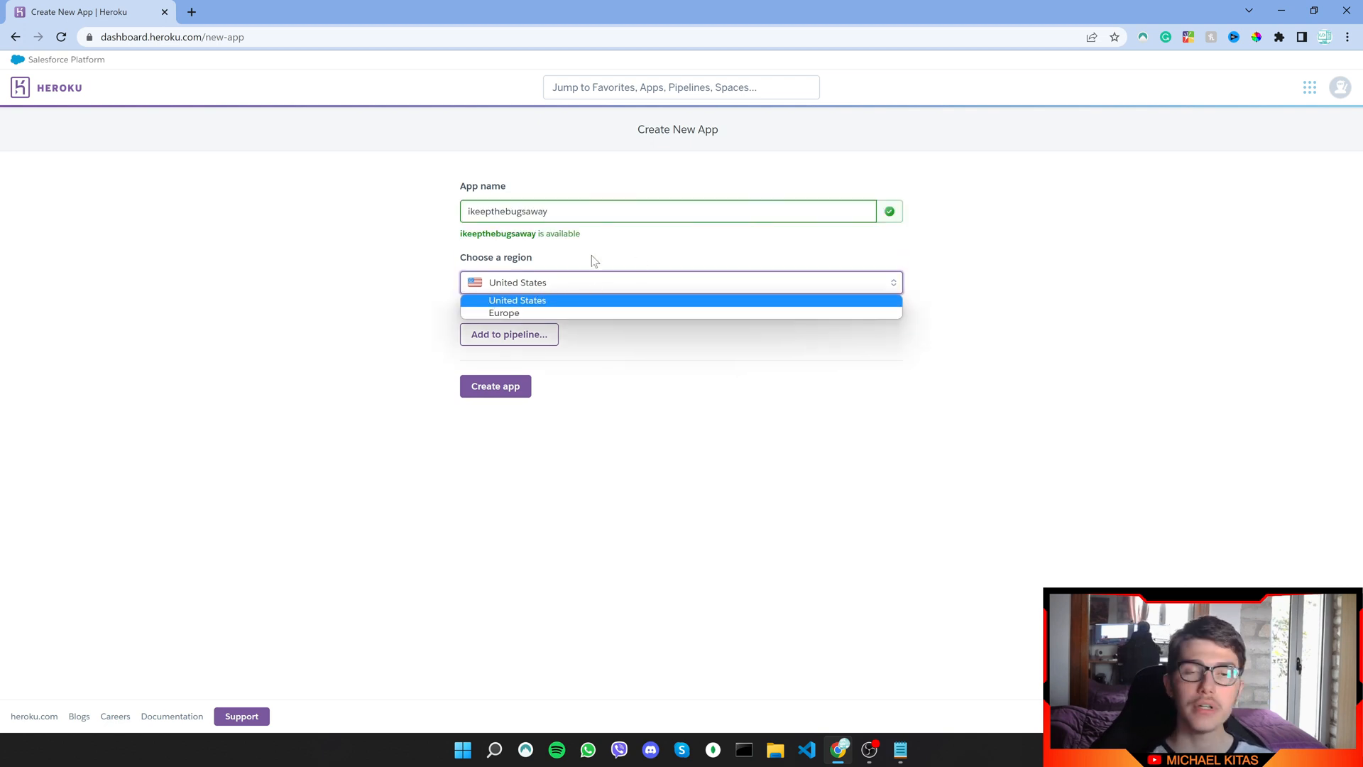
{"action": "mouse_move", "coordinate": [564, 309]}
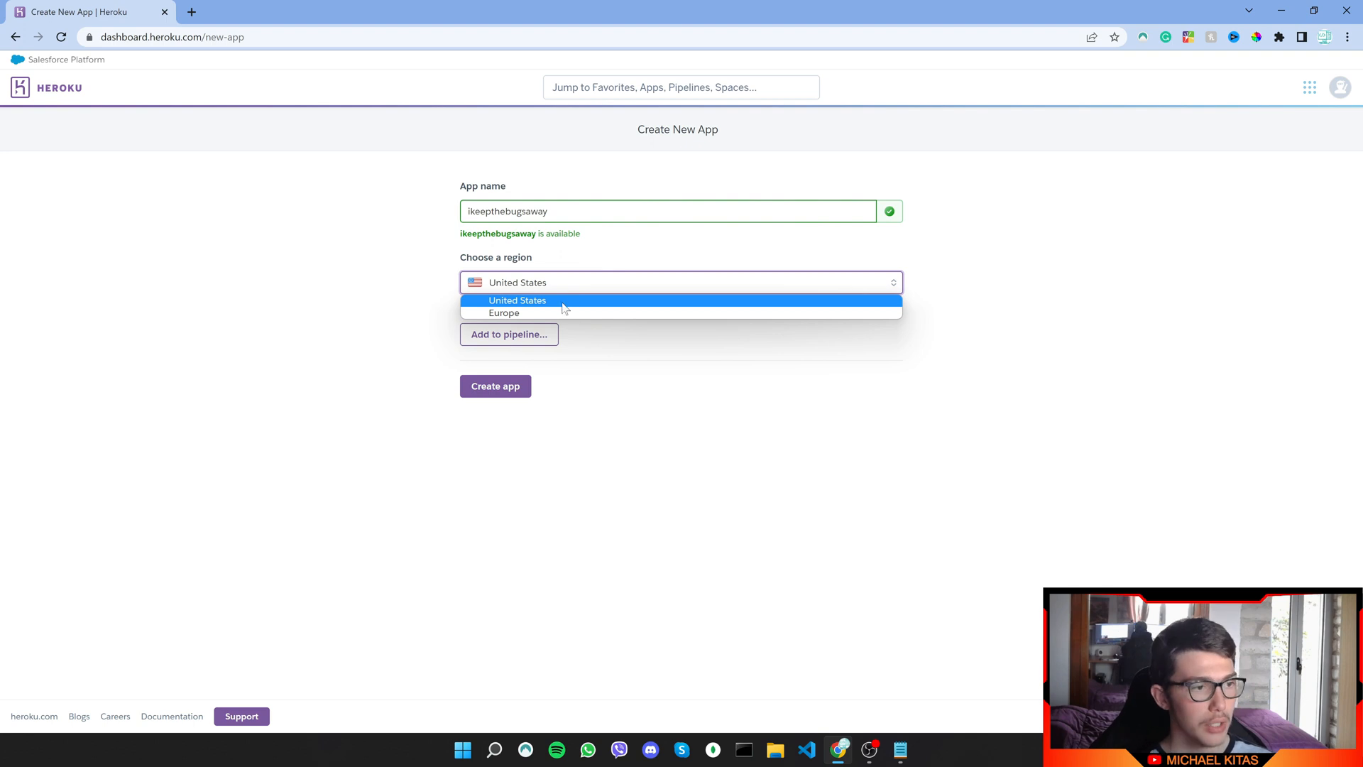
{"action": "mouse_move", "coordinate": [504, 313]}
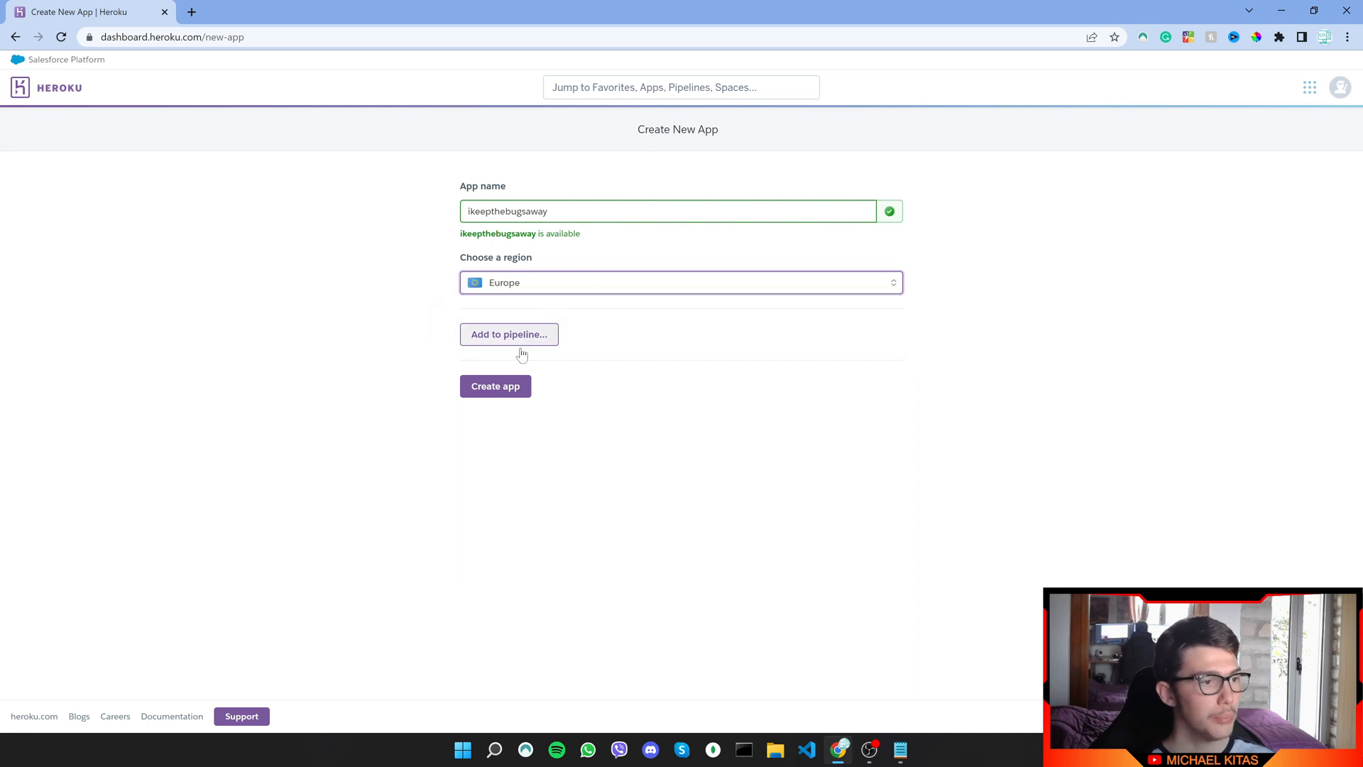
- Create the ikeepthebugsaway app, select 'heroku login', and open the Heroku CLI guide
{"action": "left_click", "coordinate": [495, 386]}
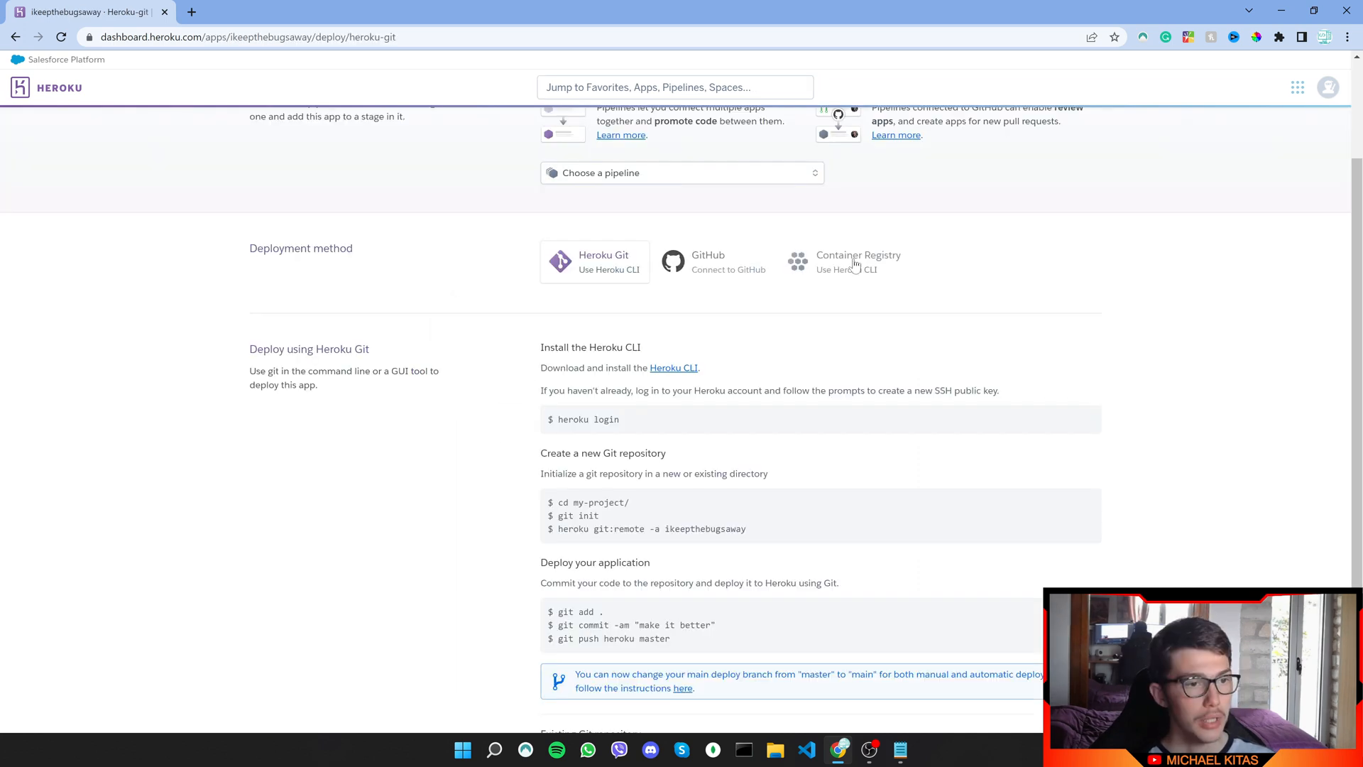
{"action": "mouse_move", "coordinate": [824, 276]}
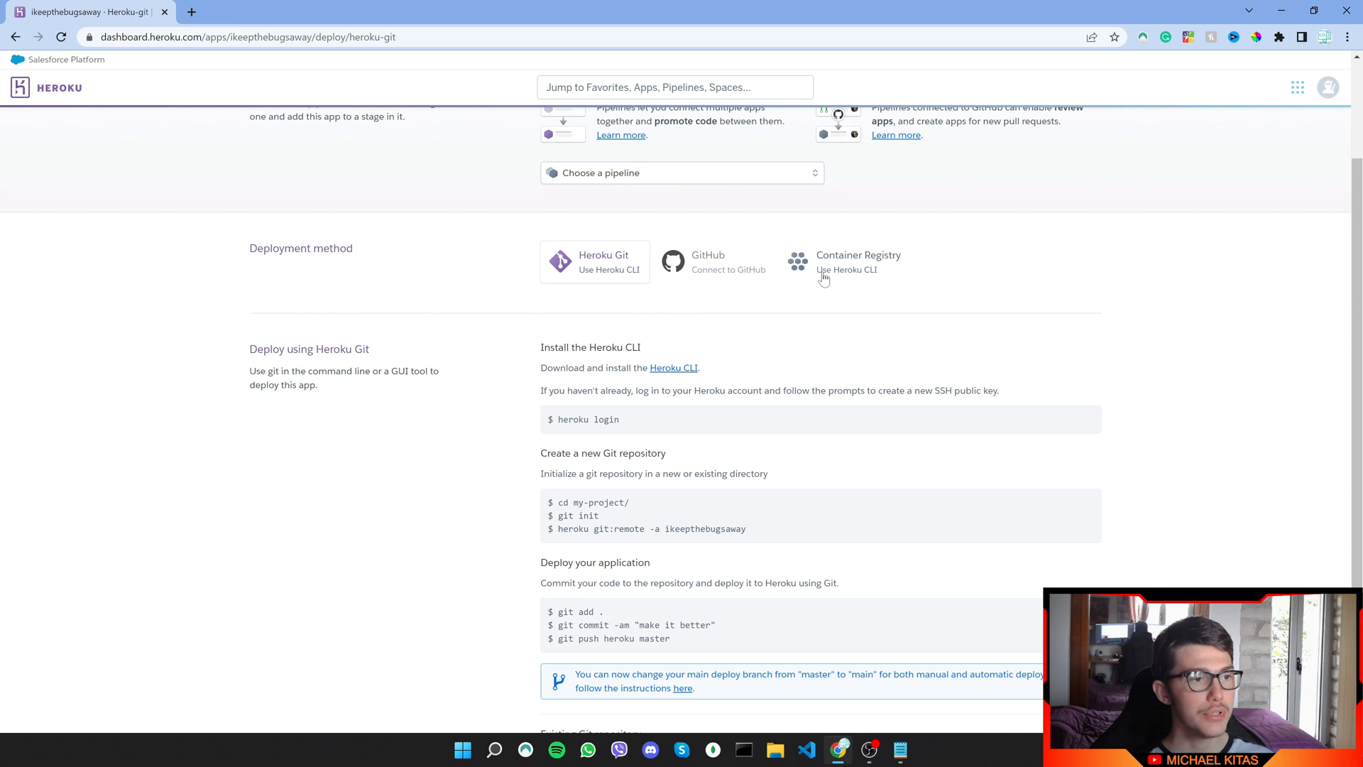
{"action": "mouse_move", "coordinate": [701, 263]}
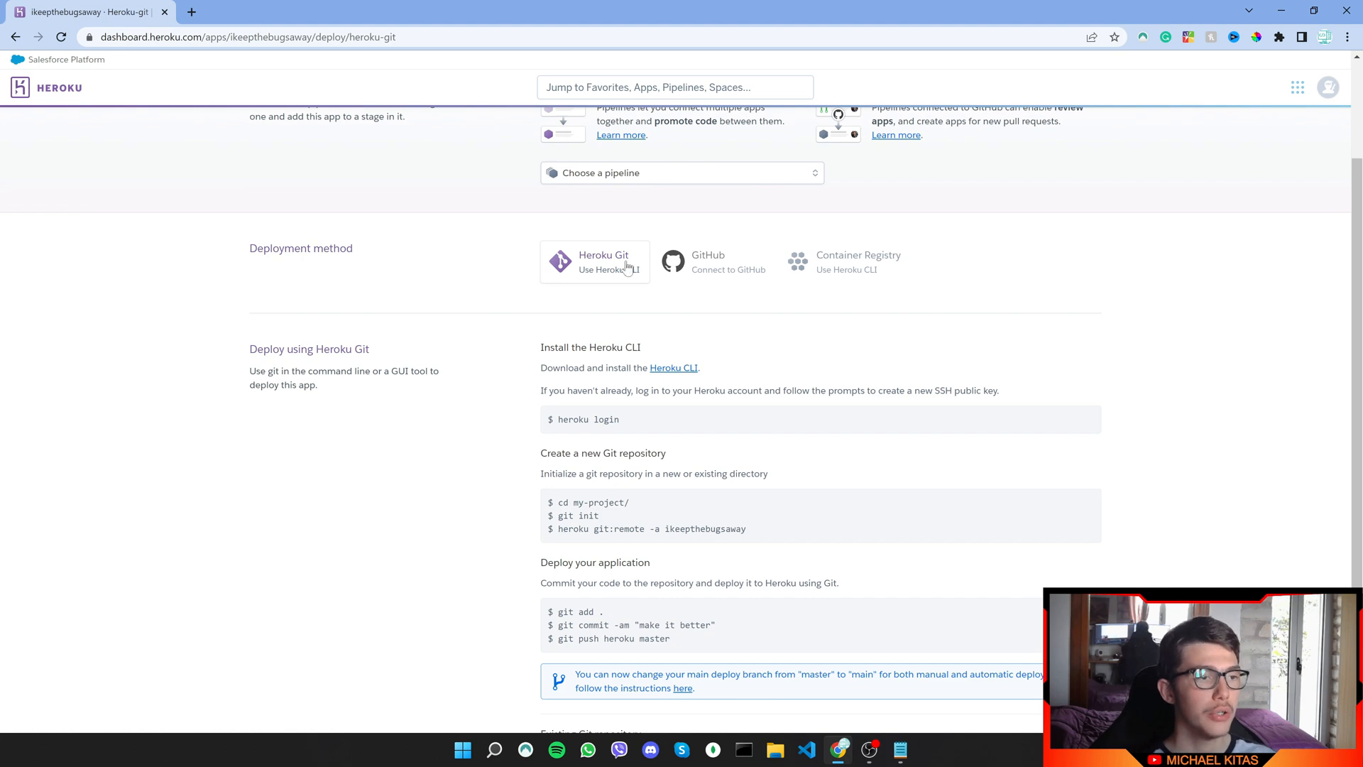
{"action": "double_click", "coordinate": [589, 419]}
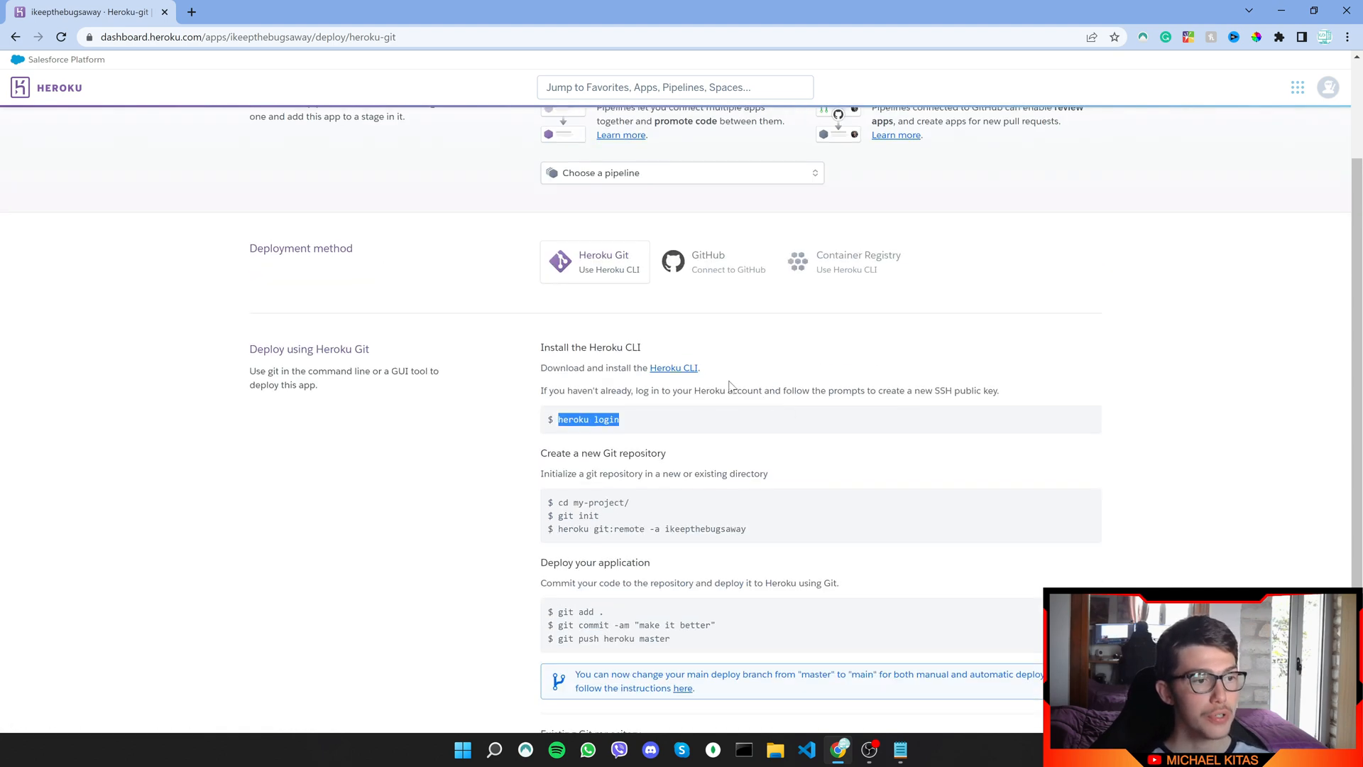
{"action": "mouse_move", "coordinate": [673, 367]}
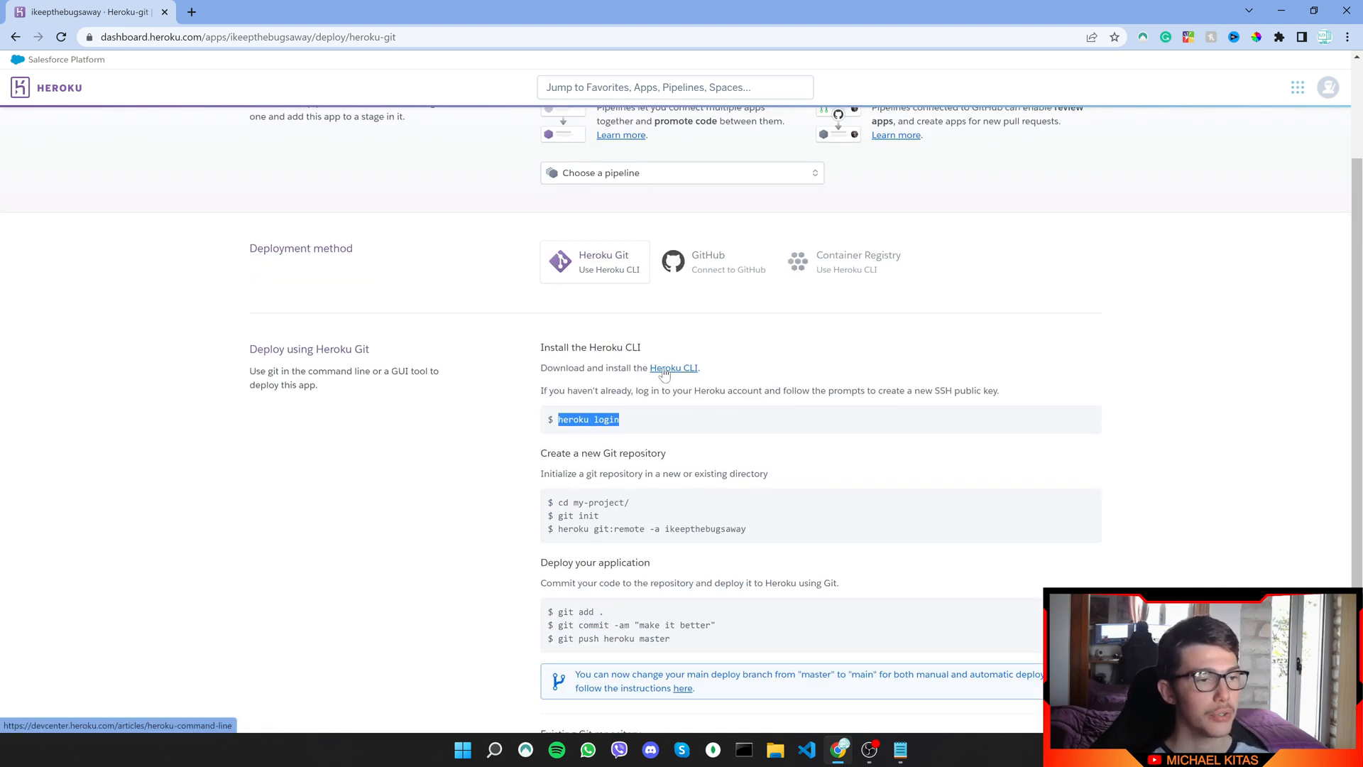
{"action": "left_click", "coordinate": [673, 368]}
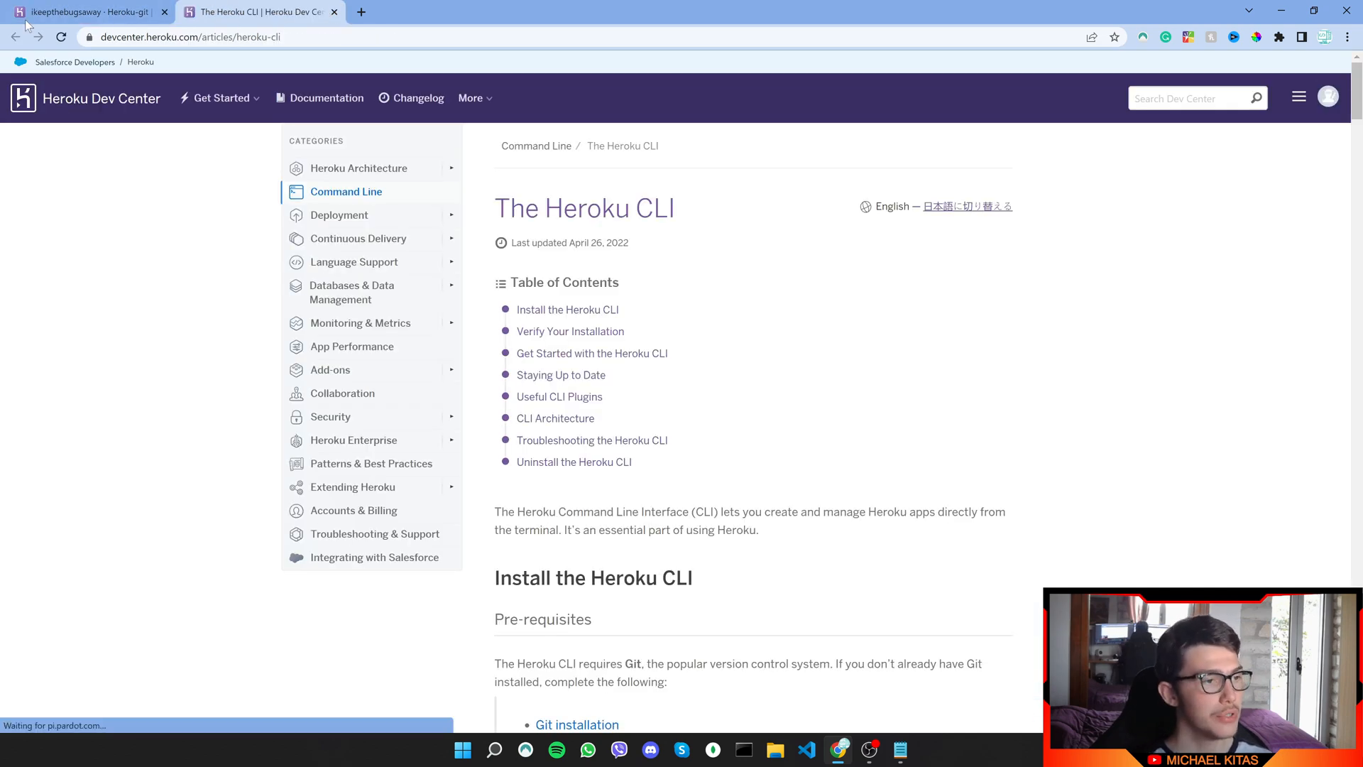
- Download the 64-bit Windows Heroku CLI installer heroku-x64.exe and run it
{"action": "scroll", "scroll_direction": "down", "scroll_amount": 3}
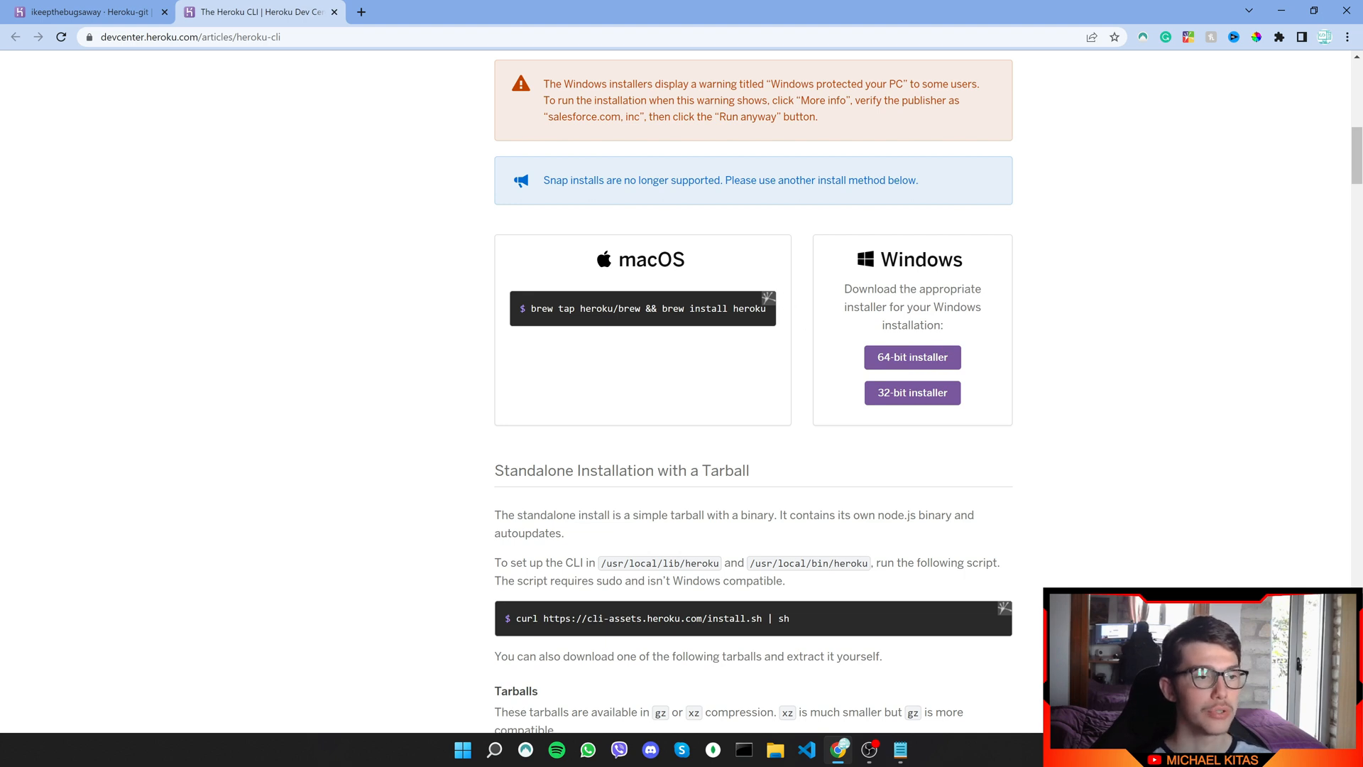
{"action": "mouse_move", "coordinate": [623, 276]}
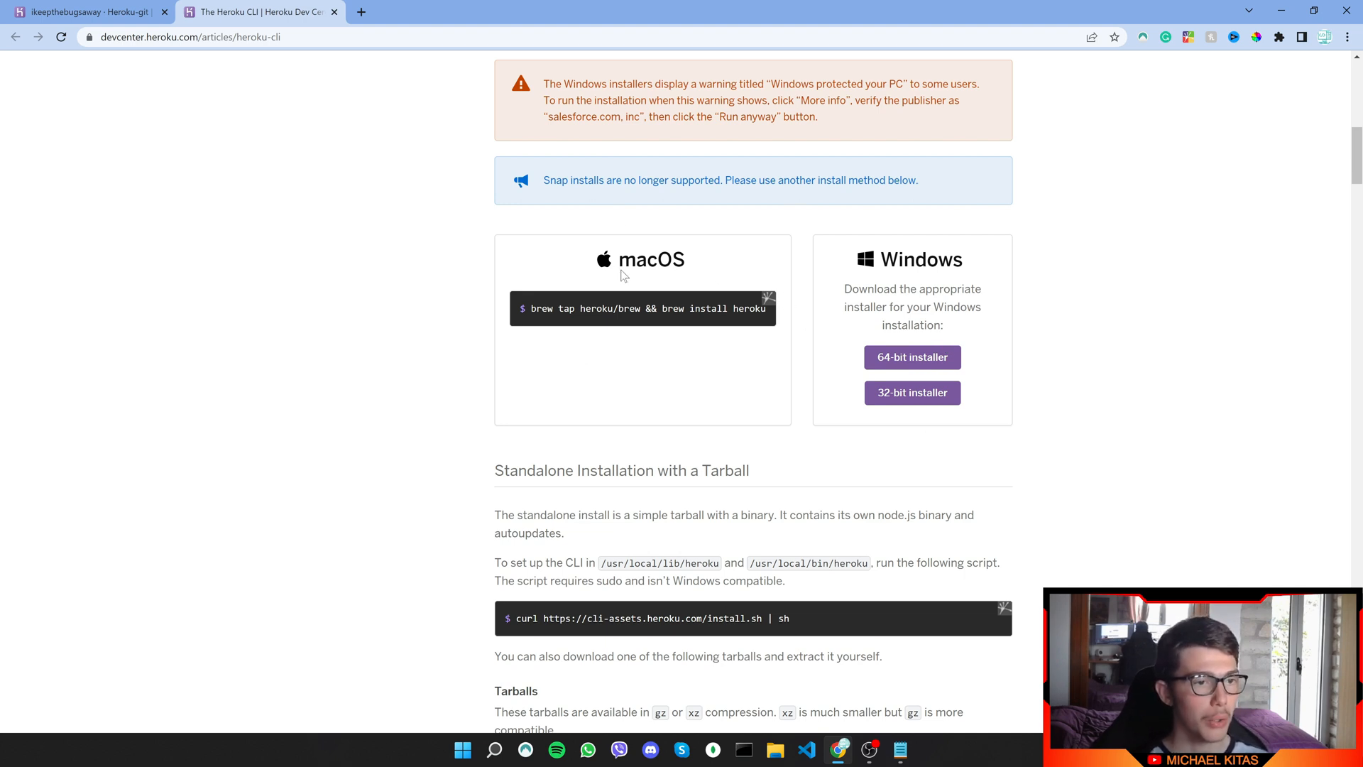
{"action": "scroll", "scroll_direction": "down", "scroll_amount": 3}
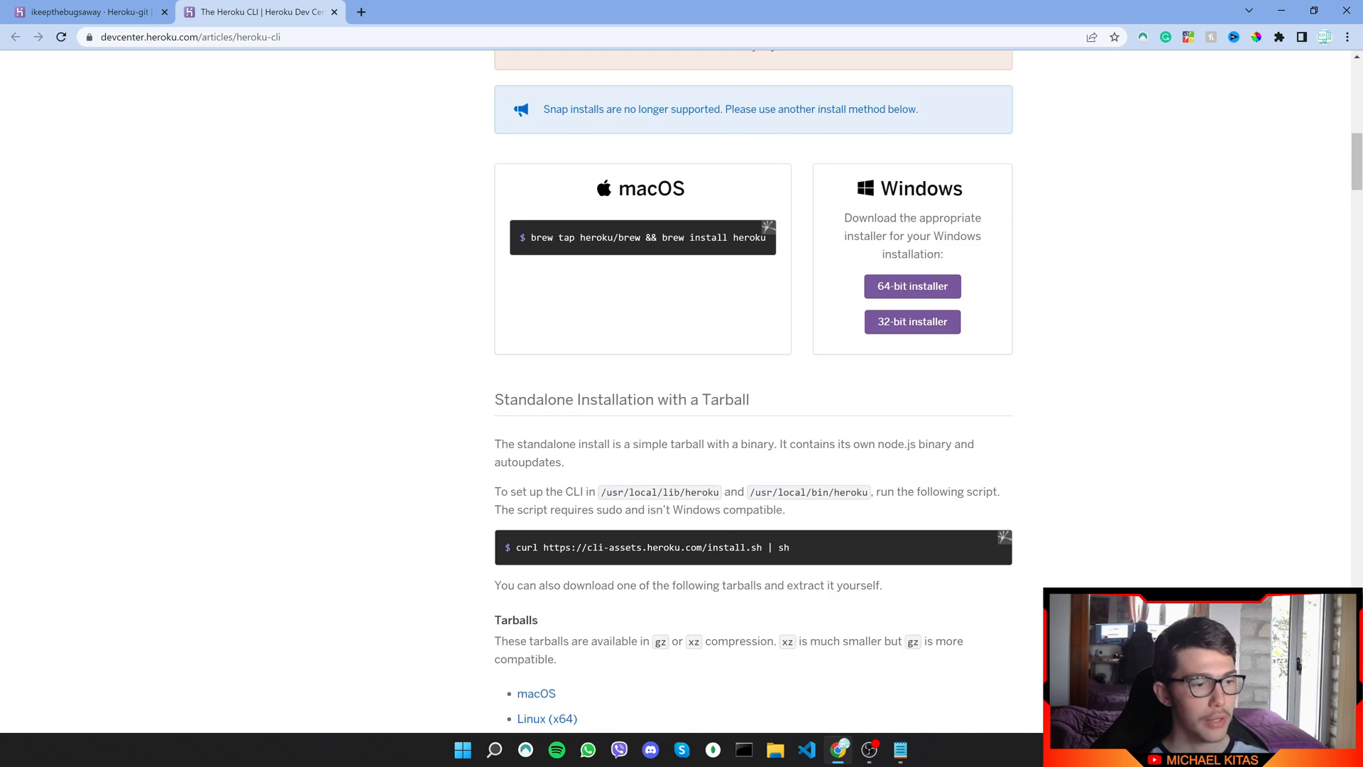
{"action": "mouse_move", "coordinate": [1085, 151]}
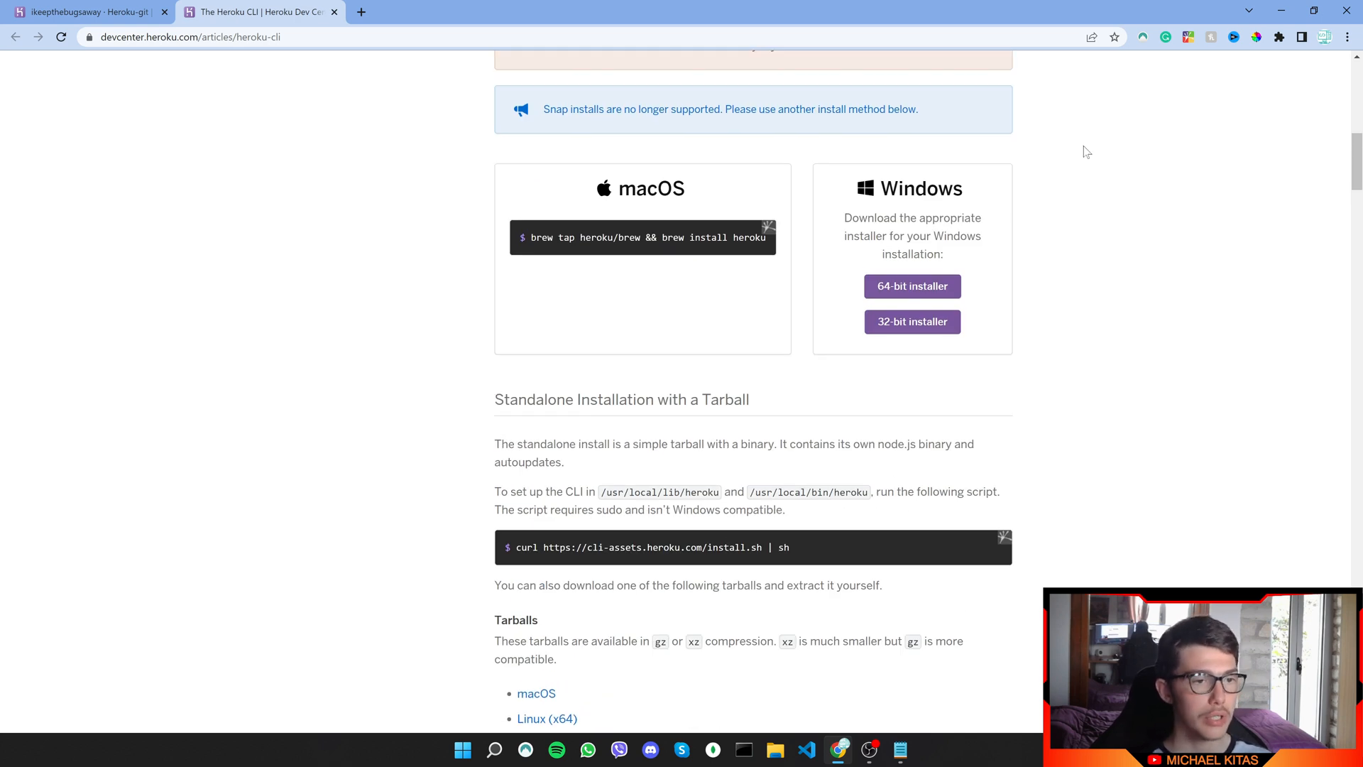
{"action": "mouse_move", "coordinate": [912, 286]}
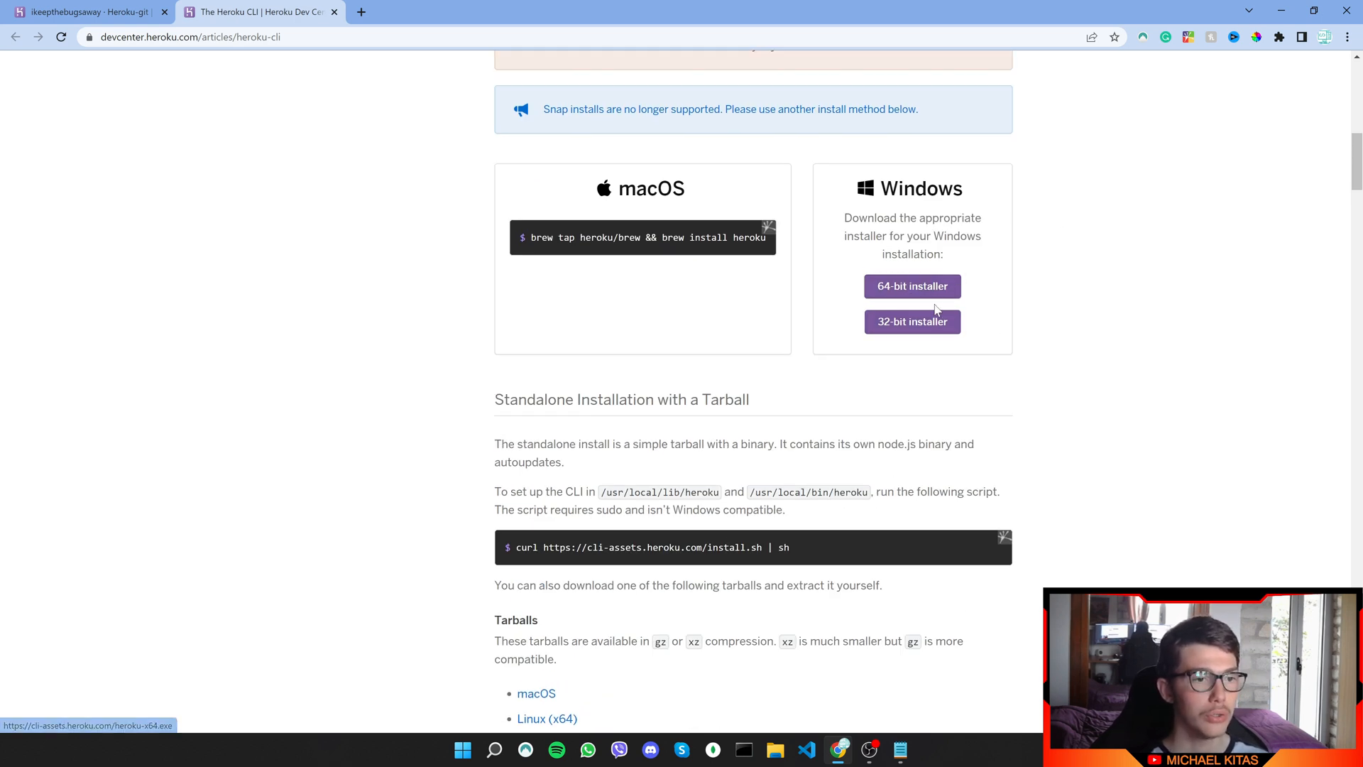
{"action": "left_click", "coordinate": [911, 286]}
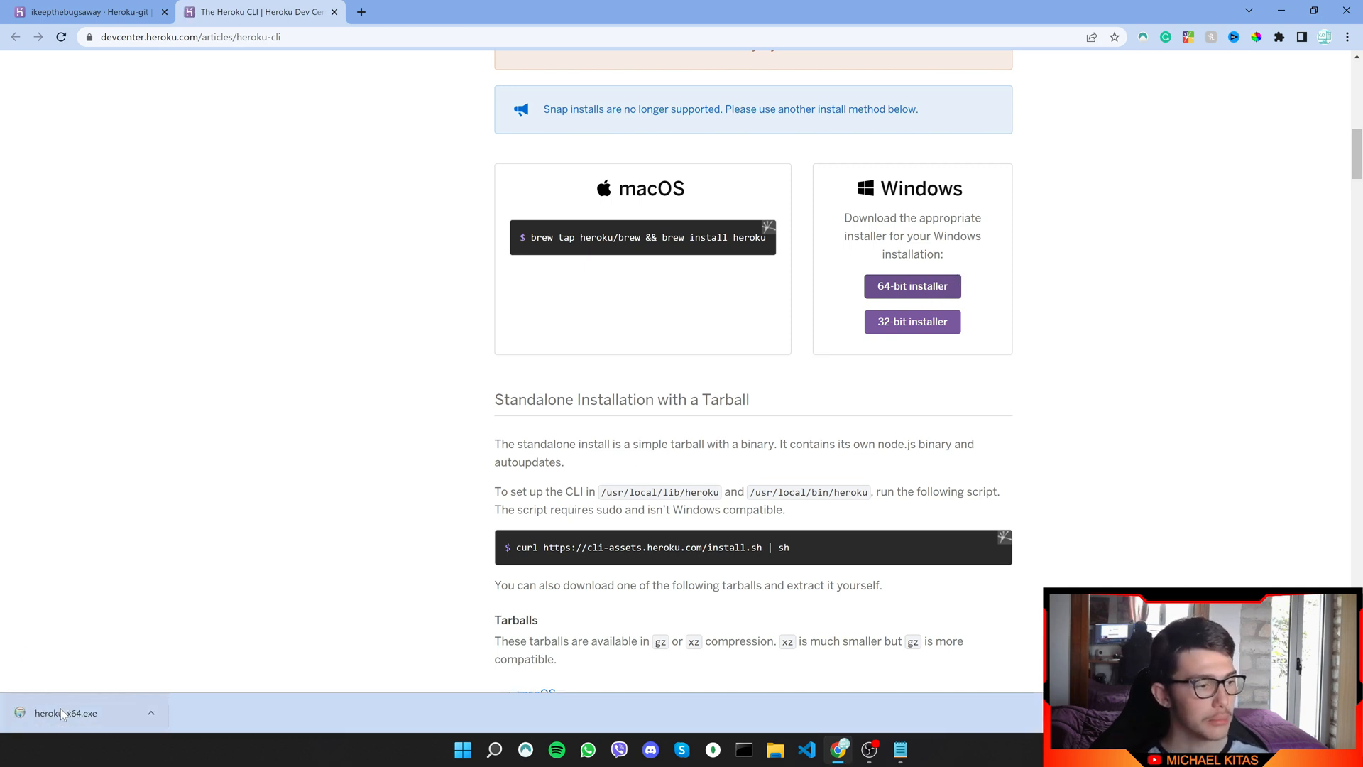
{"action": "left_click", "coordinate": [63, 713]}
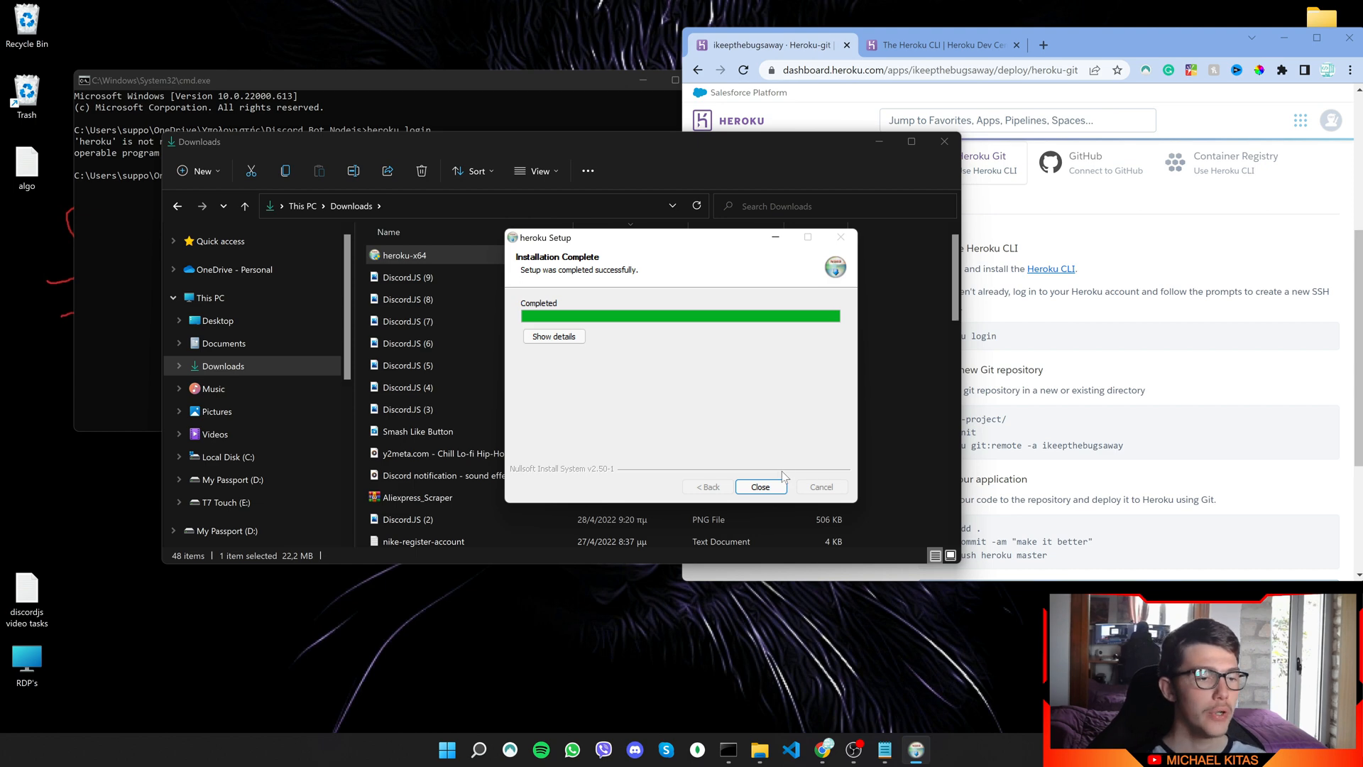
- Close the Heroku CLI setup once installation completes
{"action": "left_click", "coordinate": [760, 485]}
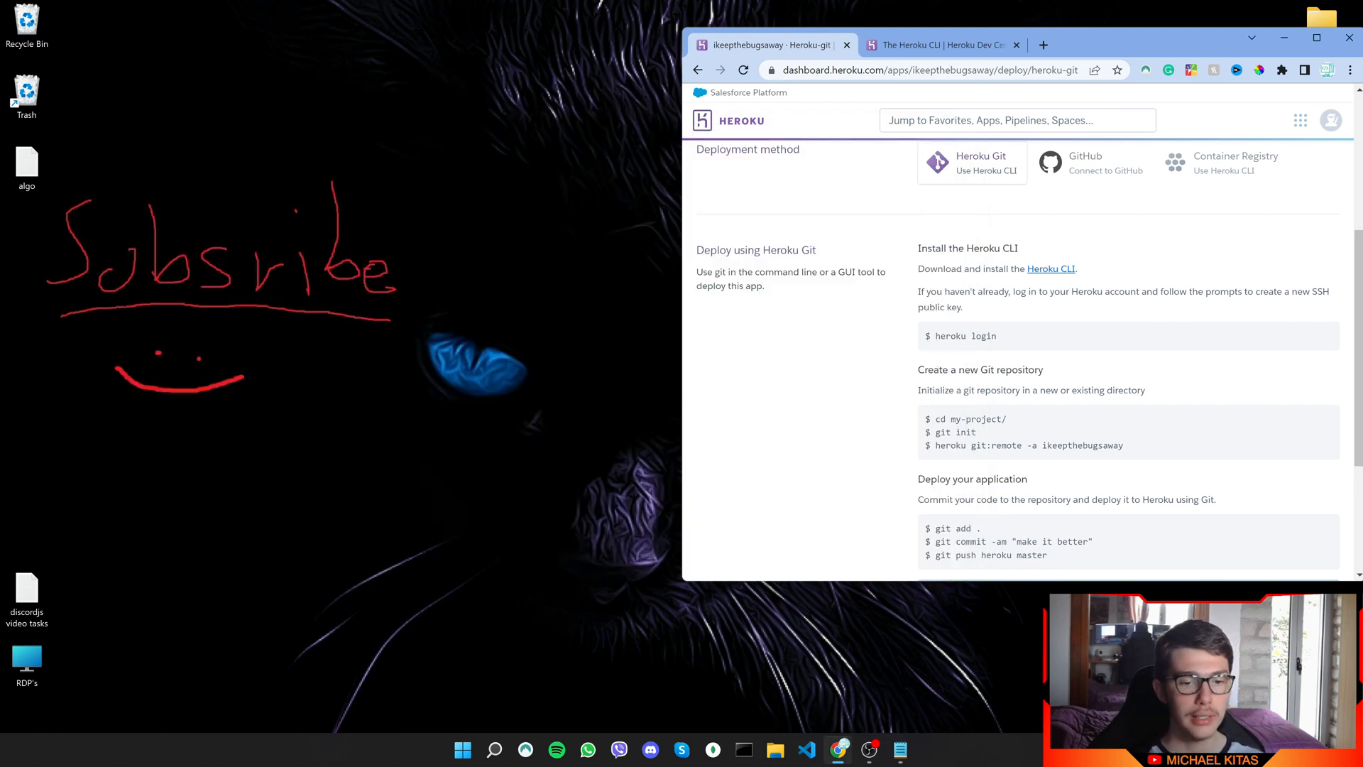
- Launch cmd from the Discord Bot Nodejs folder's address bar
{"action": "left_click", "coordinate": [774, 749]}
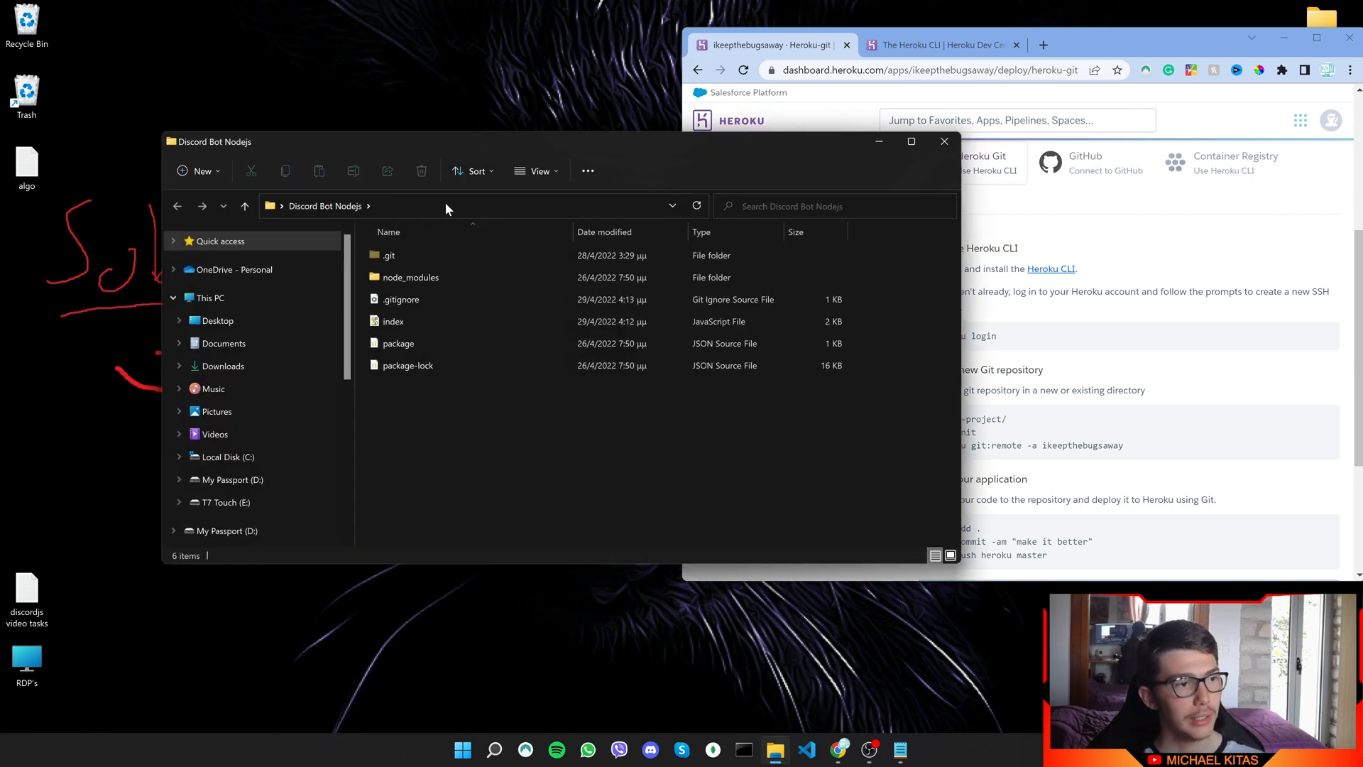
{"action": "type", "text": "cmd"}
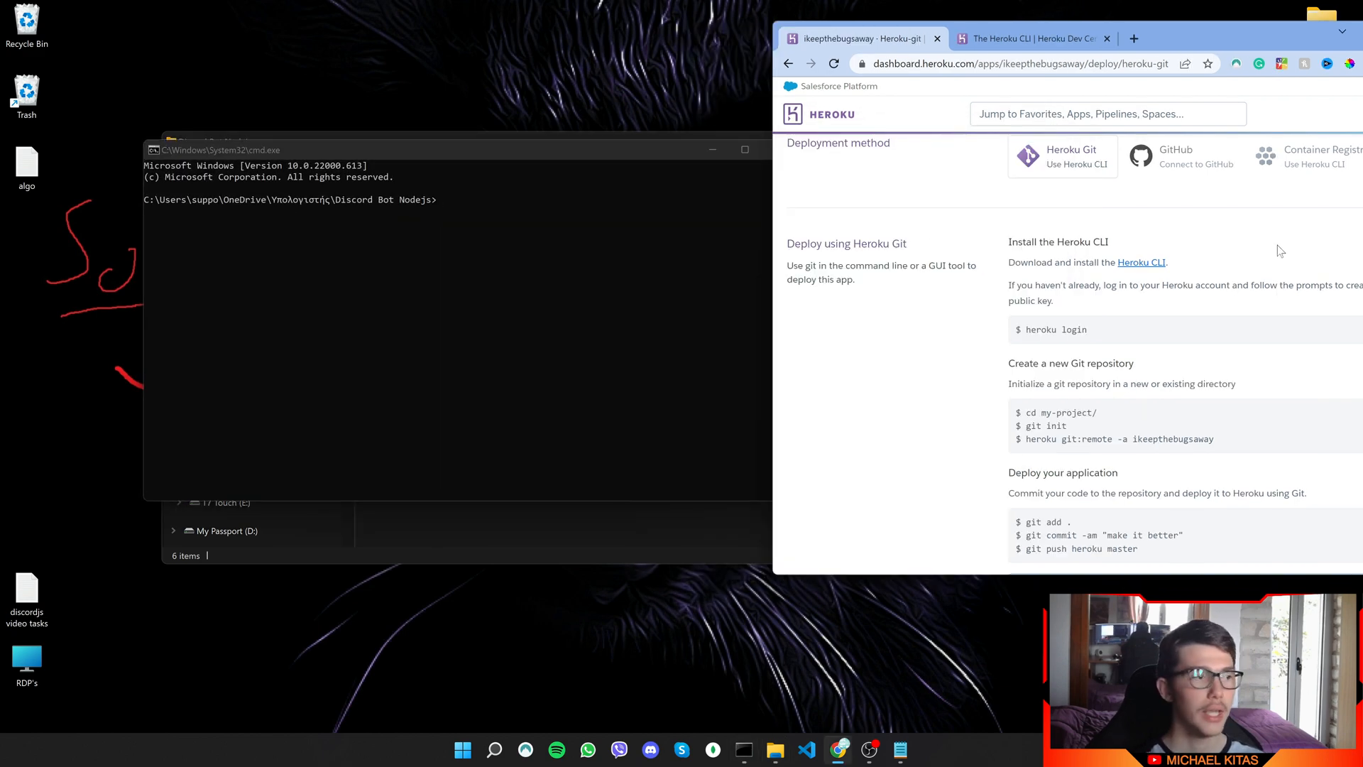
{"action": "mouse_move", "coordinate": [997, 305]}
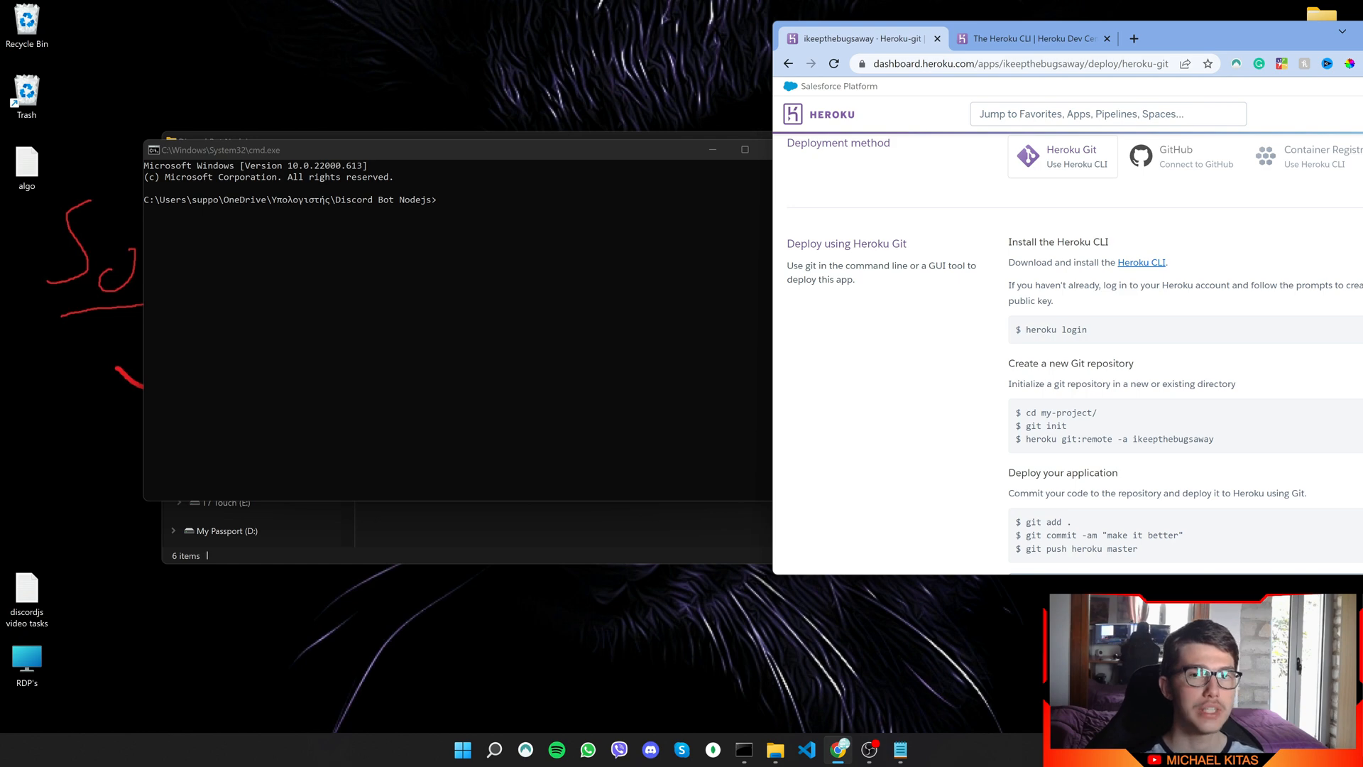
- Run 'heroku login' in cmd and authorize the CLI login in the browser
{"action": "double_click", "coordinate": [1056, 329]}
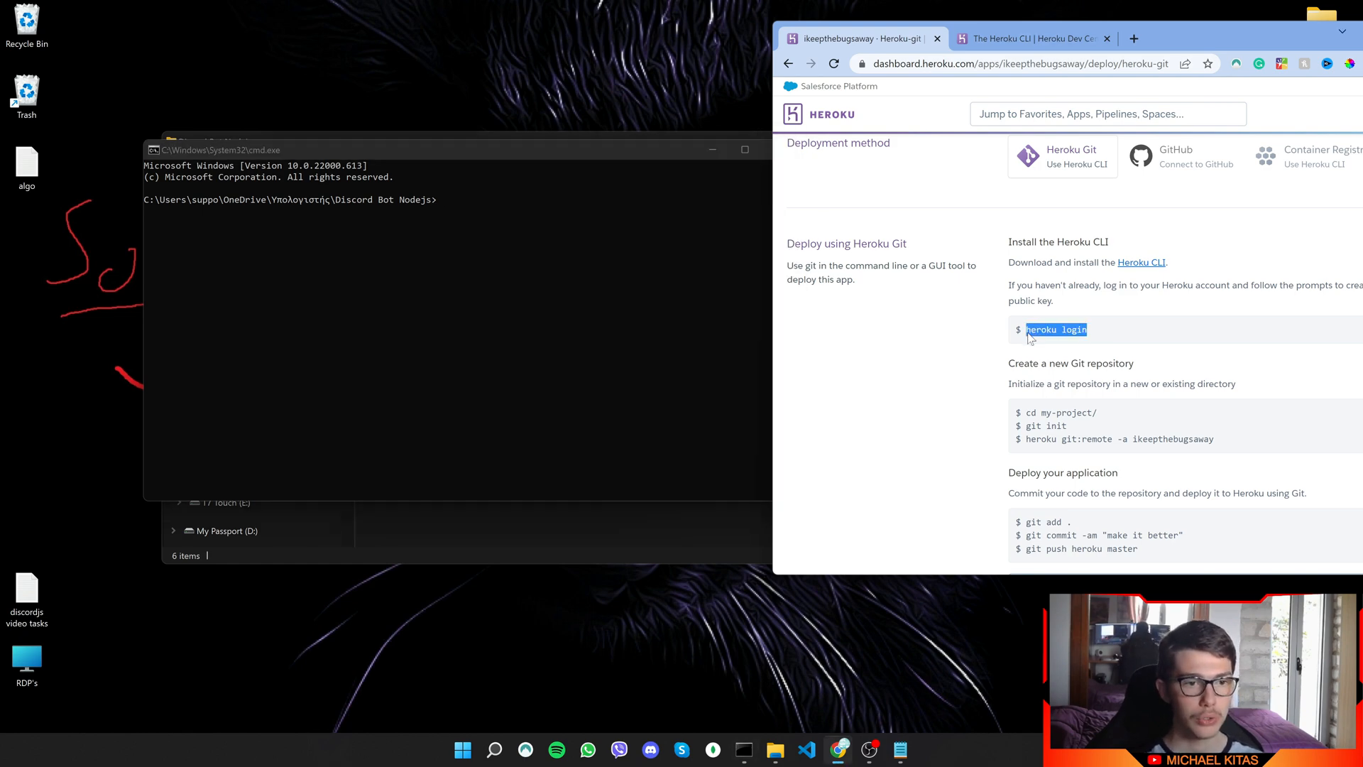
{"action": "type", "text": "heroku login"}
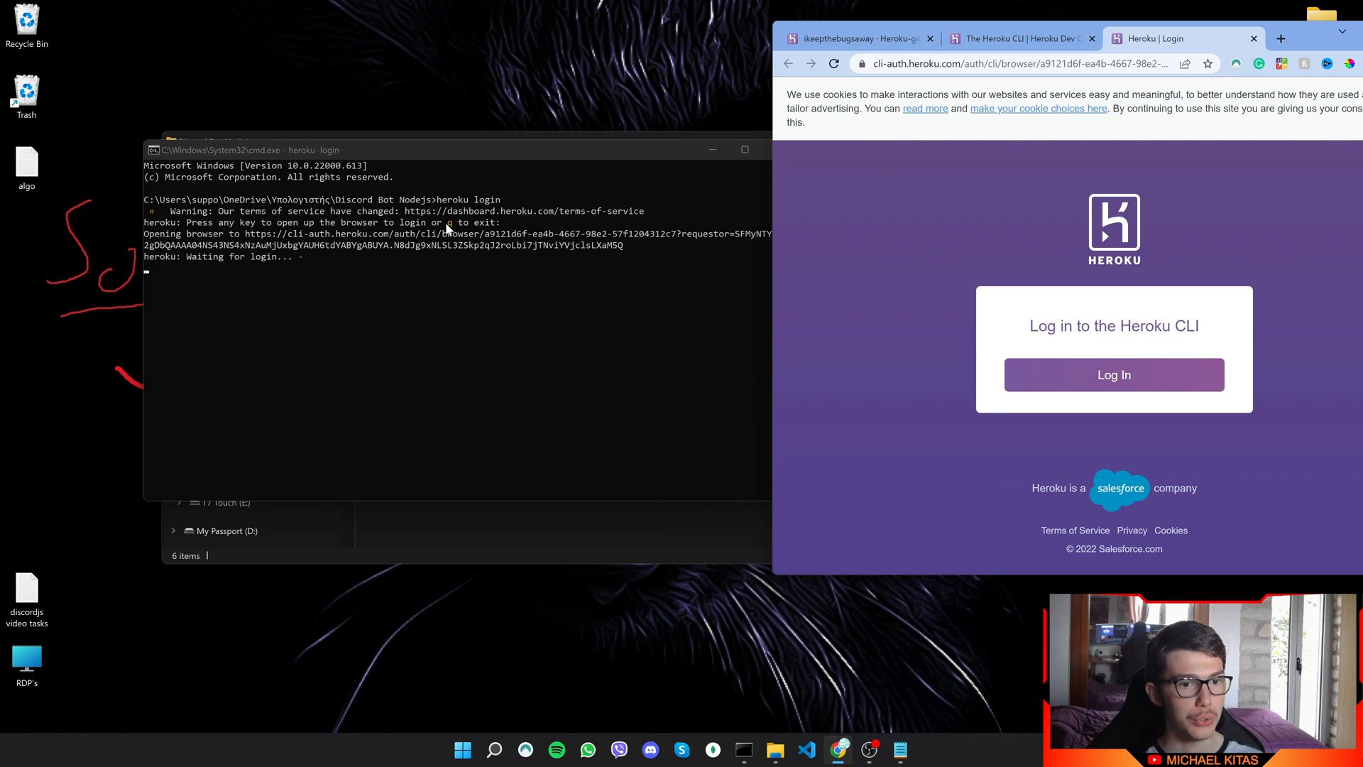
{"action": "left_click", "coordinate": [1114, 375]}
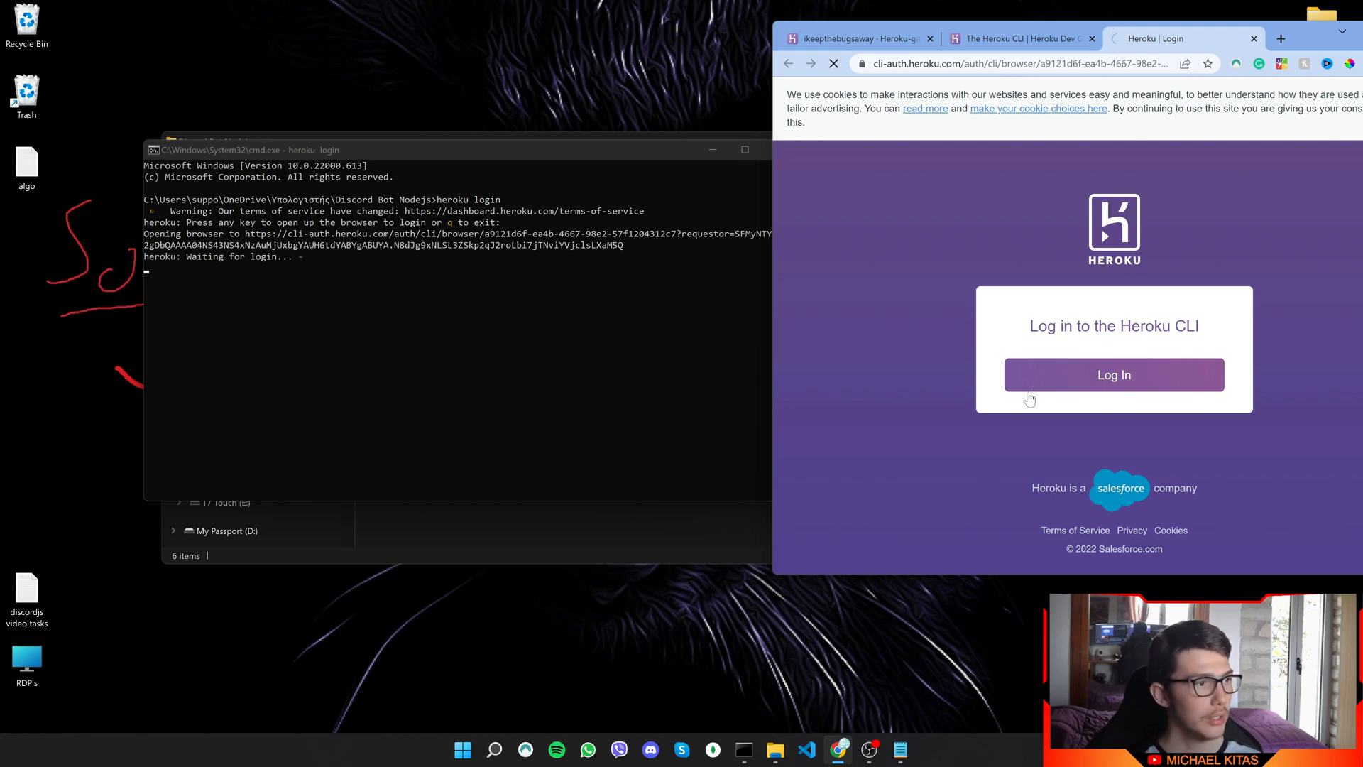
{"action": "left_click", "coordinate": [1114, 374]}
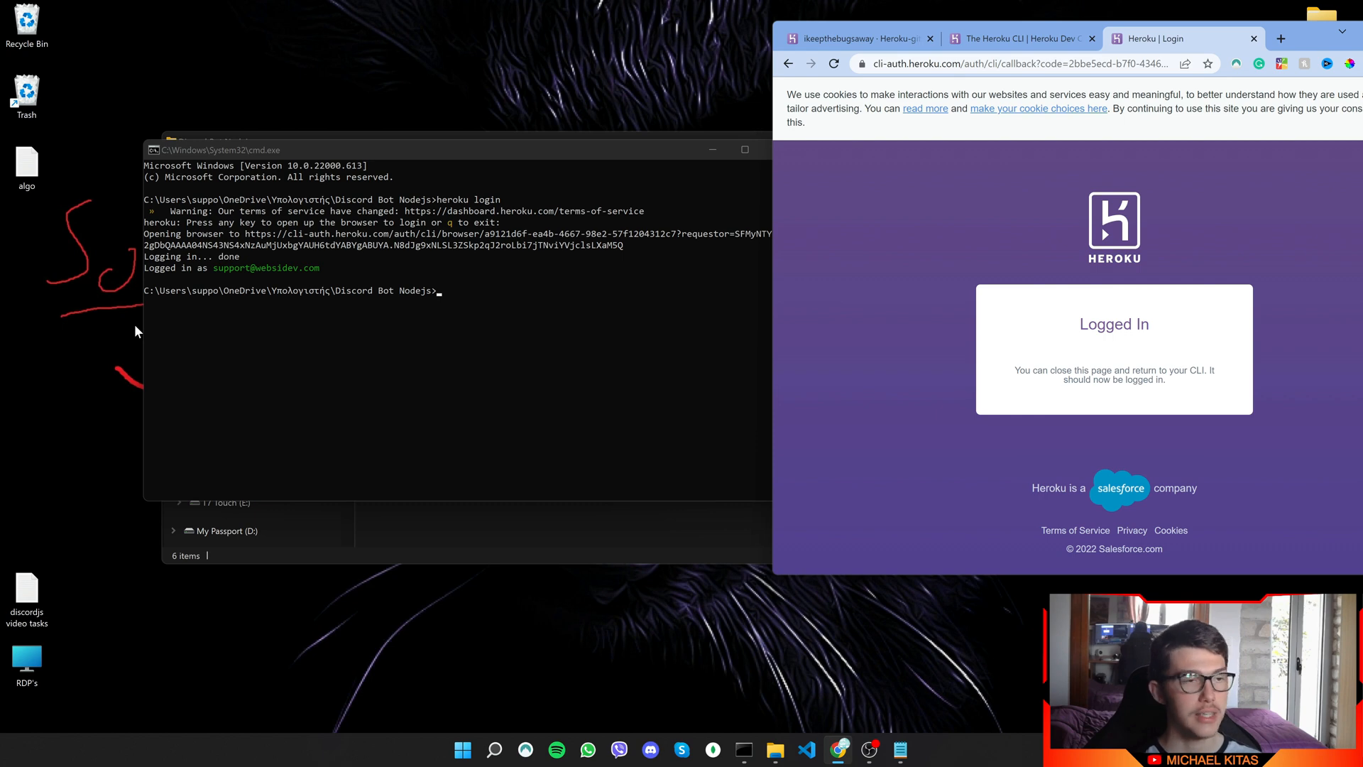
{"action": "left_click", "coordinate": [852, 38]}
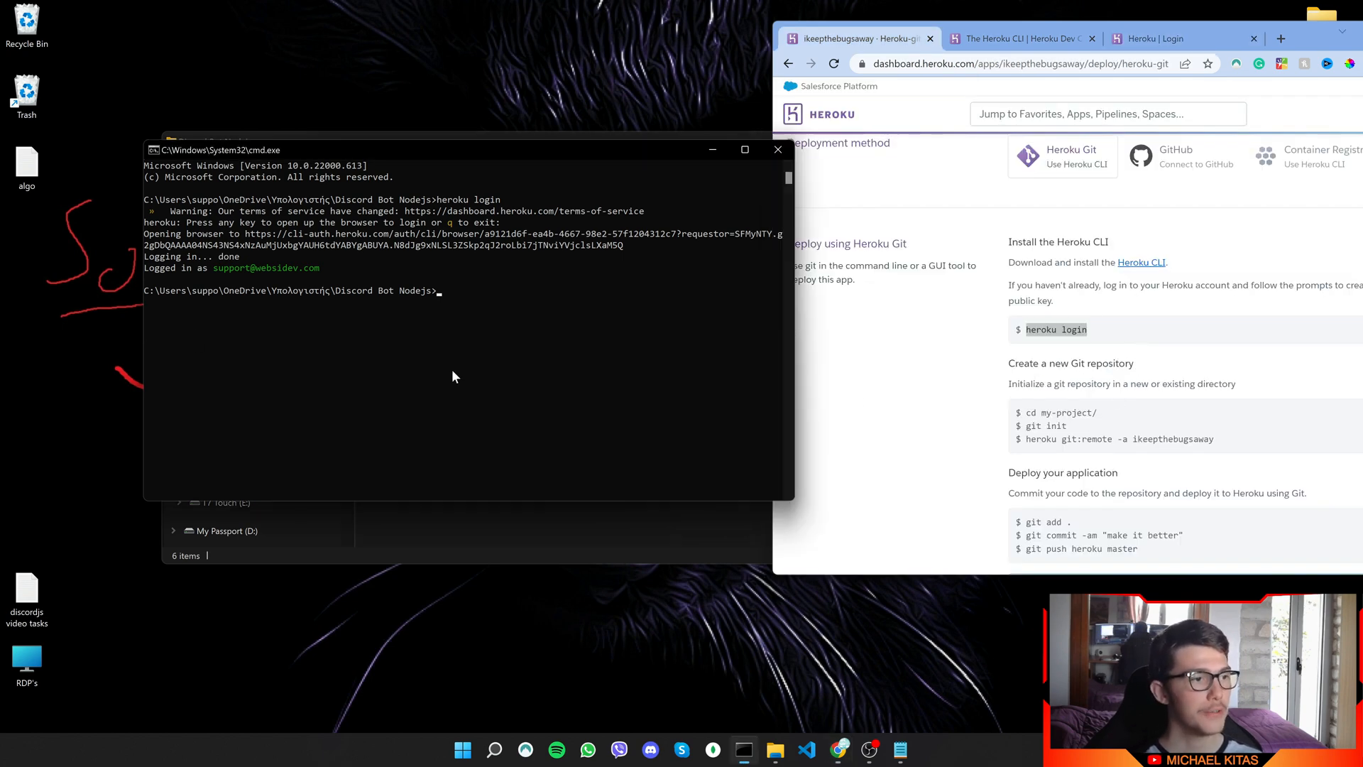
- Run git init, then 'heroku git:remote -a ikeepthebugsaway' copied from the deploy page
{"action": "type", "text": "git ni"}
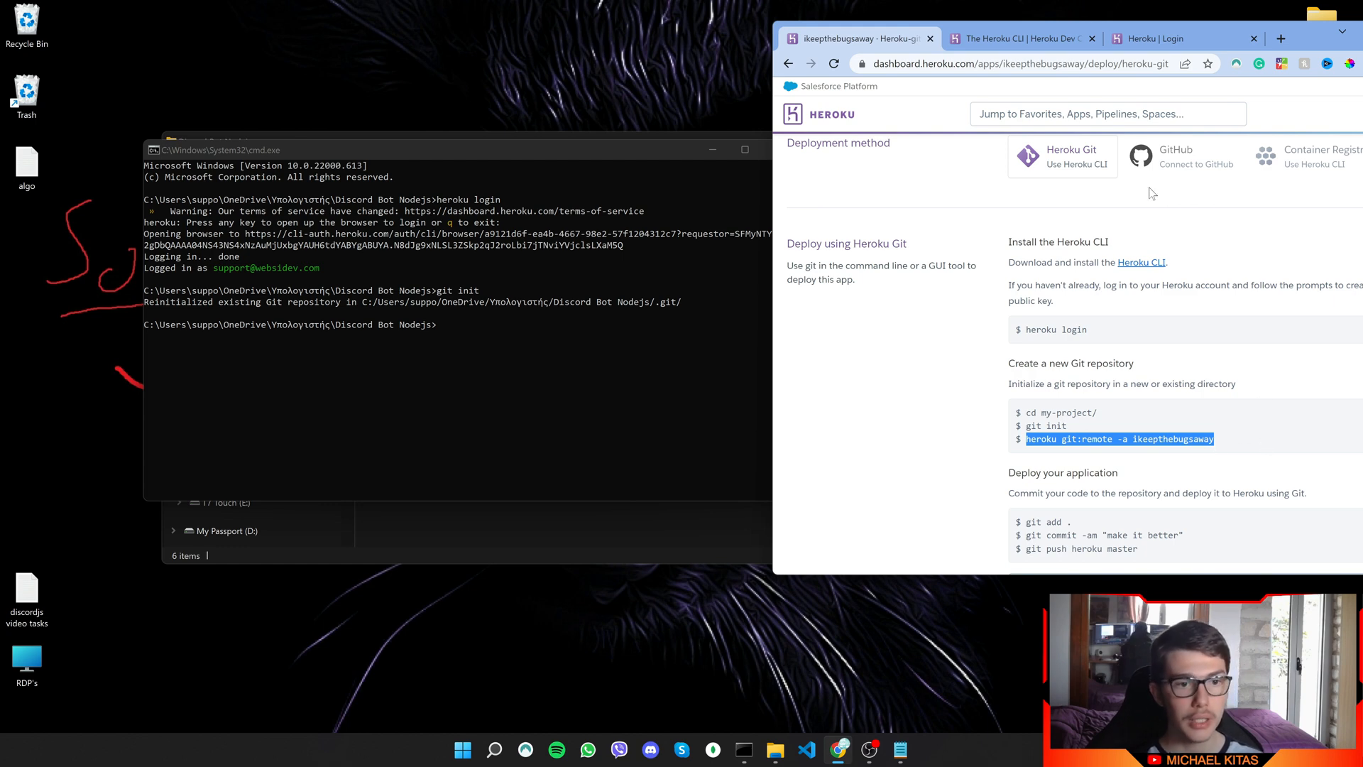
{"action": "mouse_move", "coordinate": [1073, 377]}
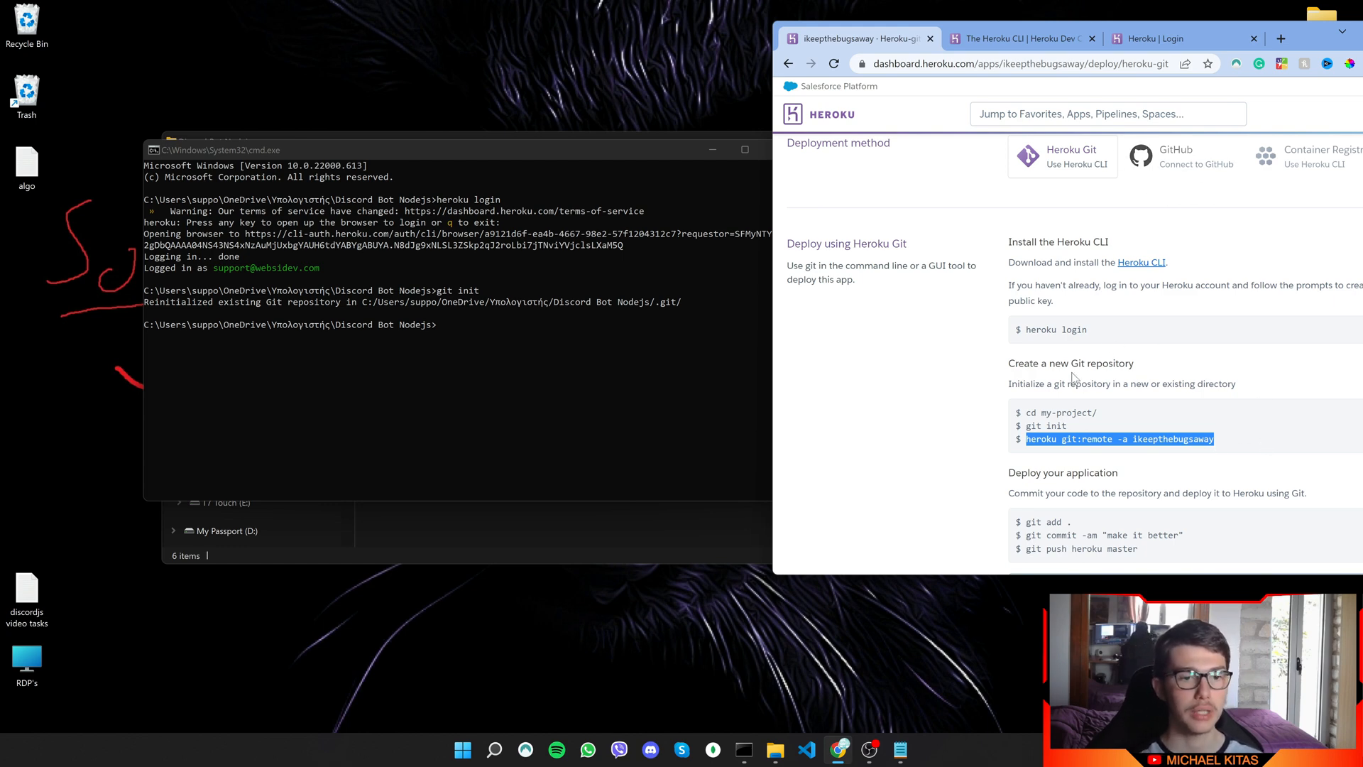
{"action": "mouse_move", "coordinate": [1074, 376]}
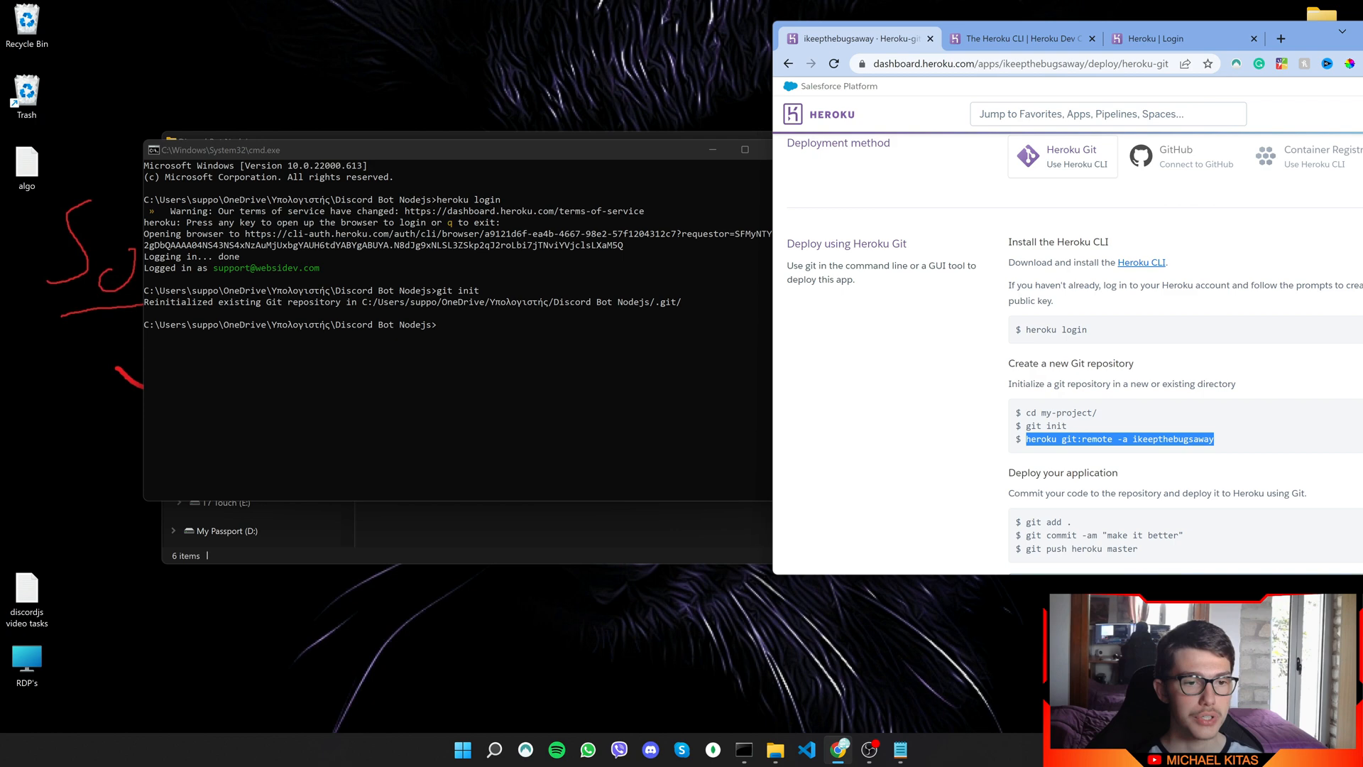
{"action": "key", "text": "Return"}
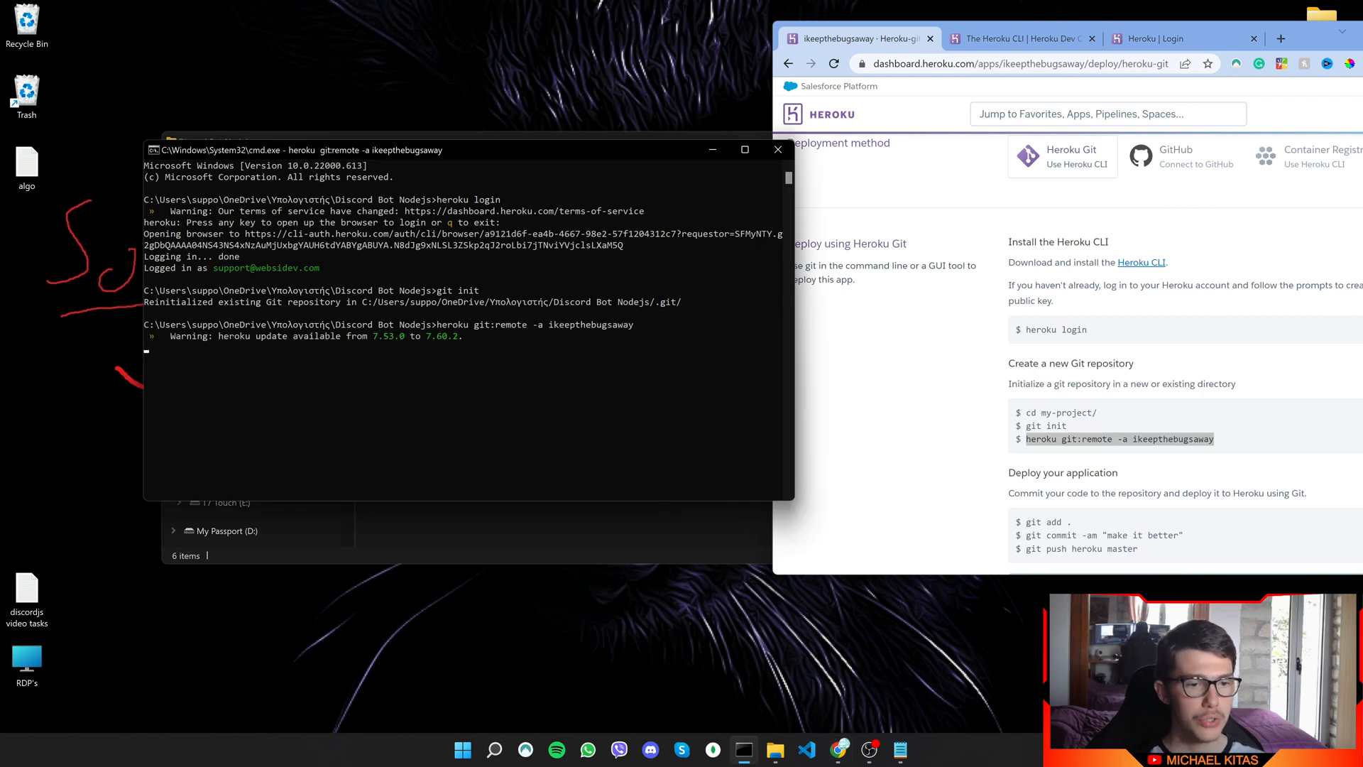
{"action": "key", "text": "Return"}
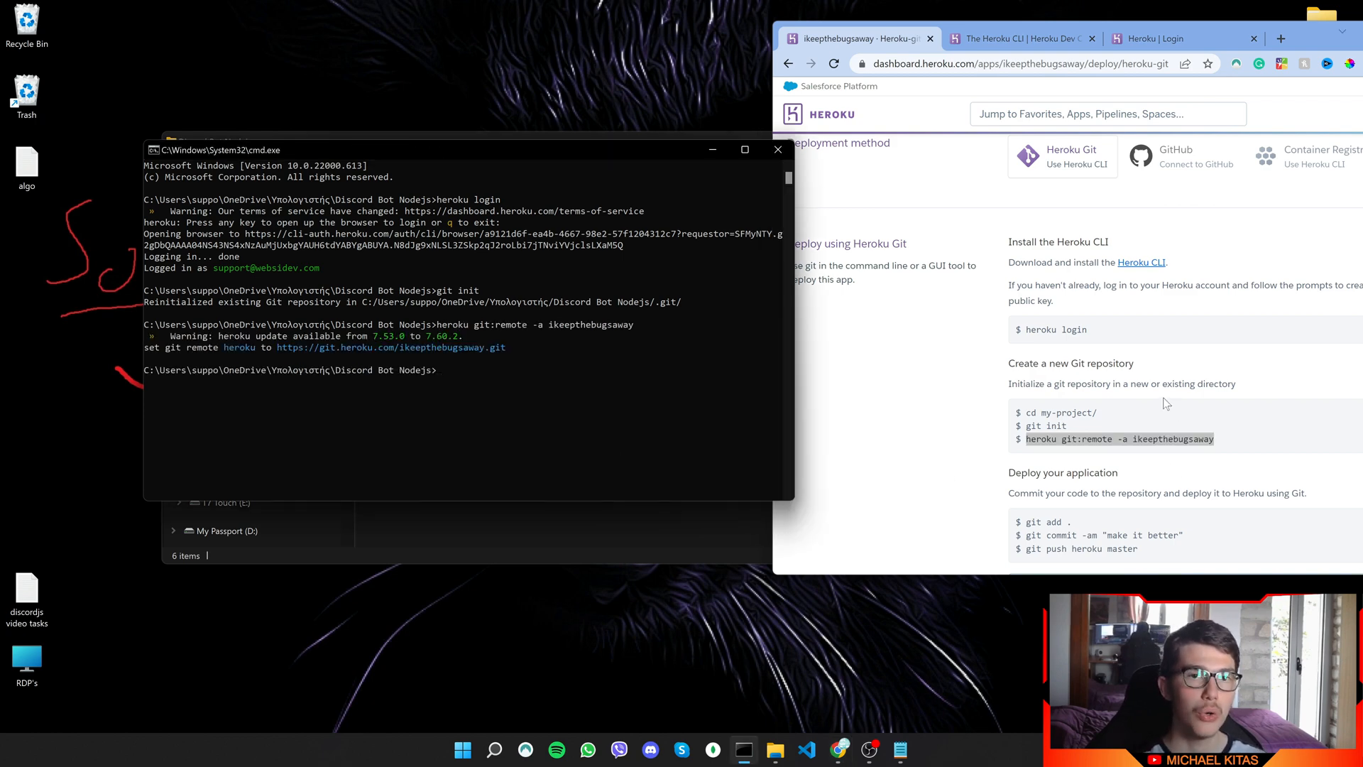
{"action": "scroll", "scroll_direction": "down", "scroll_amount": 3}
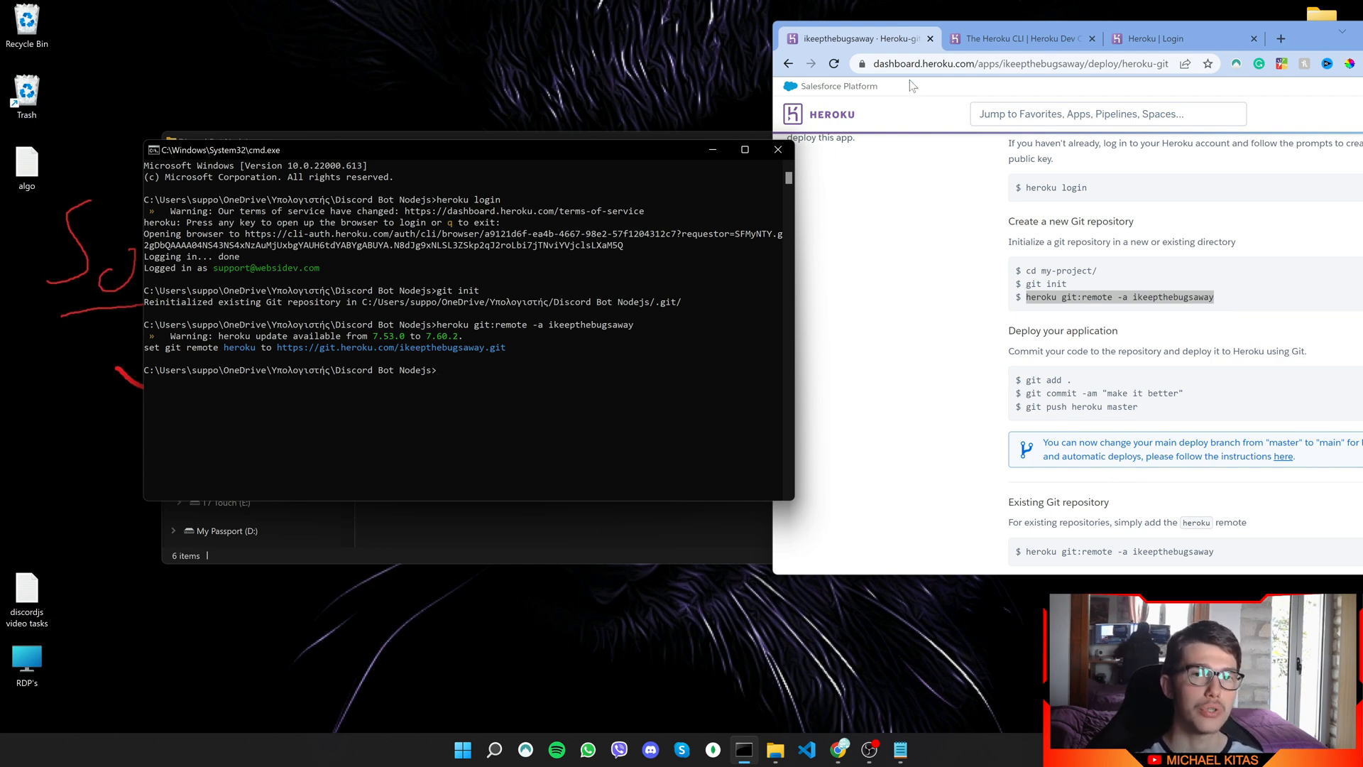
{"action": "mouse_move", "coordinate": [439, 369]}
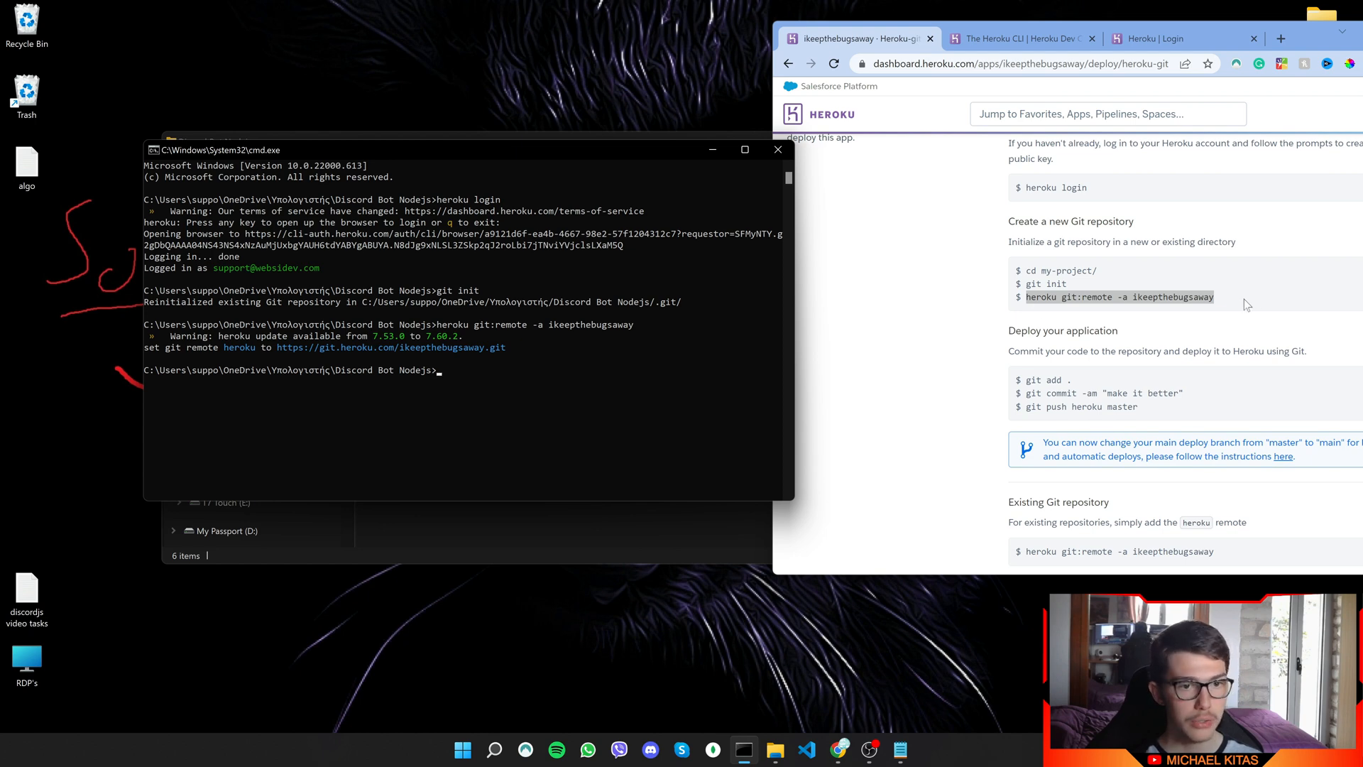
{"action": "double_click", "coordinate": [1046, 283]}
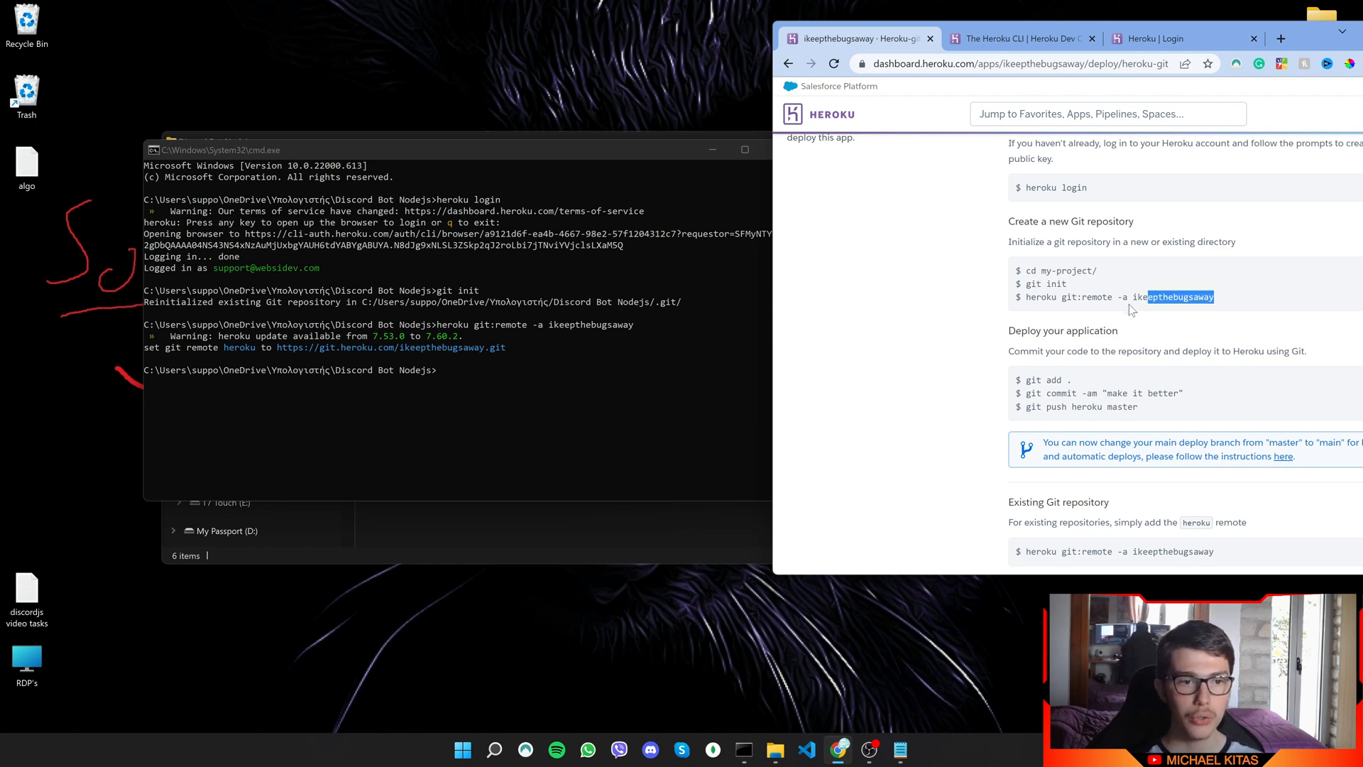
{"action": "triple_click", "coordinate": [1115, 297]}
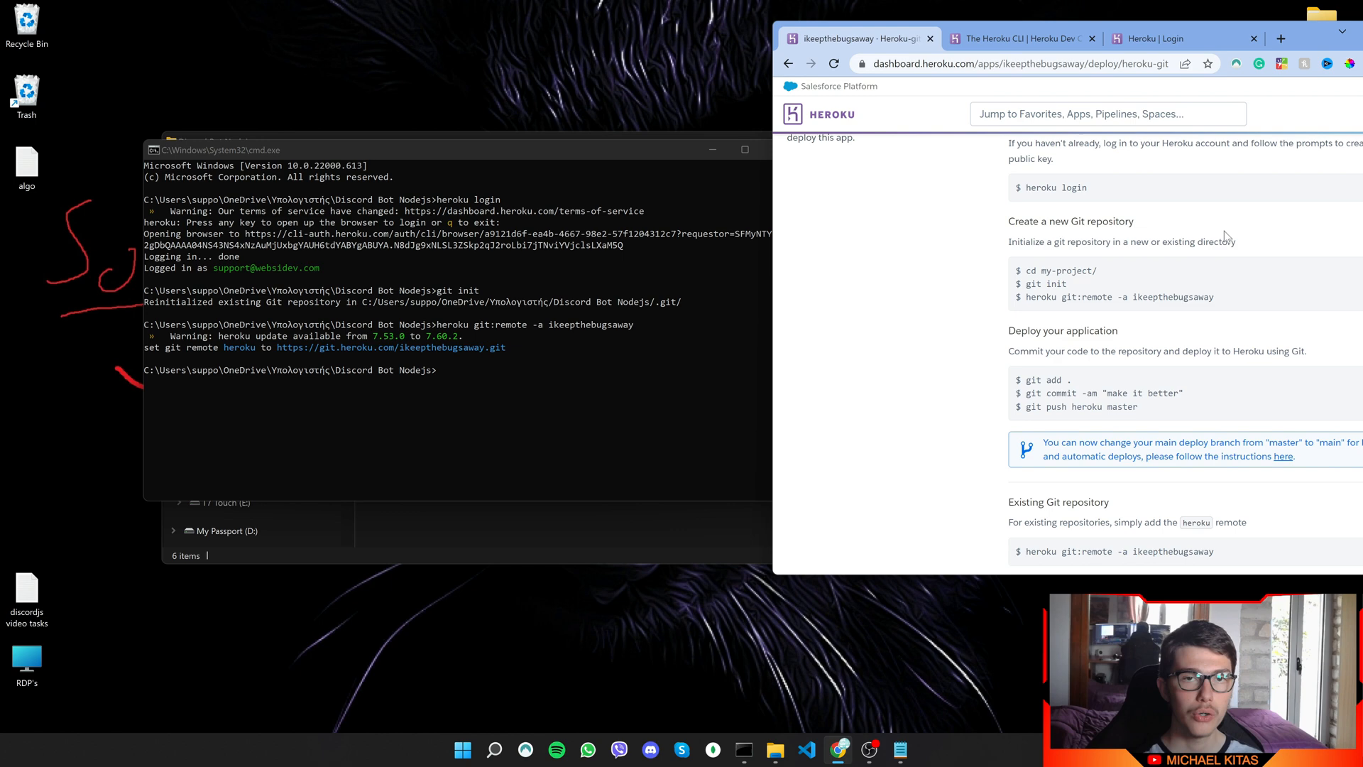
{"action": "double_click", "coordinate": [1048, 379]}
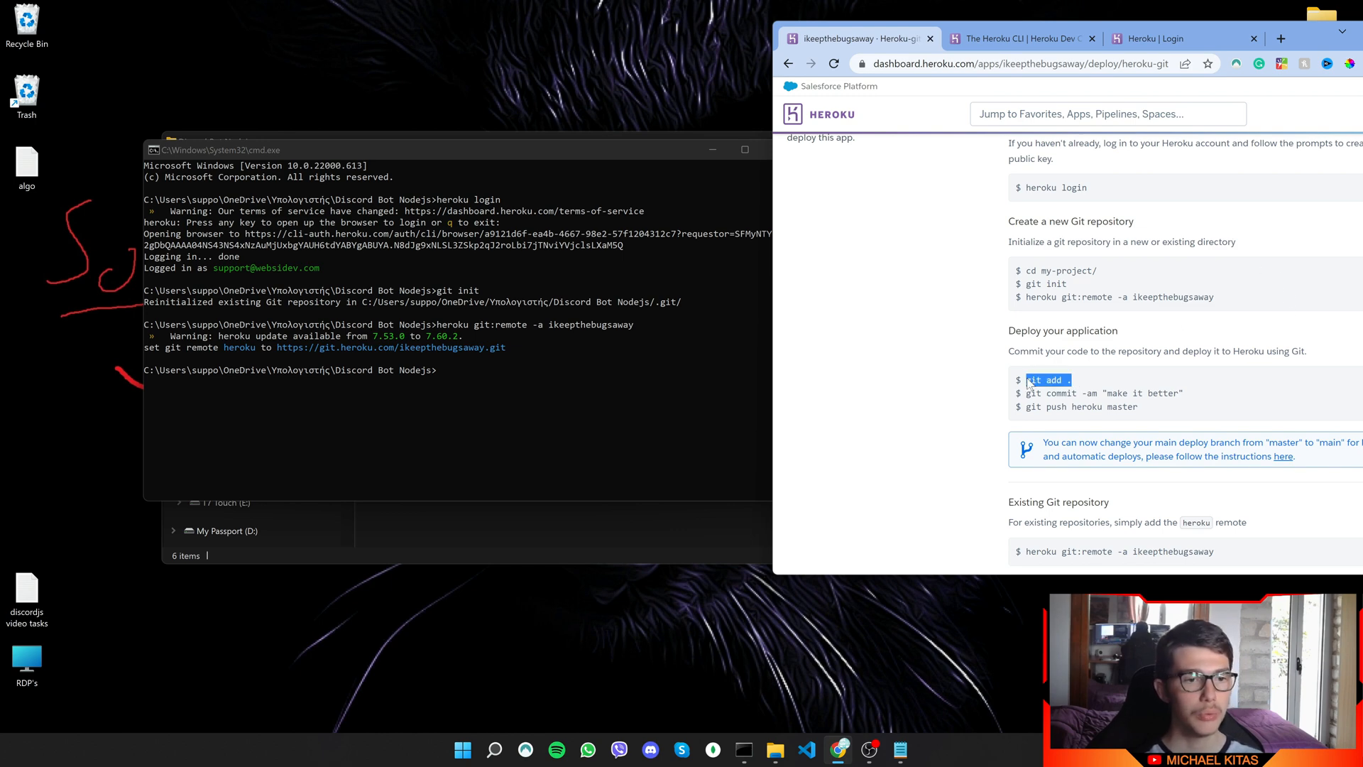
- Run git add ., commit "make it better", and git push heroku master
{"action": "key", "text": "Return"}
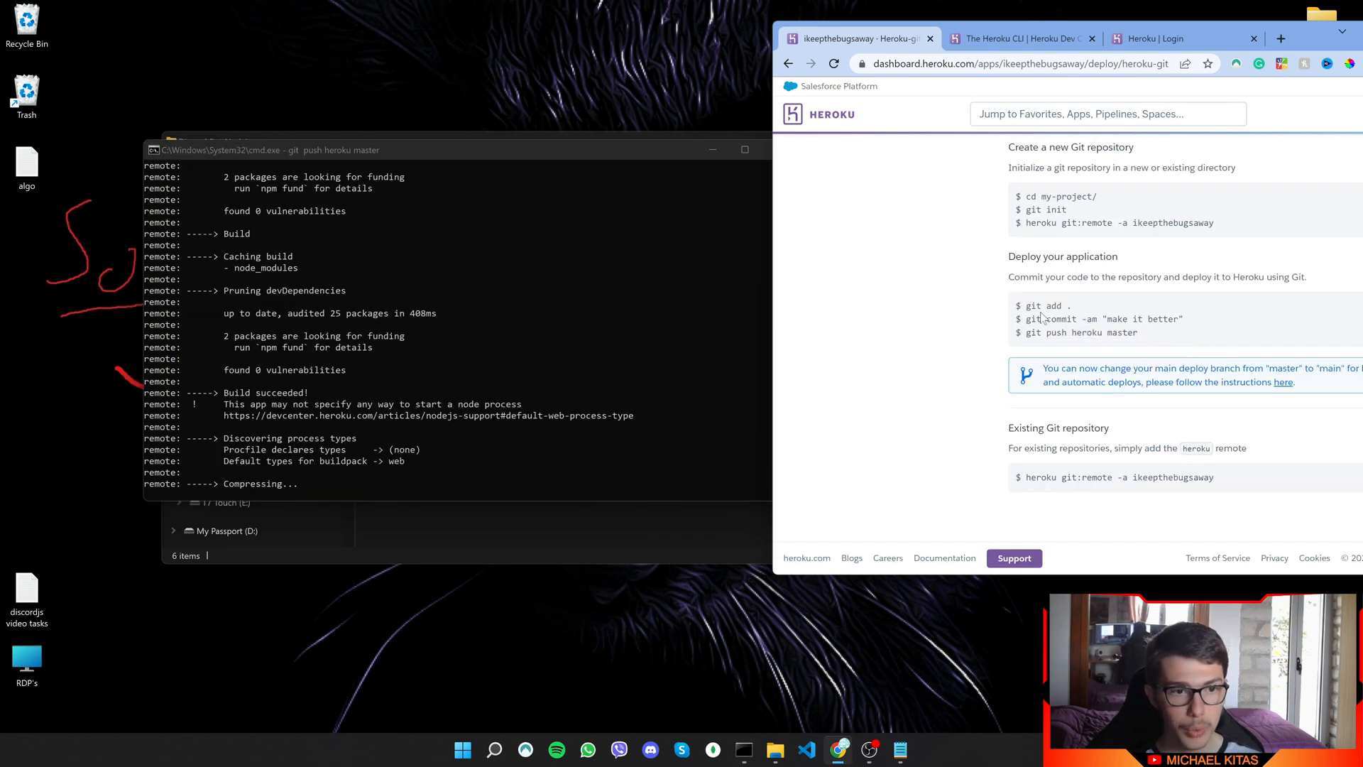
{"action": "double_click", "coordinate": [1047, 306]}
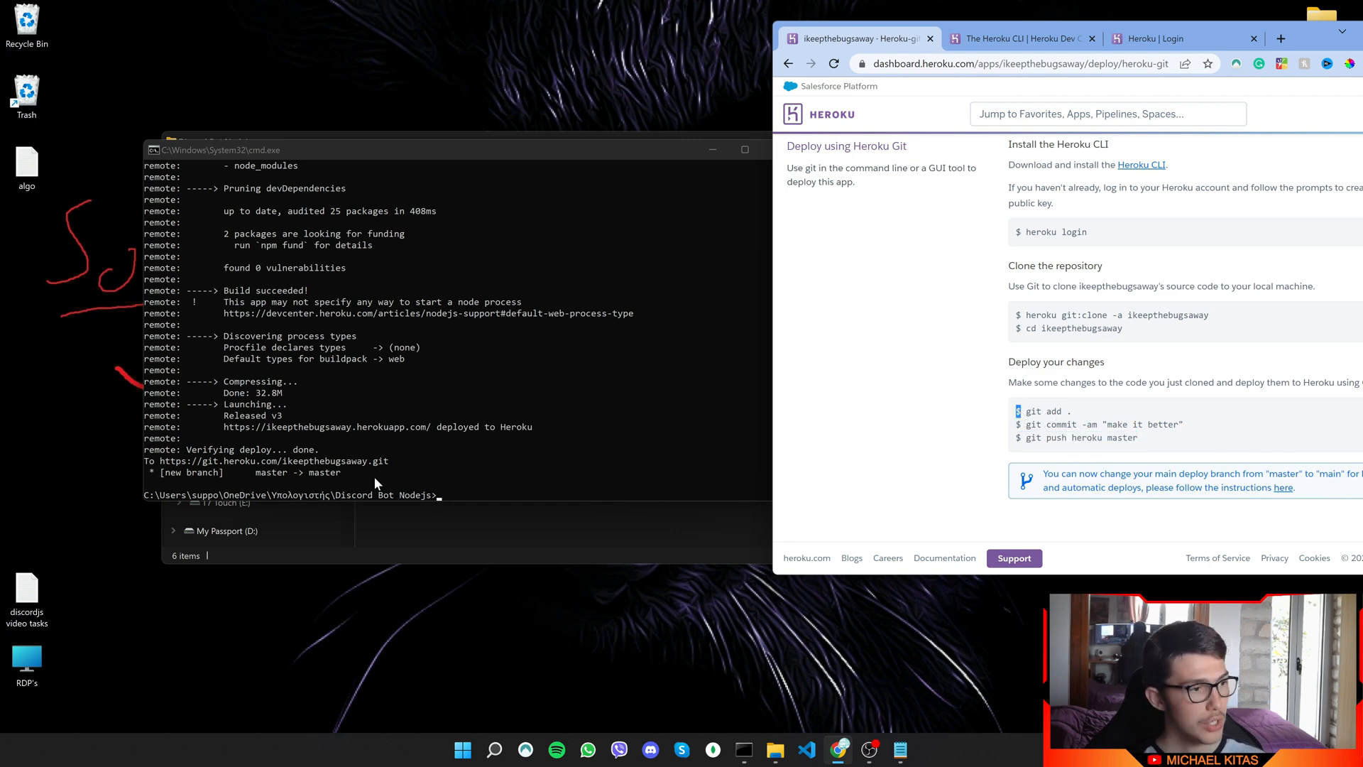
{"action": "mouse_move", "coordinate": [419, 446]}
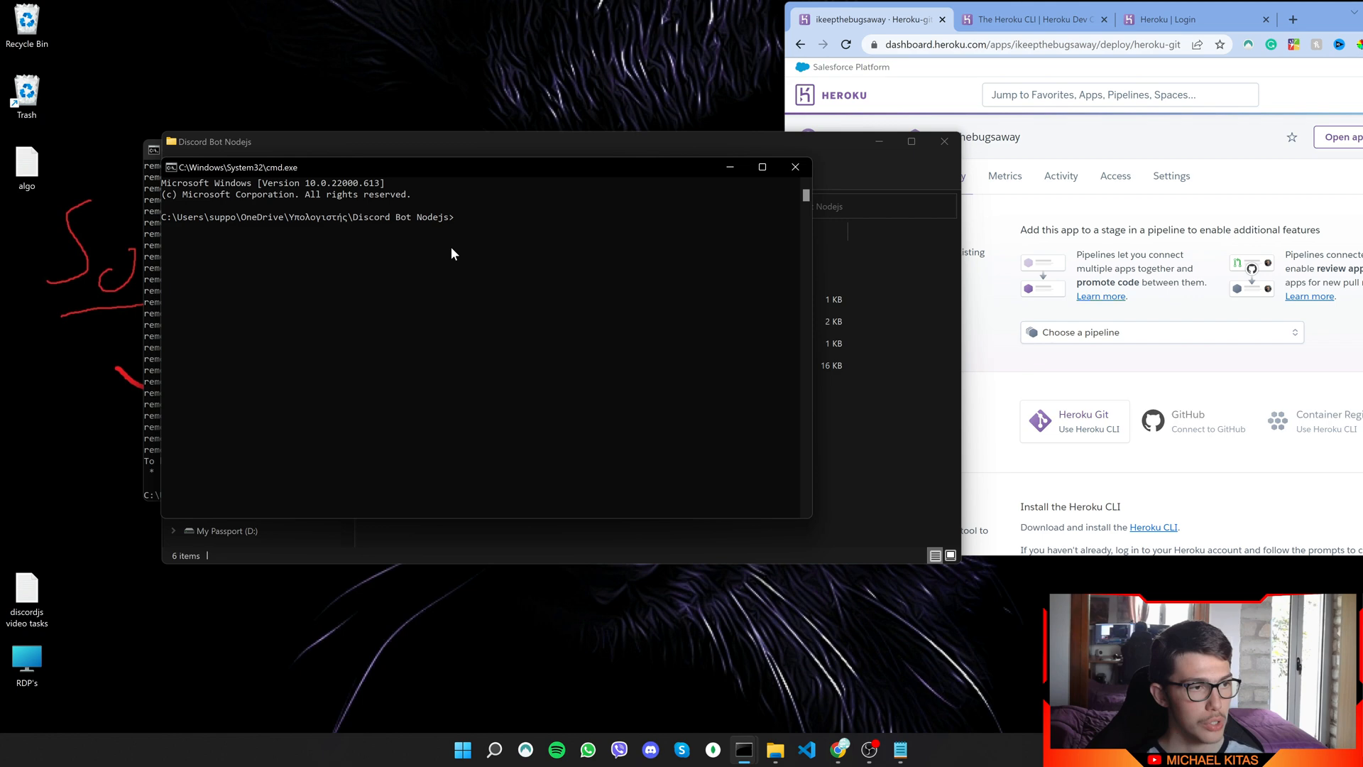
- Open the project in VS Code with 'code .' and create a new file named Procfile
{"action": "type", "text": "code ."}
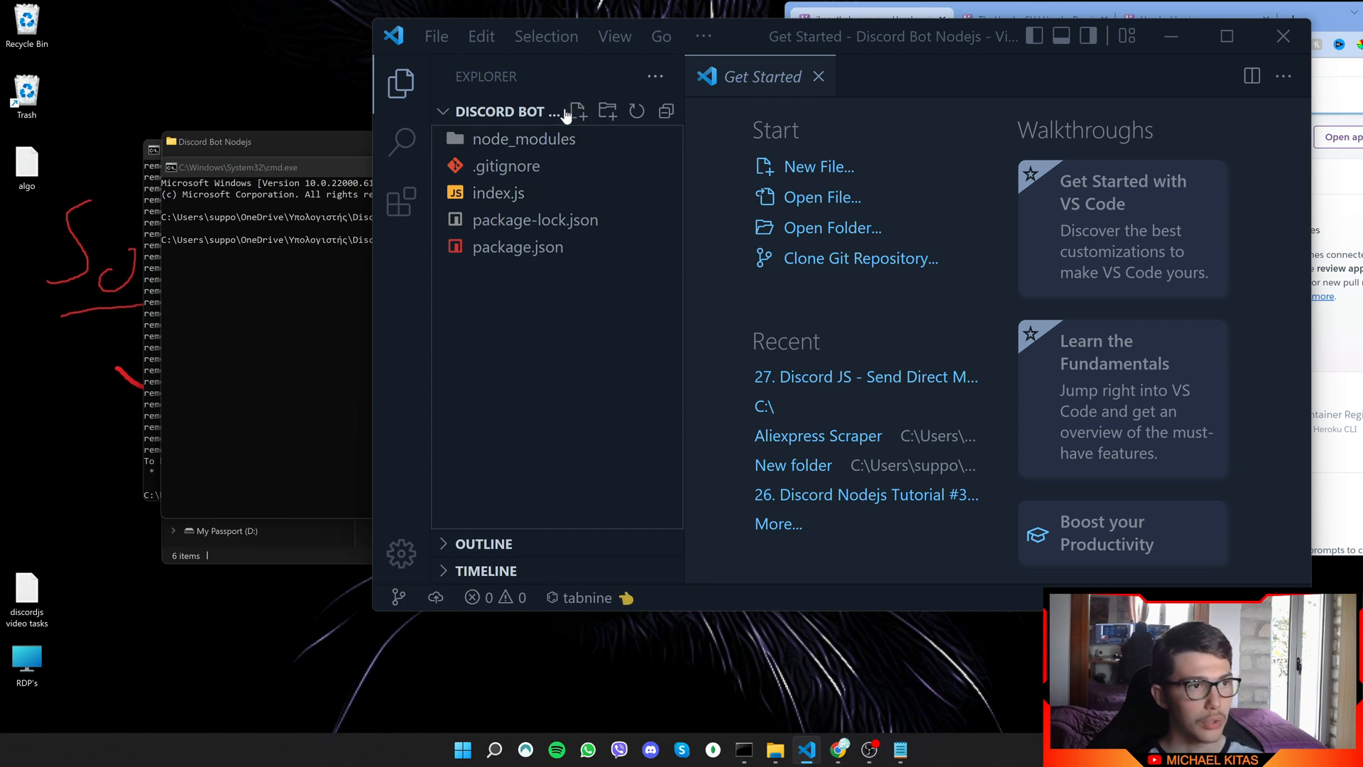
{"action": "left_click", "coordinate": [578, 111]}
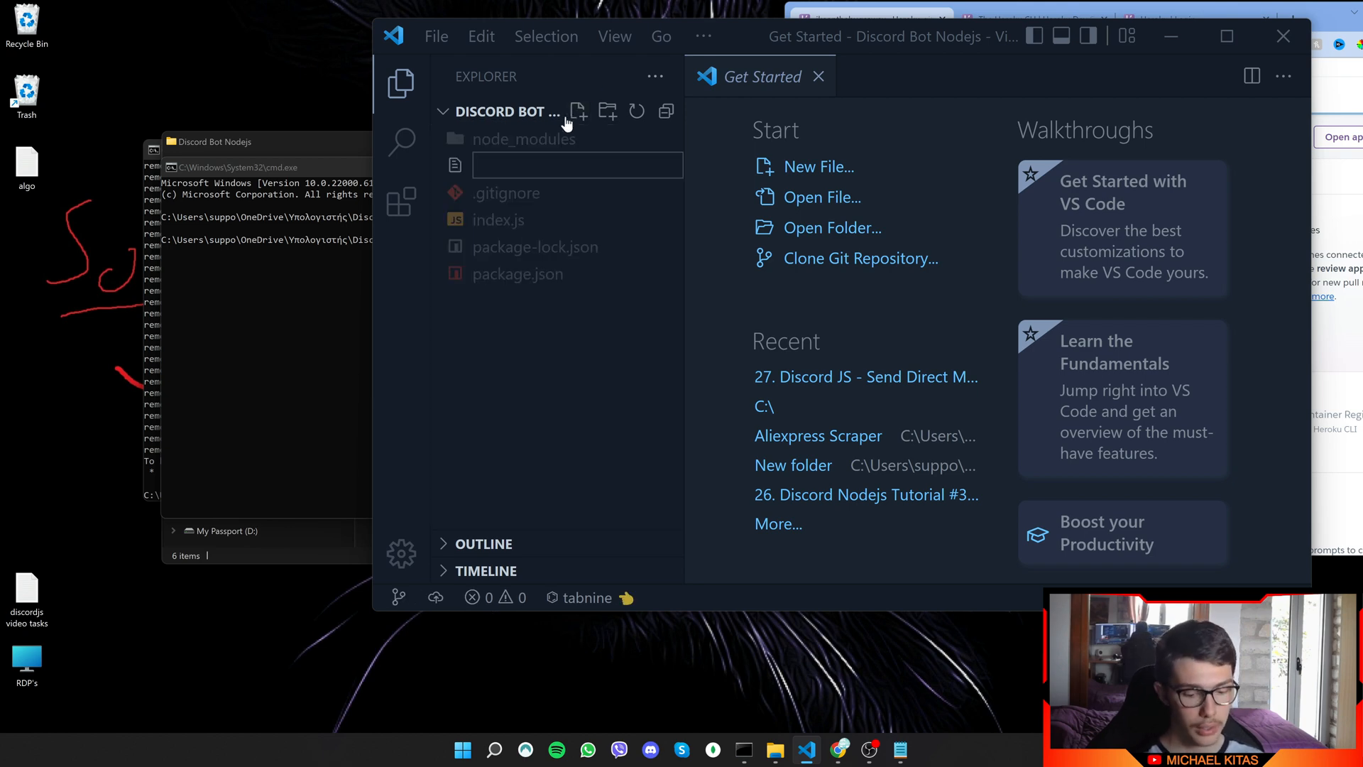
{"action": "type", "text": "Procfile"}
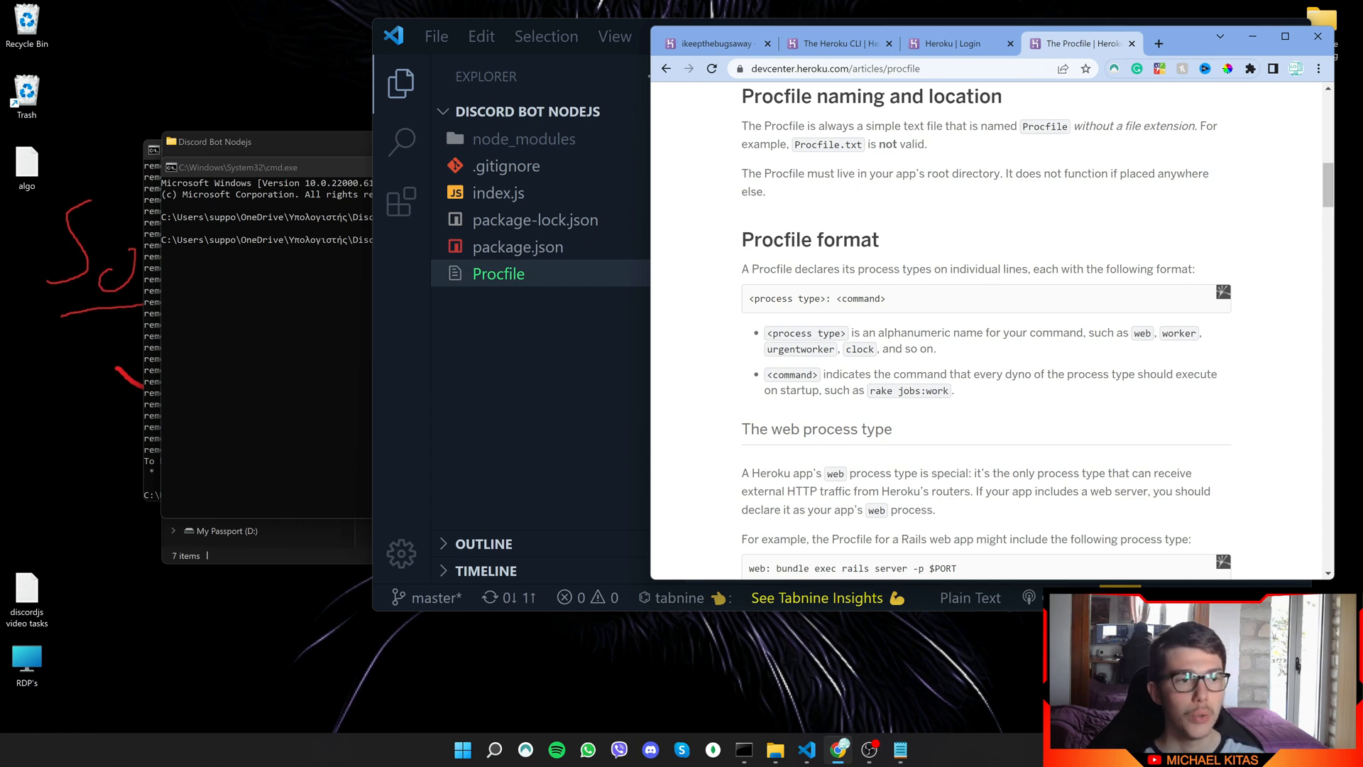
{"action": "double_click", "coordinate": [786, 298]}
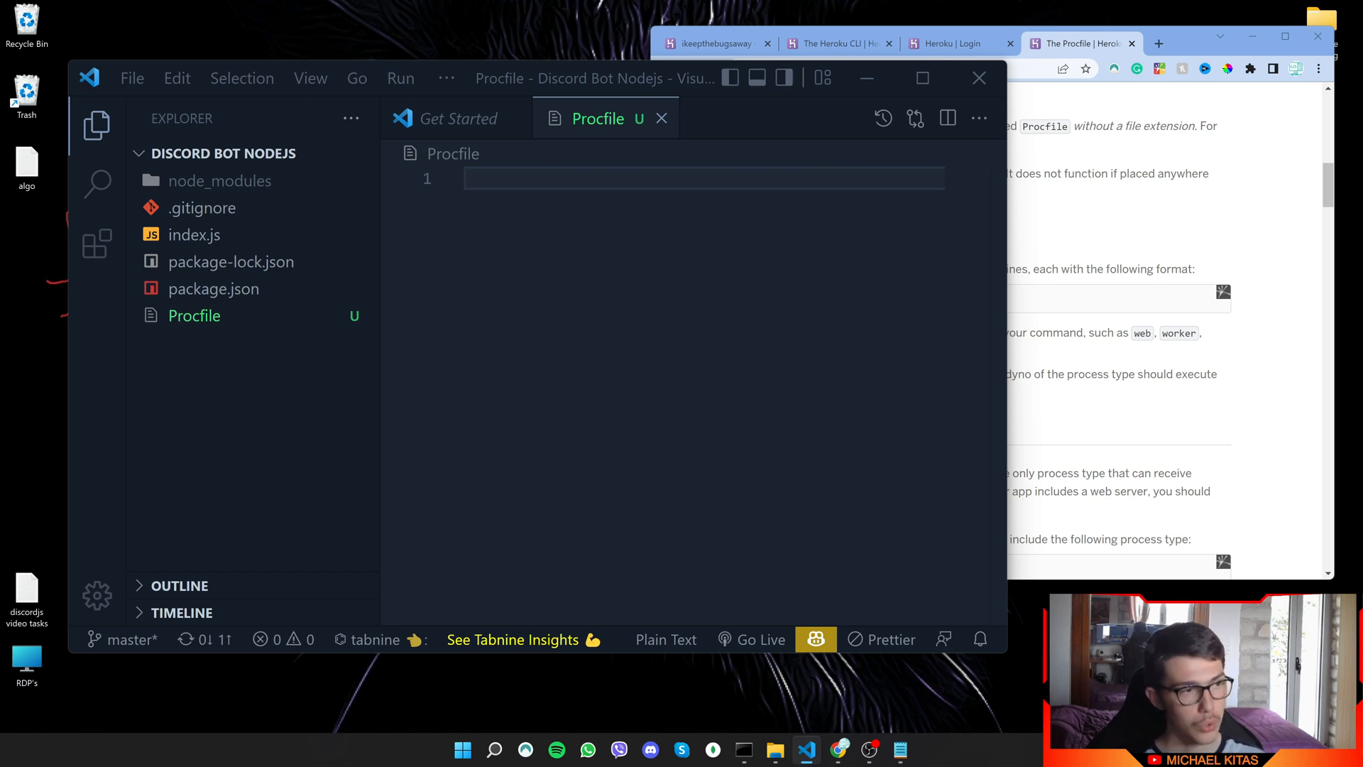
- Write the worker entry 'worker: node index.js' into the Procfile
{"action": "type", "text": "worker:"}
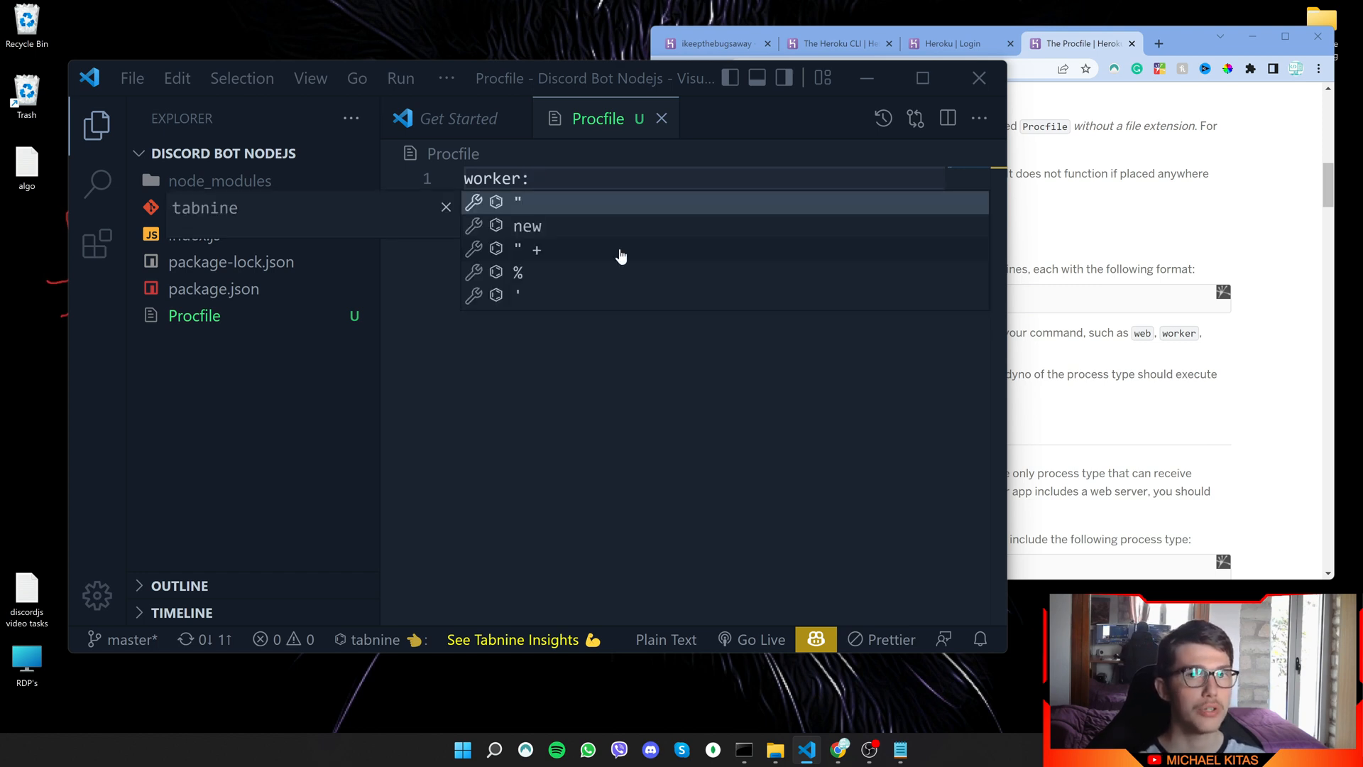
{"action": "key", "text": "Escape"}
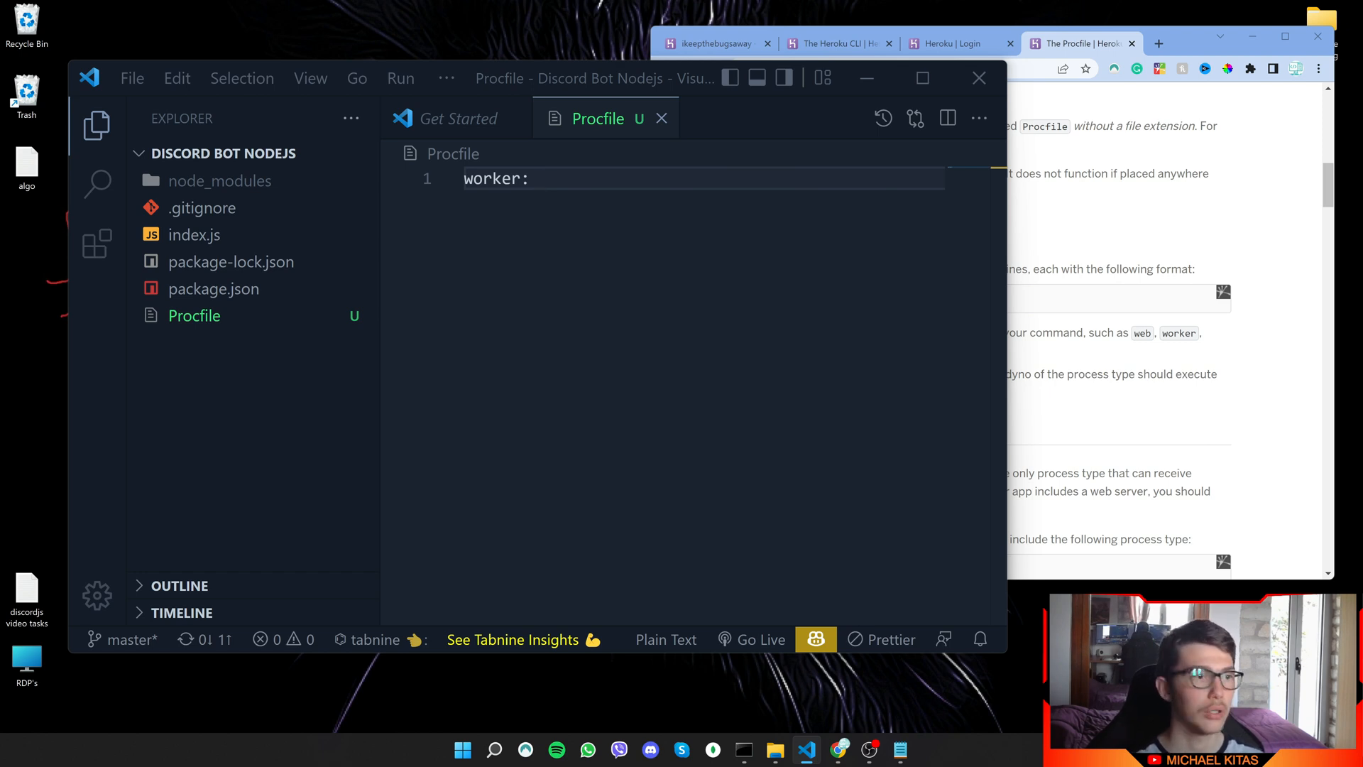
{"action": "type", "text": "node"}
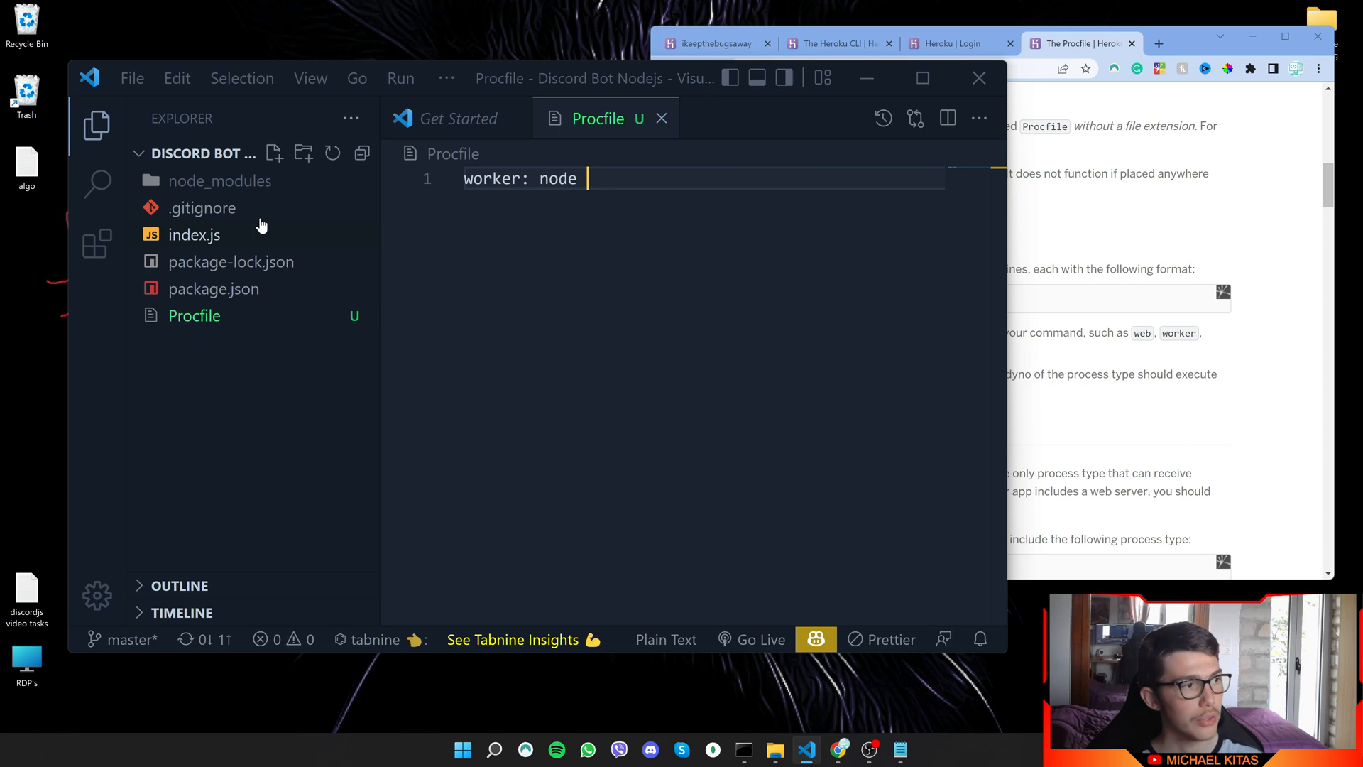
{"action": "type", "text": "index.j"}
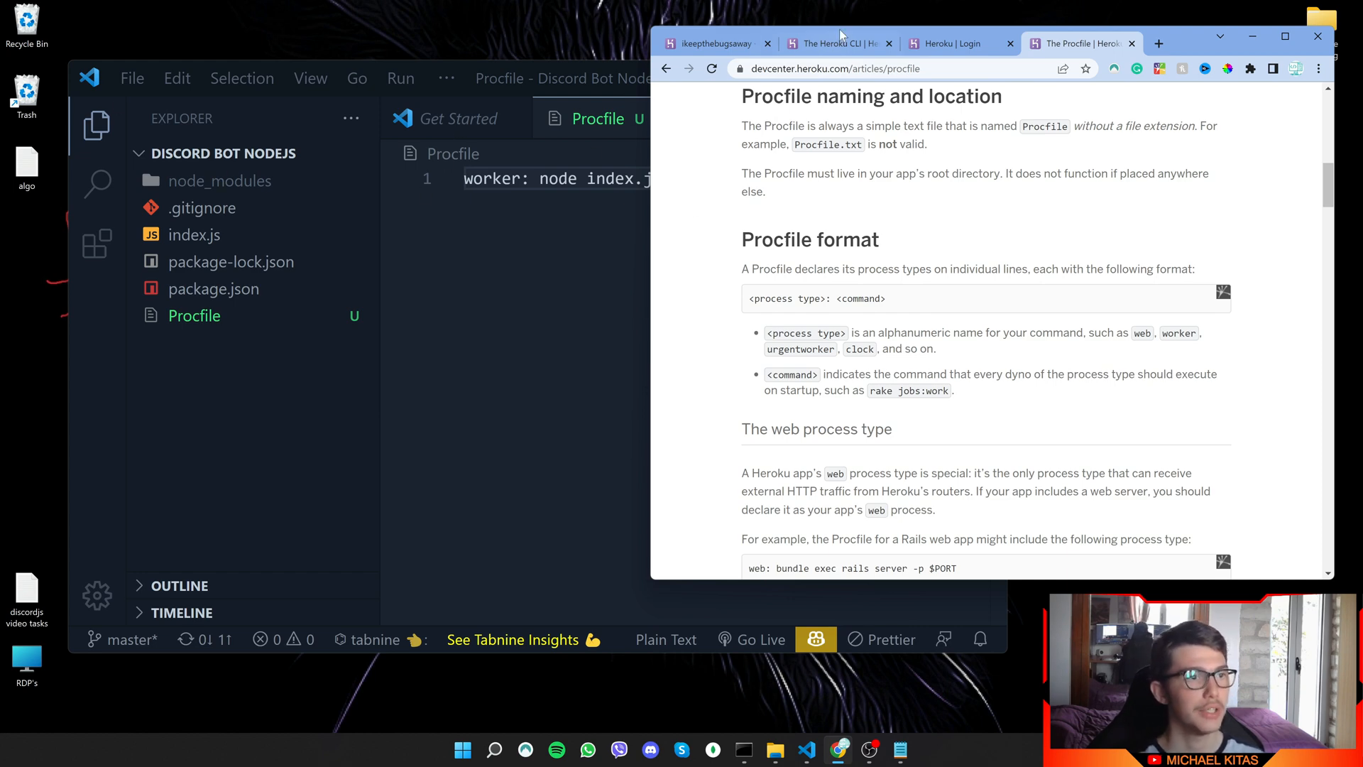
- Copy the git add command from the Deploy tab and push the Procfile commit to Heroku
{"action": "left_click", "coordinate": [713, 43]}
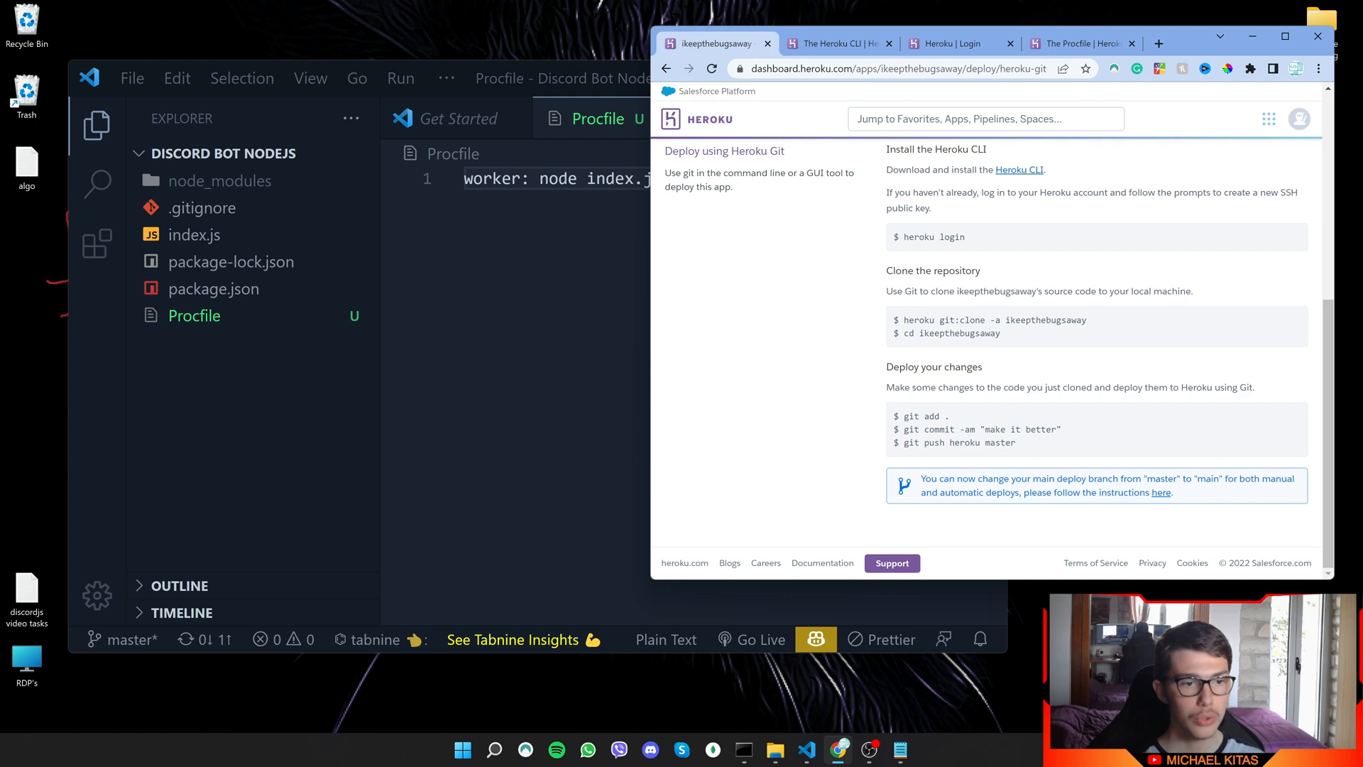
{"action": "double_click", "coordinate": [920, 415]}
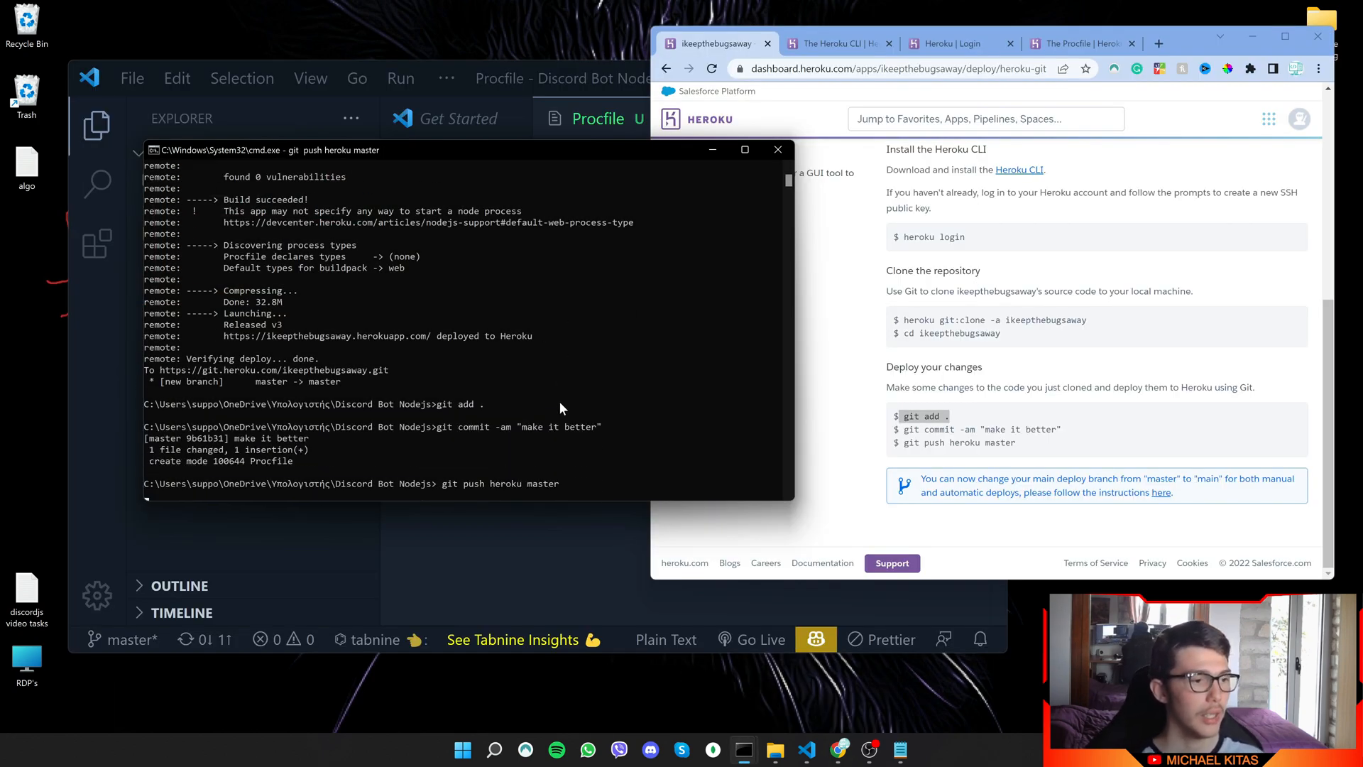
{"action": "left_click", "coordinate": [650, 749]}
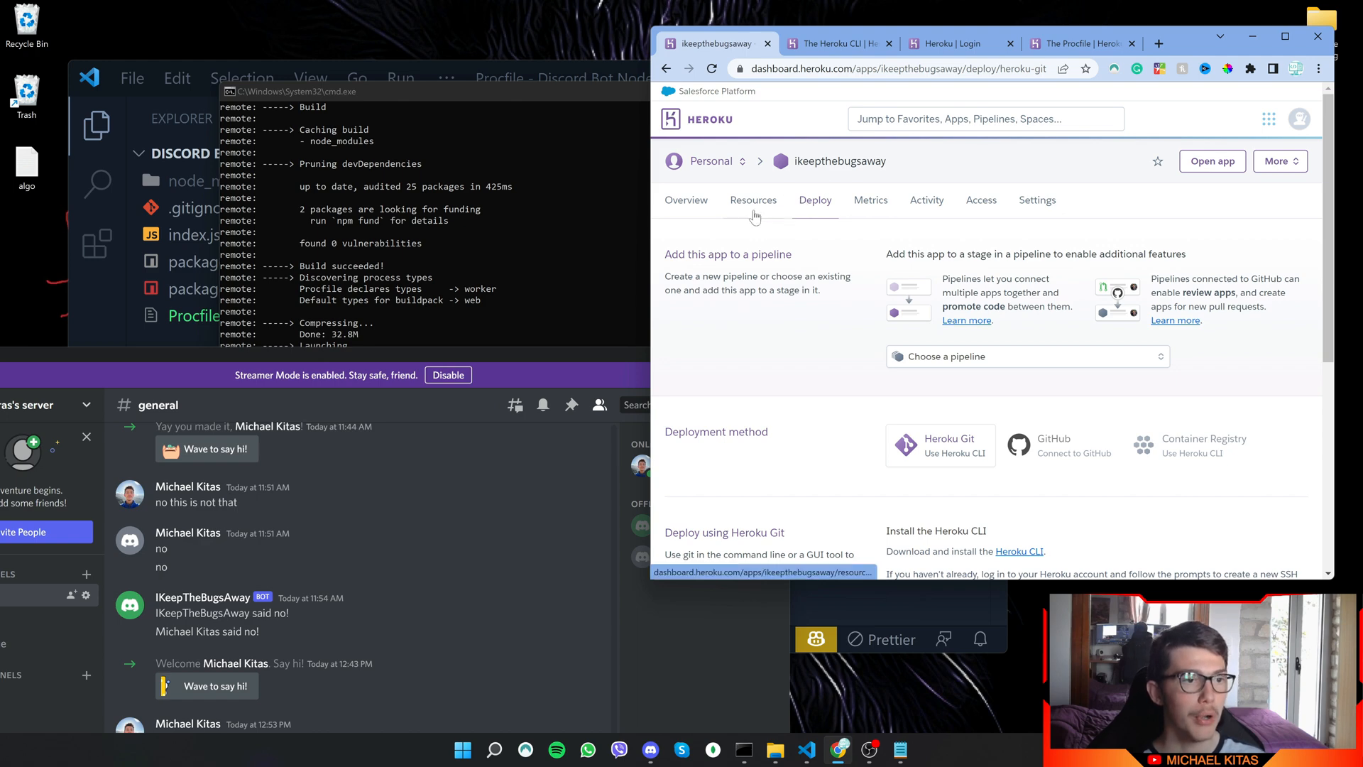
- On Resources, turn off the npm start web dyno and turn on the node index.js worker
{"action": "left_click", "coordinate": [753, 199]}
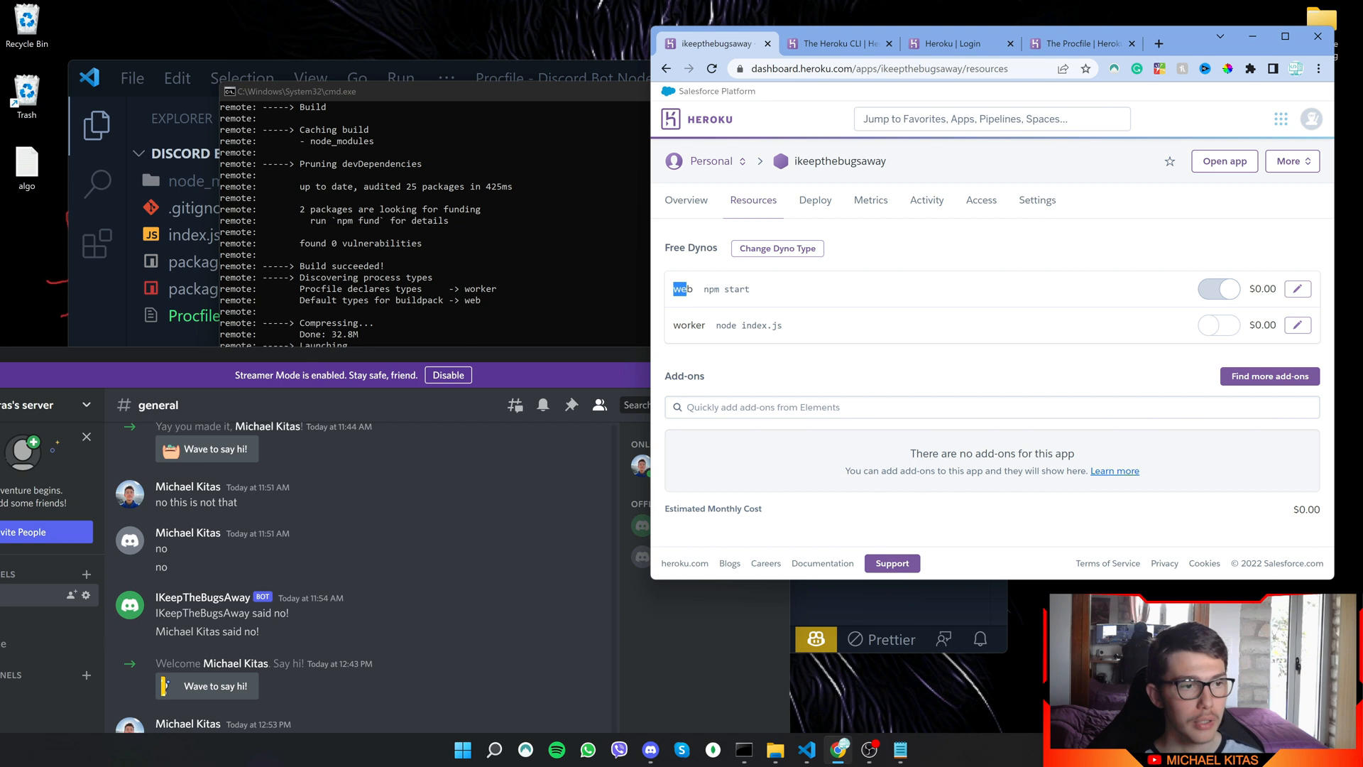
{"action": "double_click", "coordinate": [725, 289]}
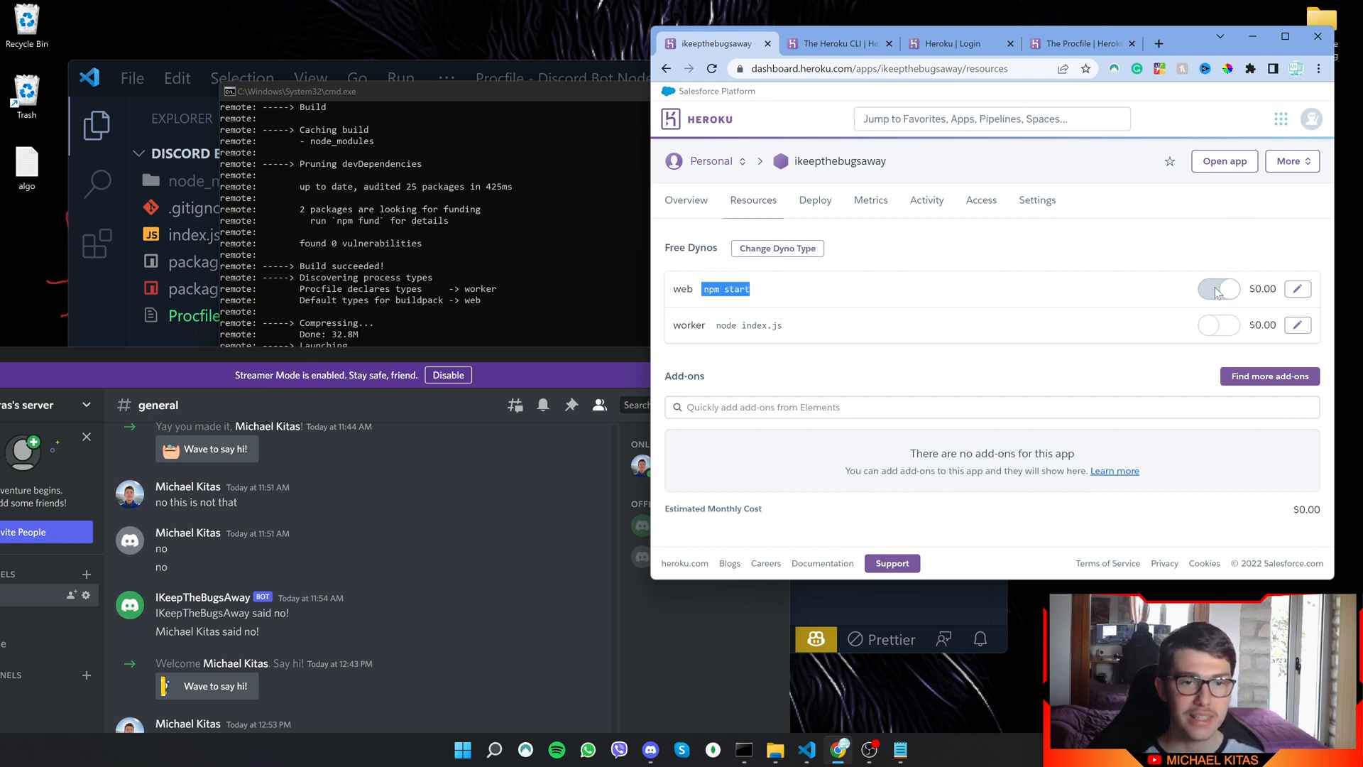
{"action": "left_click", "coordinate": [1218, 289]}
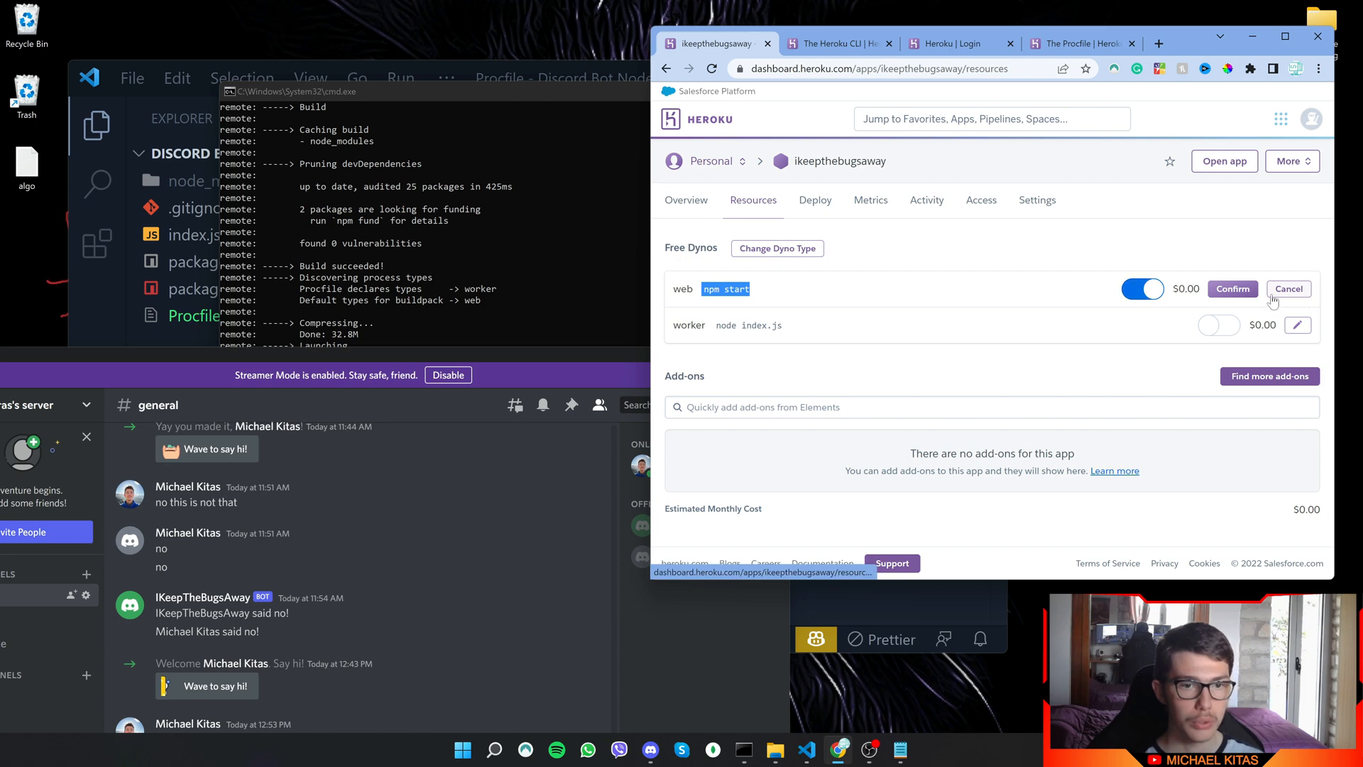
{"action": "left_click", "coordinate": [1143, 289]}
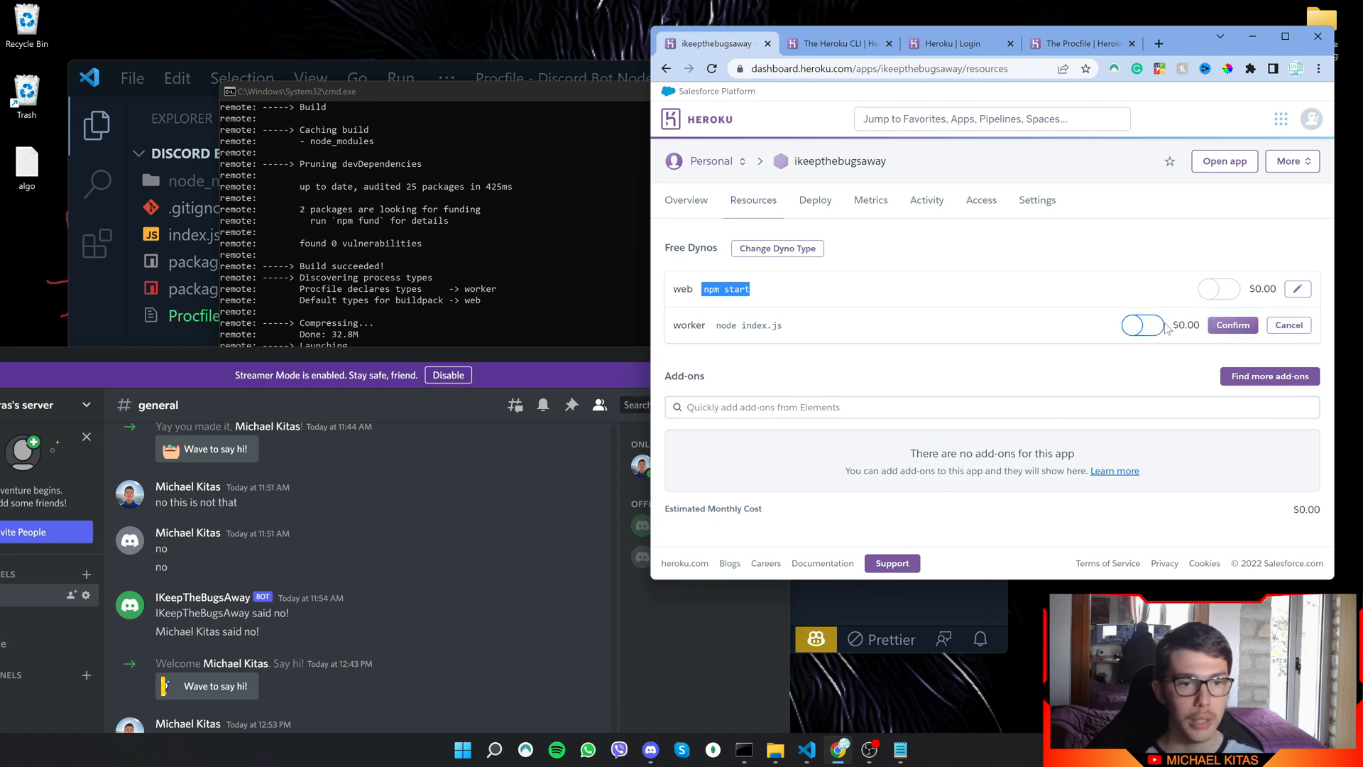
{"action": "left_click", "coordinate": [1154, 324]}
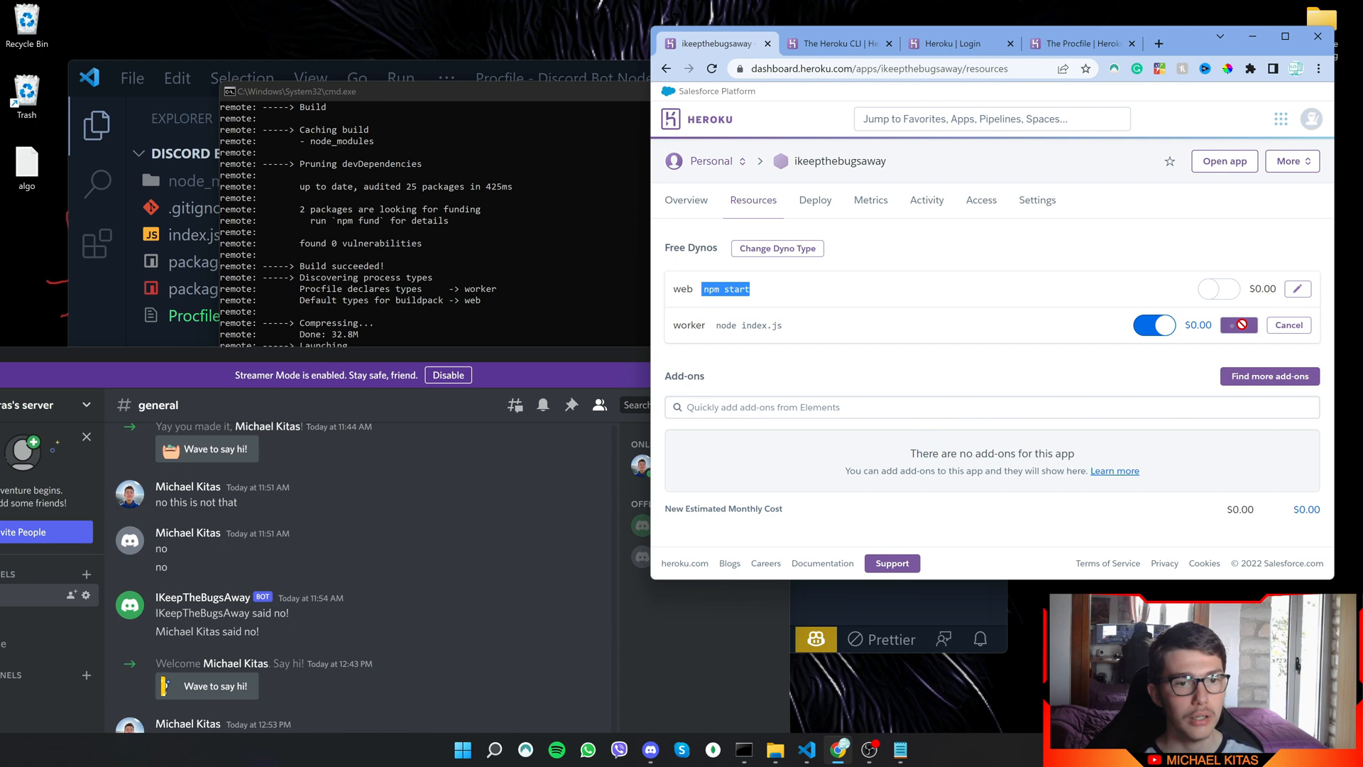
{"action": "left_click", "coordinate": [1154, 324]}
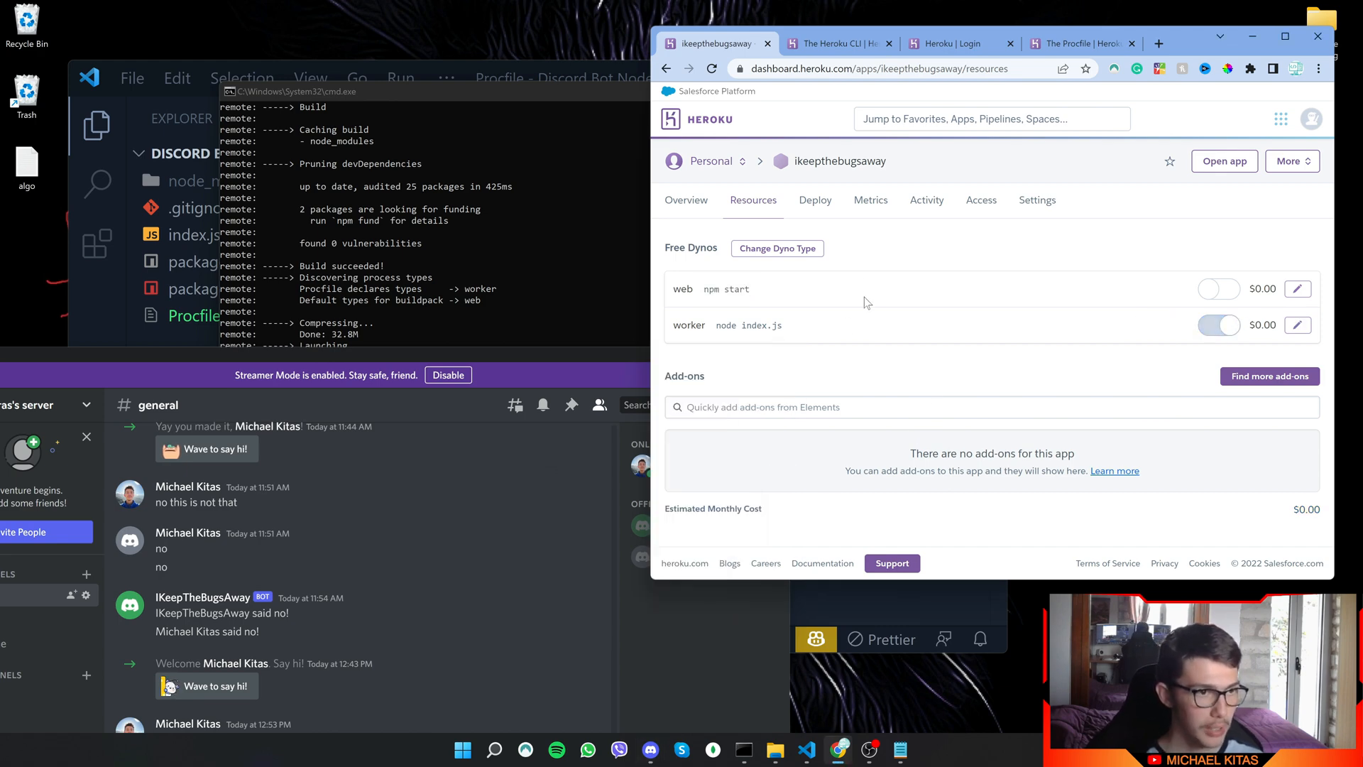
{"action": "left_click", "coordinate": [1037, 200]}
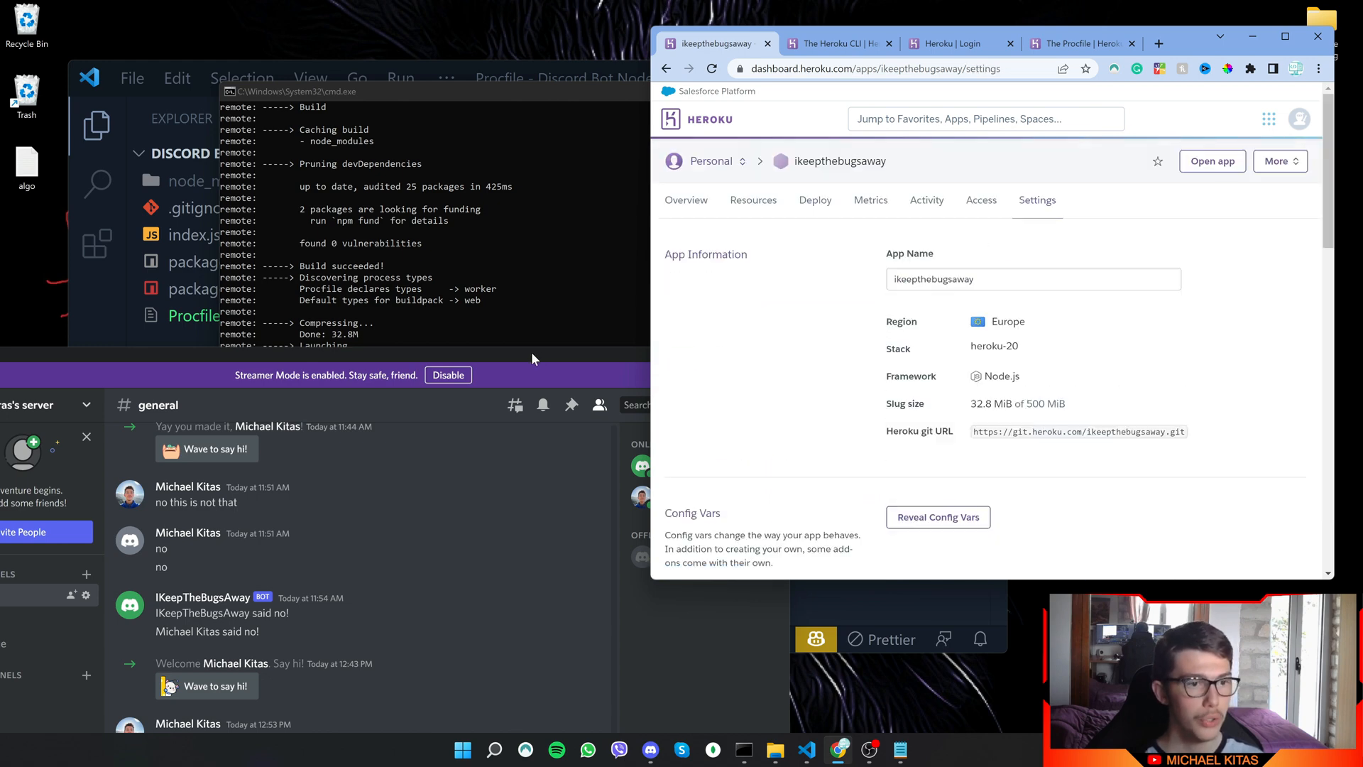
{"action": "left_click", "coordinate": [650, 750]}
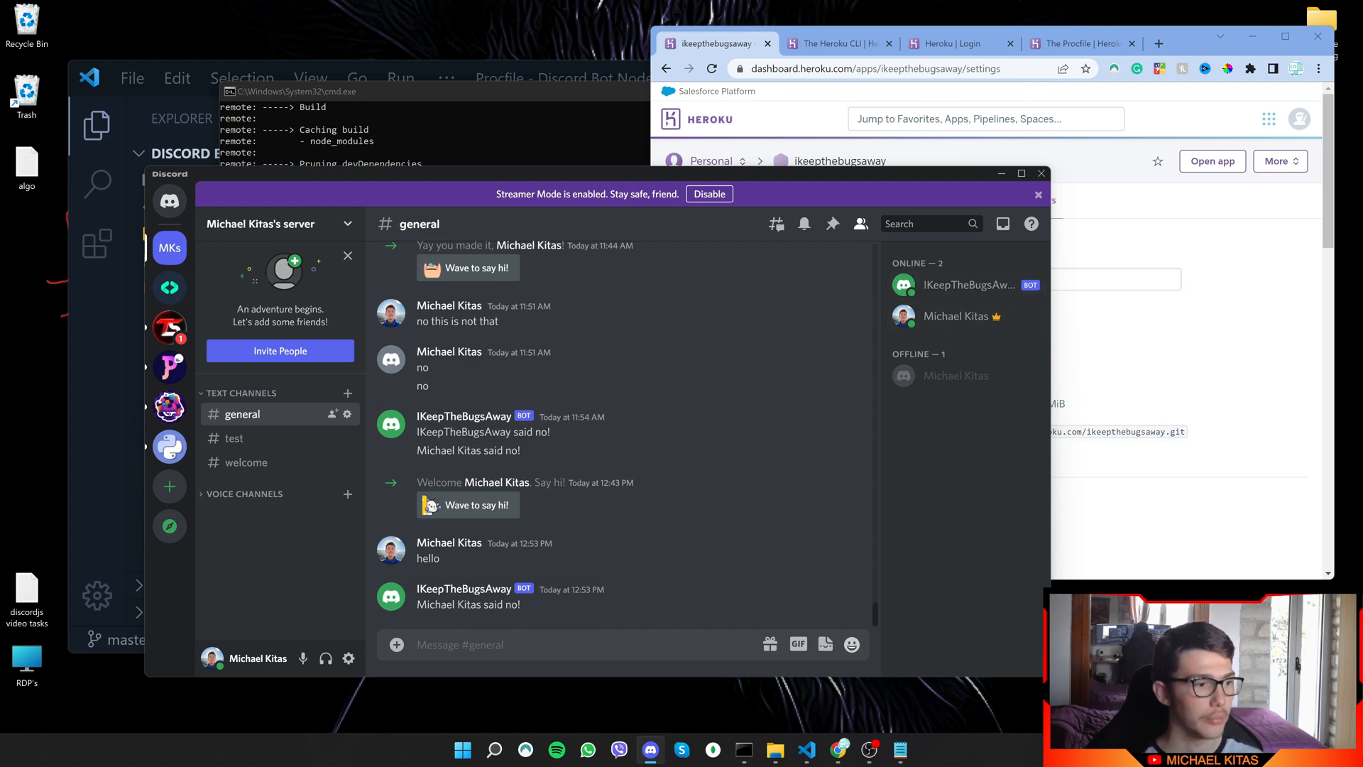
{"action": "mouse_move", "coordinate": [591, 617]}
{"action": "type", "text": "!s"}
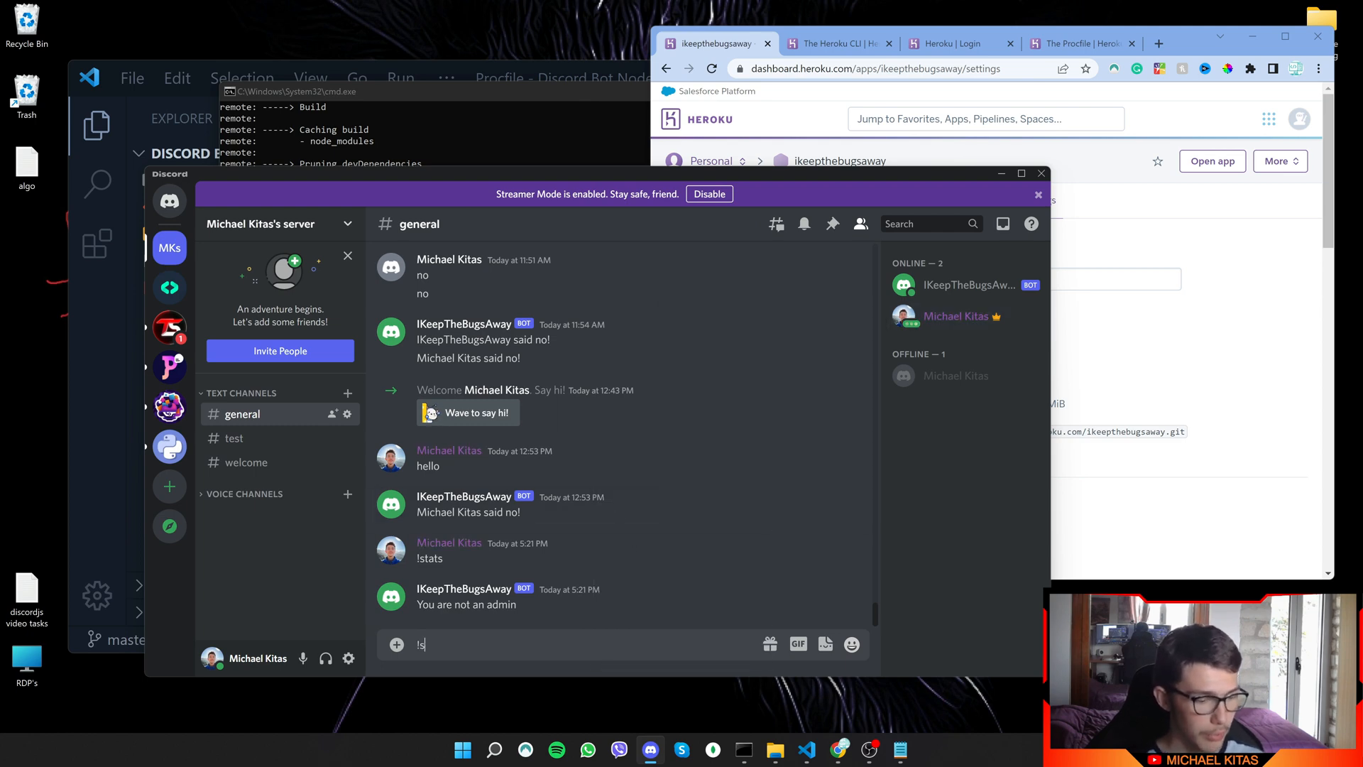
- Send !stats in #general and see the bot reply 'This server has 3 members'
{"action": "key", "text": "Return"}
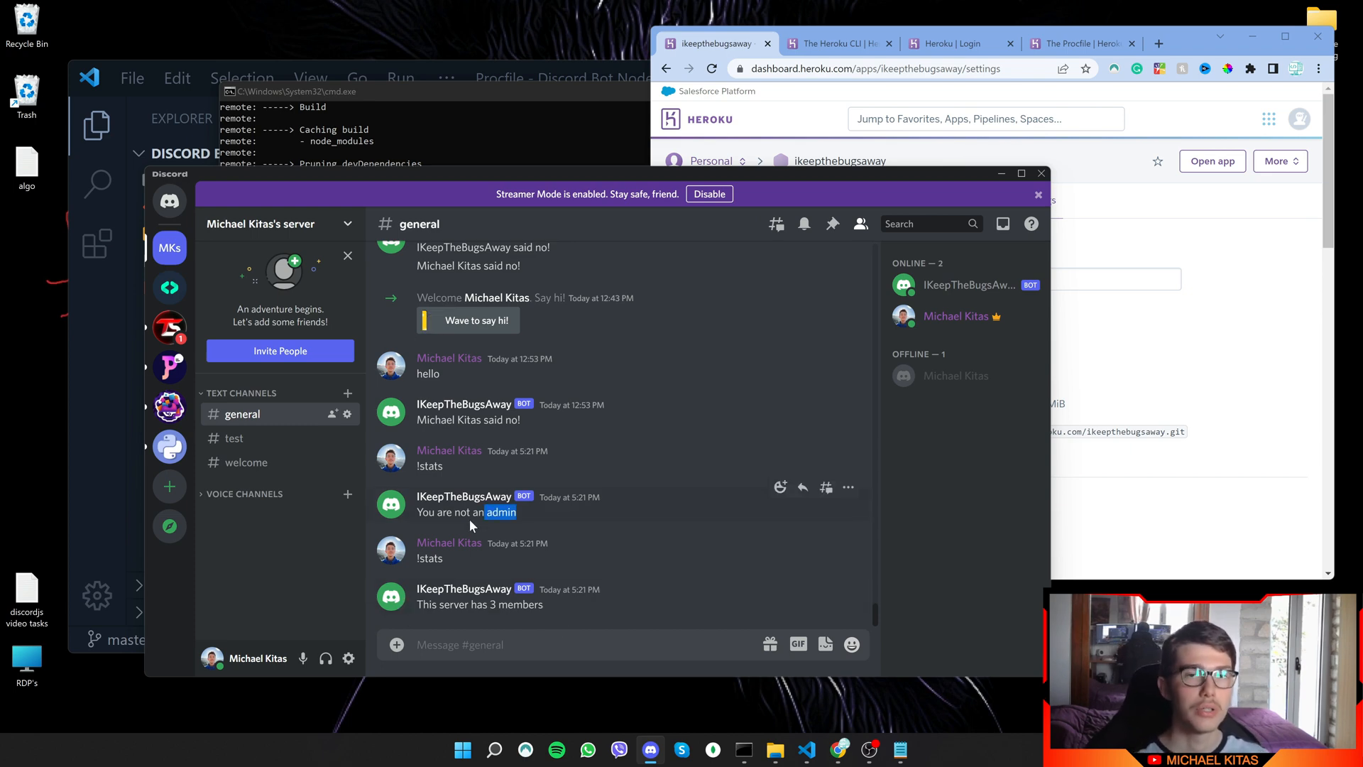
{"action": "mouse_move", "coordinate": [726, 518]}
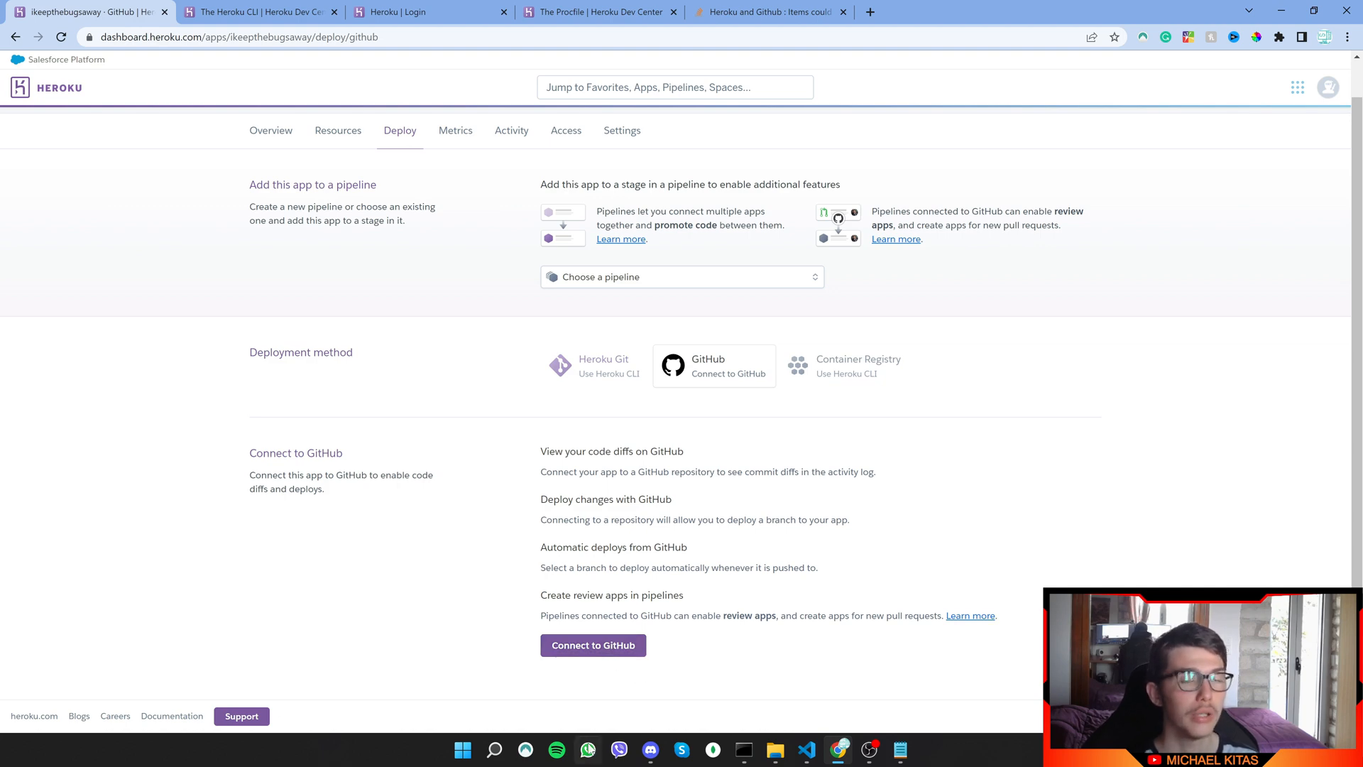
{"action": "mouse_move", "coordinate": [587, 748]}
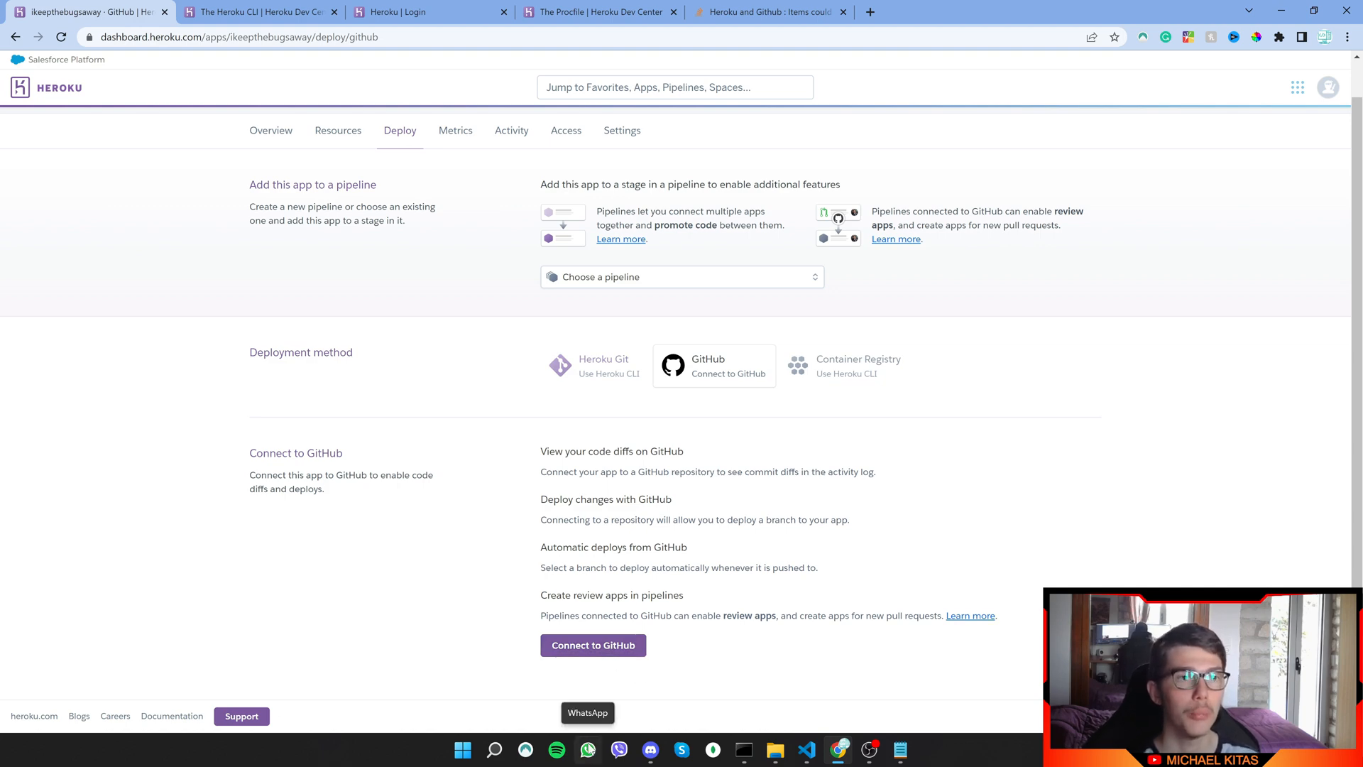
- Read the Stack Overflow GitHub-error answer, return to Heroku's GitHub deploy page, then VS Code
{"action": "left_click", "coordinate": [768, 11]}
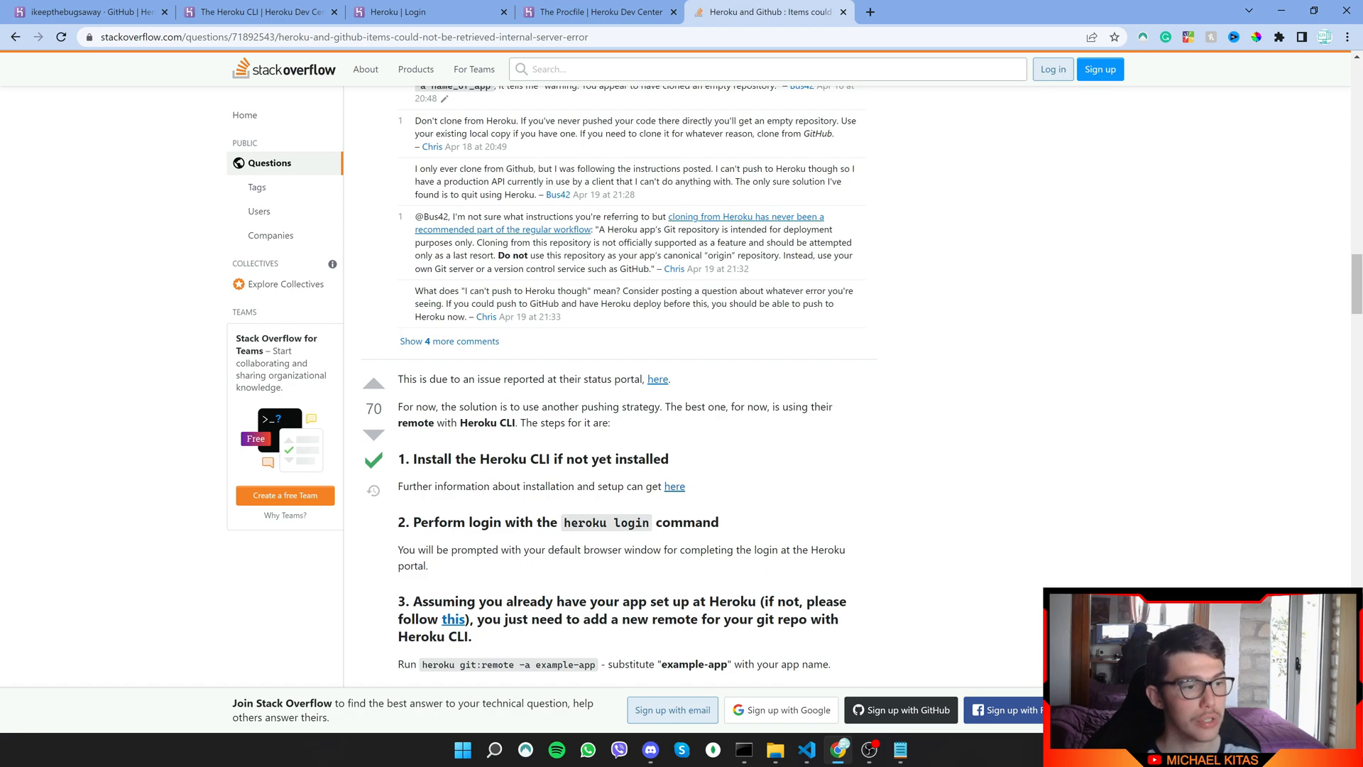
{"action": "scroll", "scroll_direction": "down", "scroll_amount": 3}
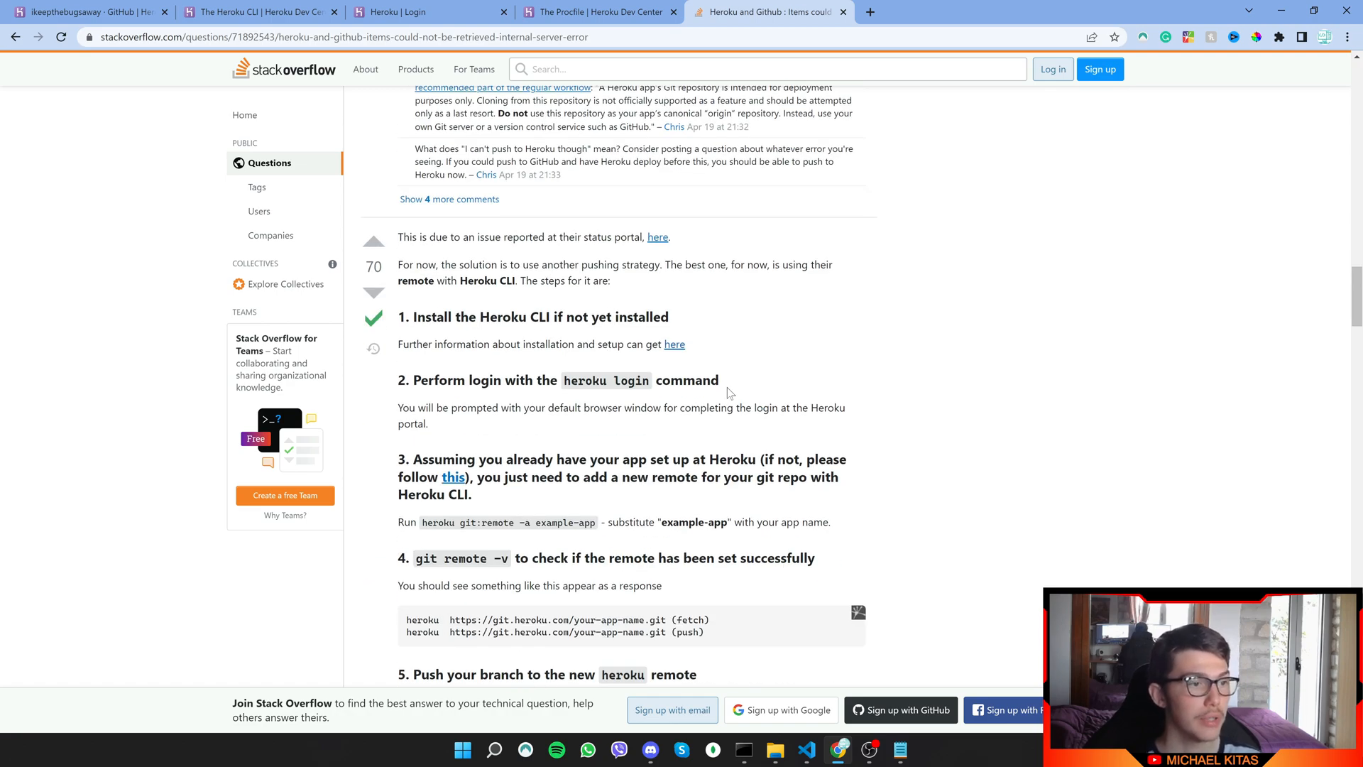
{"action": "scroll", "scroll_direction": "down", "scroll_amount": 3}
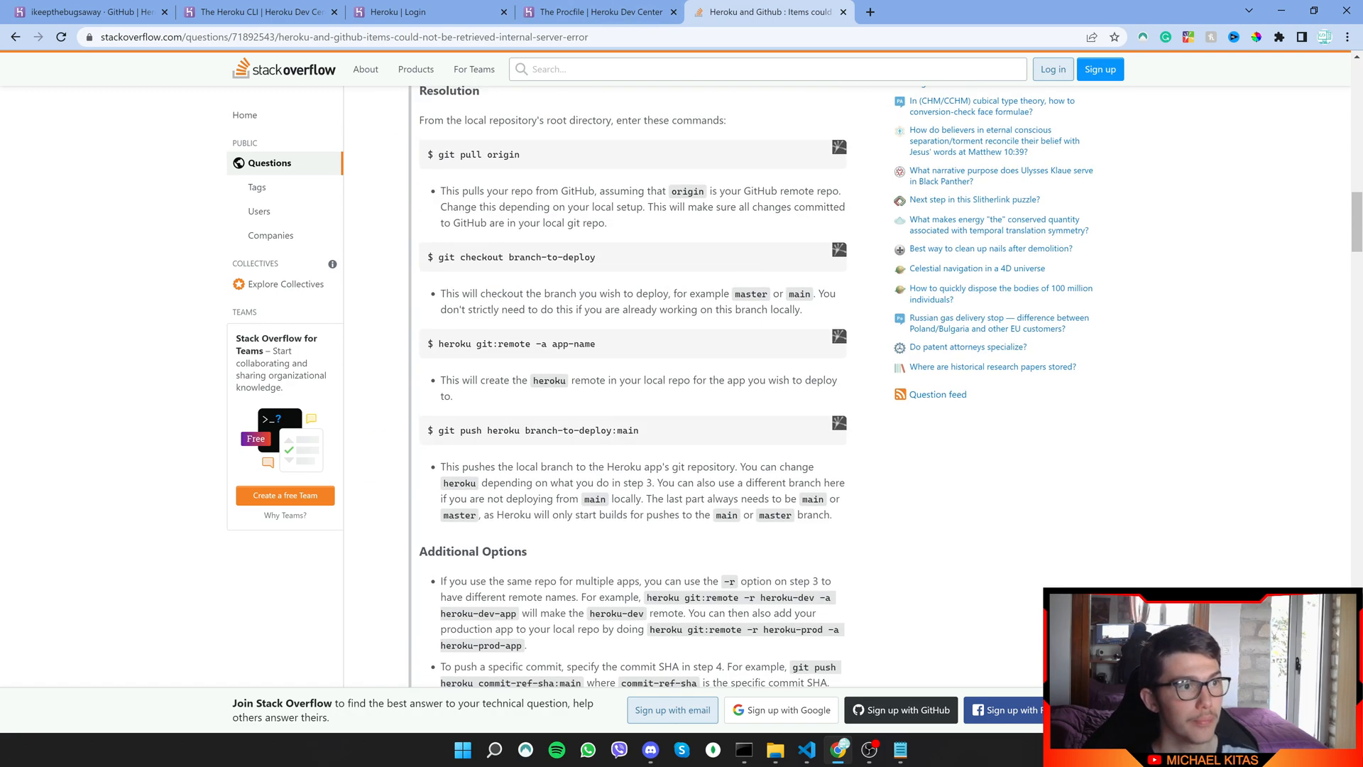
{"action": "scroll", "scroll_direction": "up", "scroll_amount": 3}
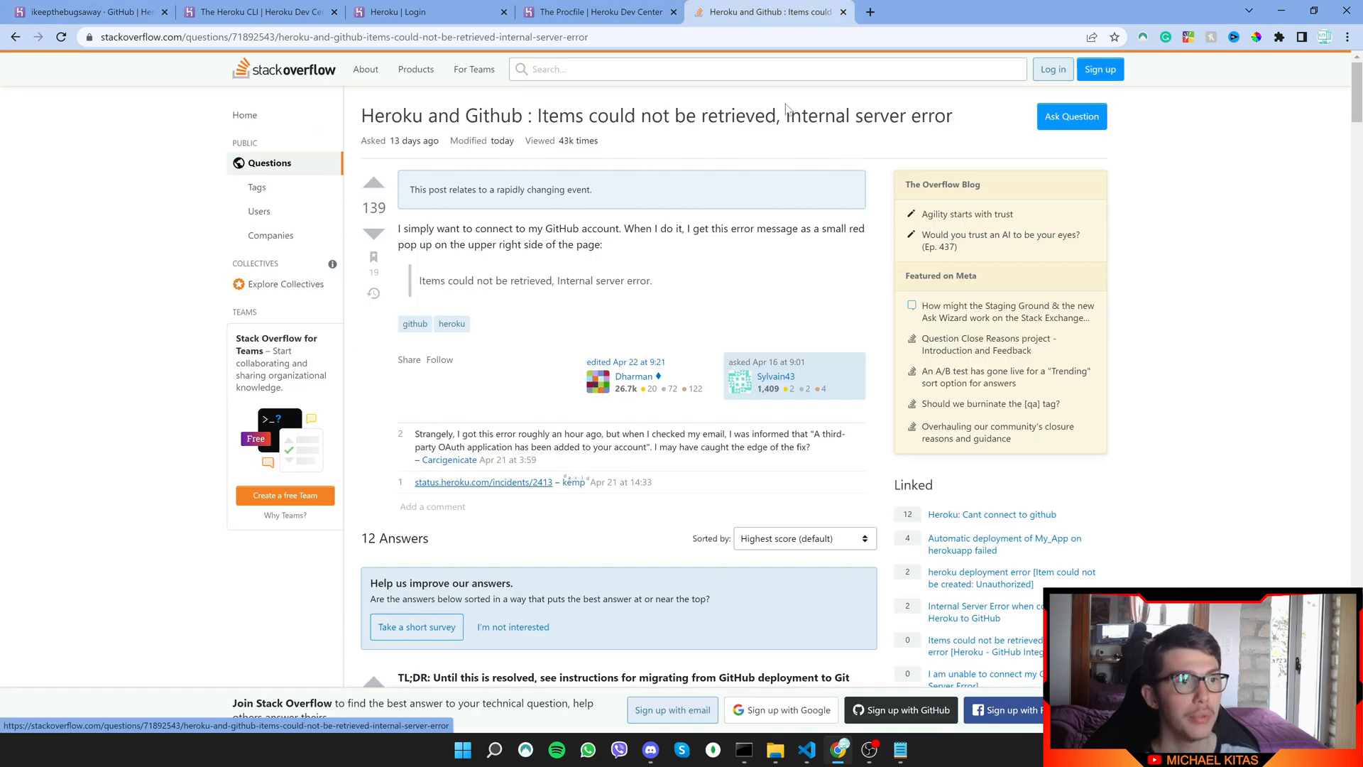
{"action": "mouse_move", "coordinate": [746, 143]}
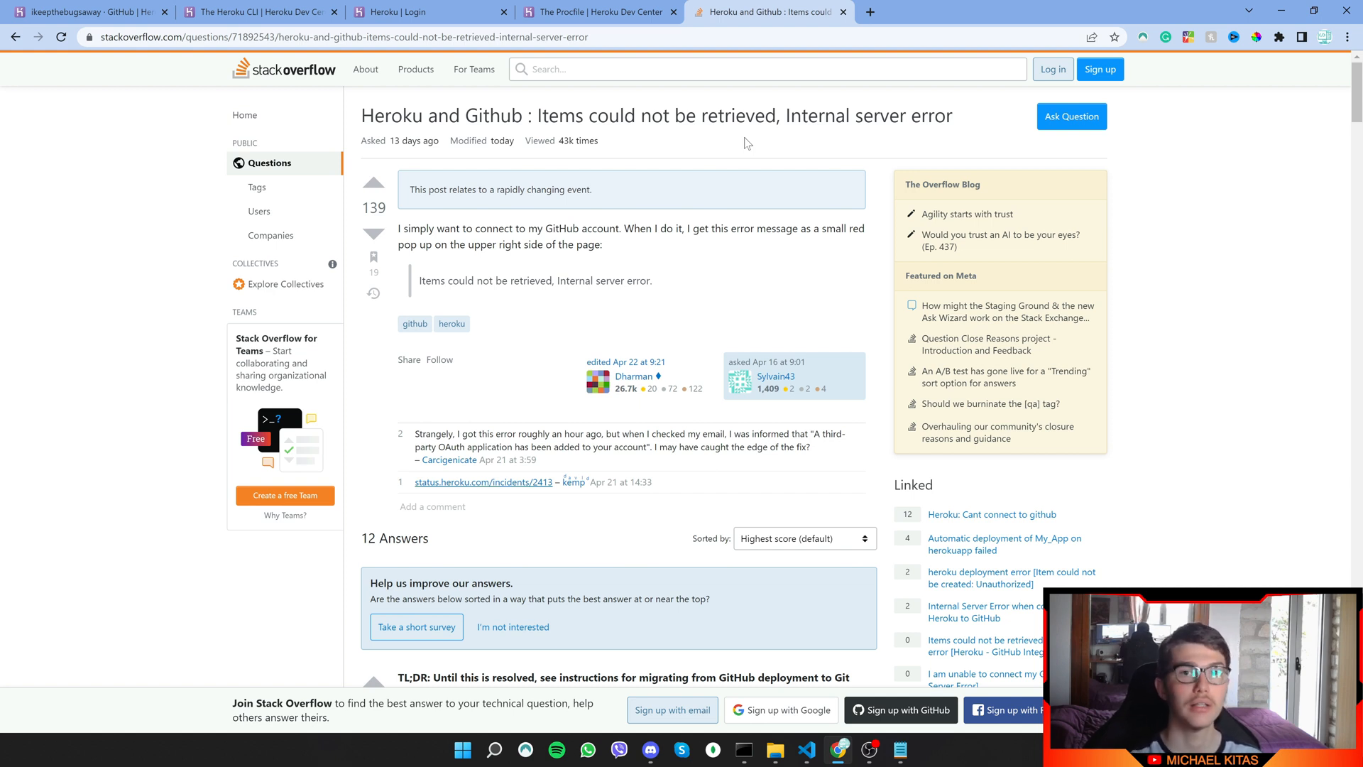
{"action": "left_click", "coordinate": [82, 11]}
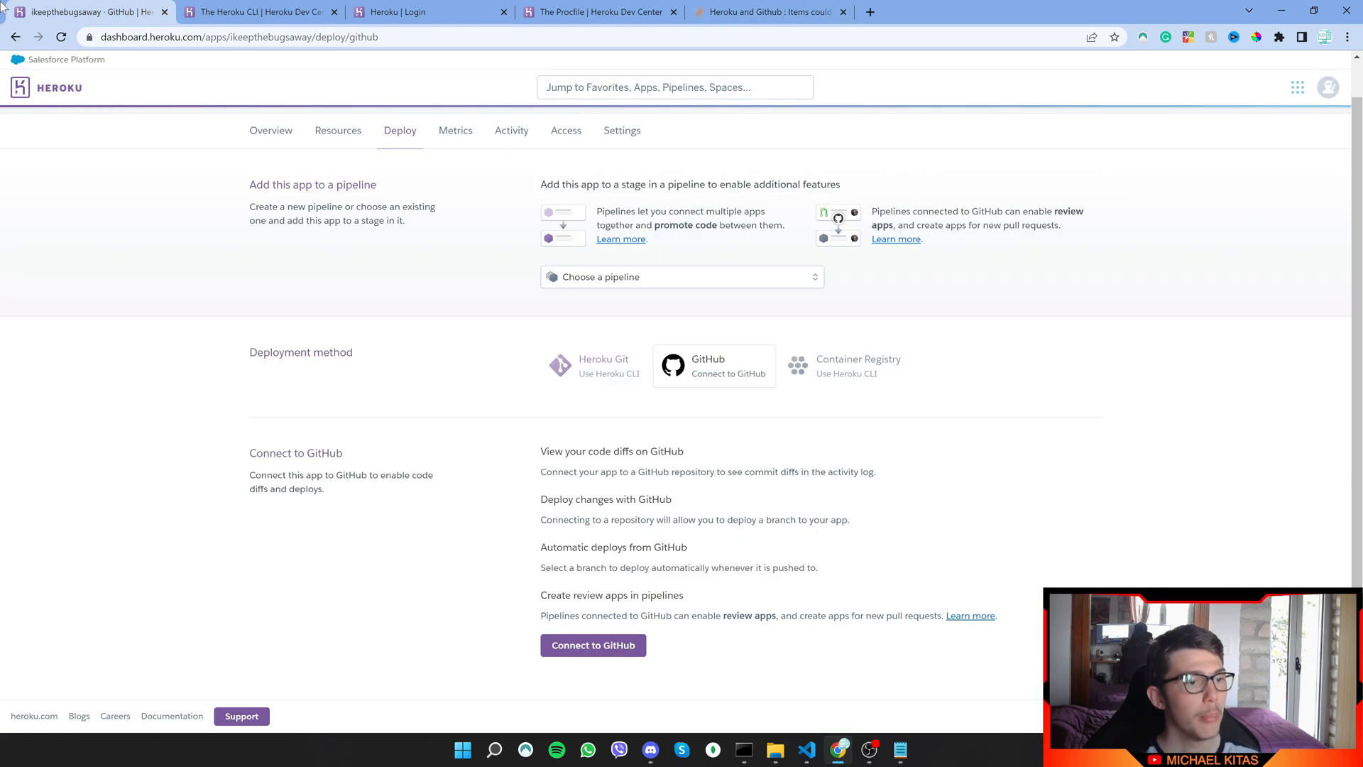
{"action": "mouse_move", "coordinate": [717, 355]}
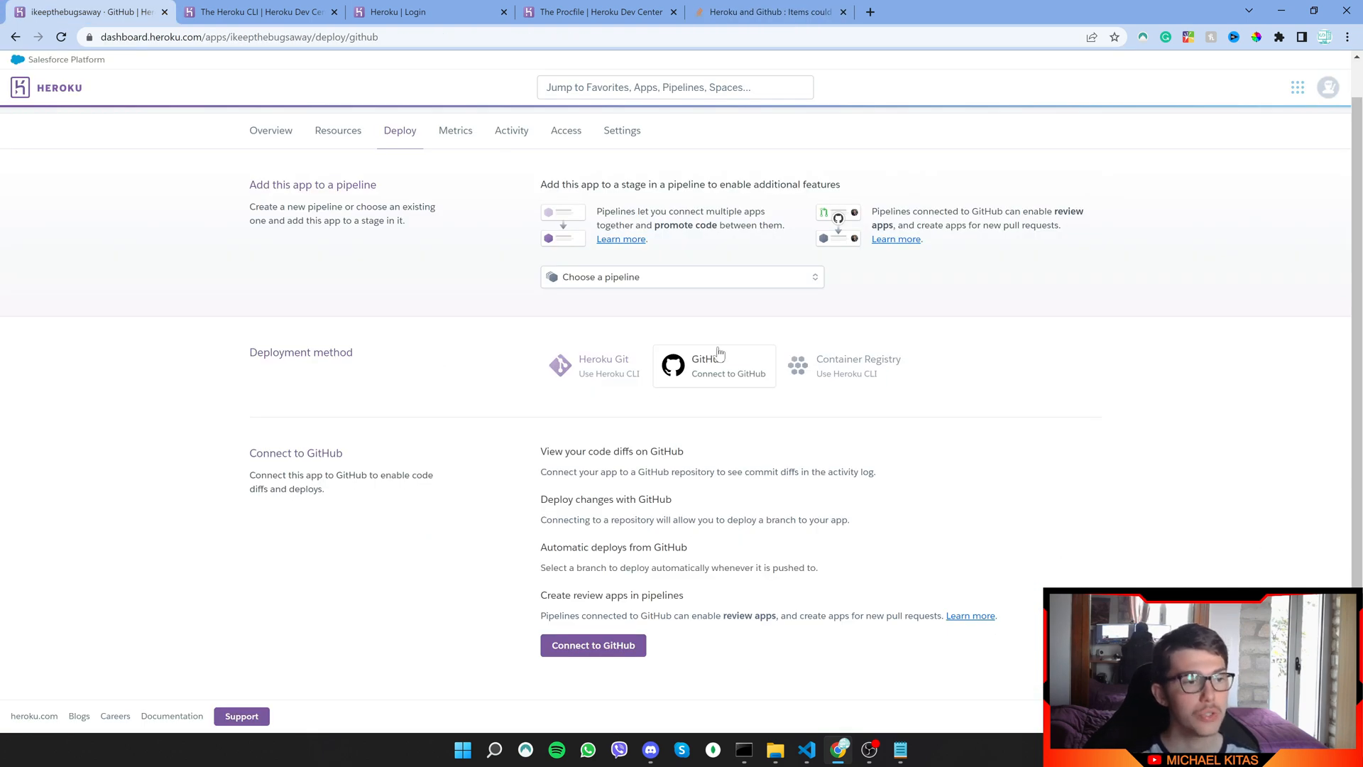
{"action": "mouse_move", "coordinate": [736, 562]}
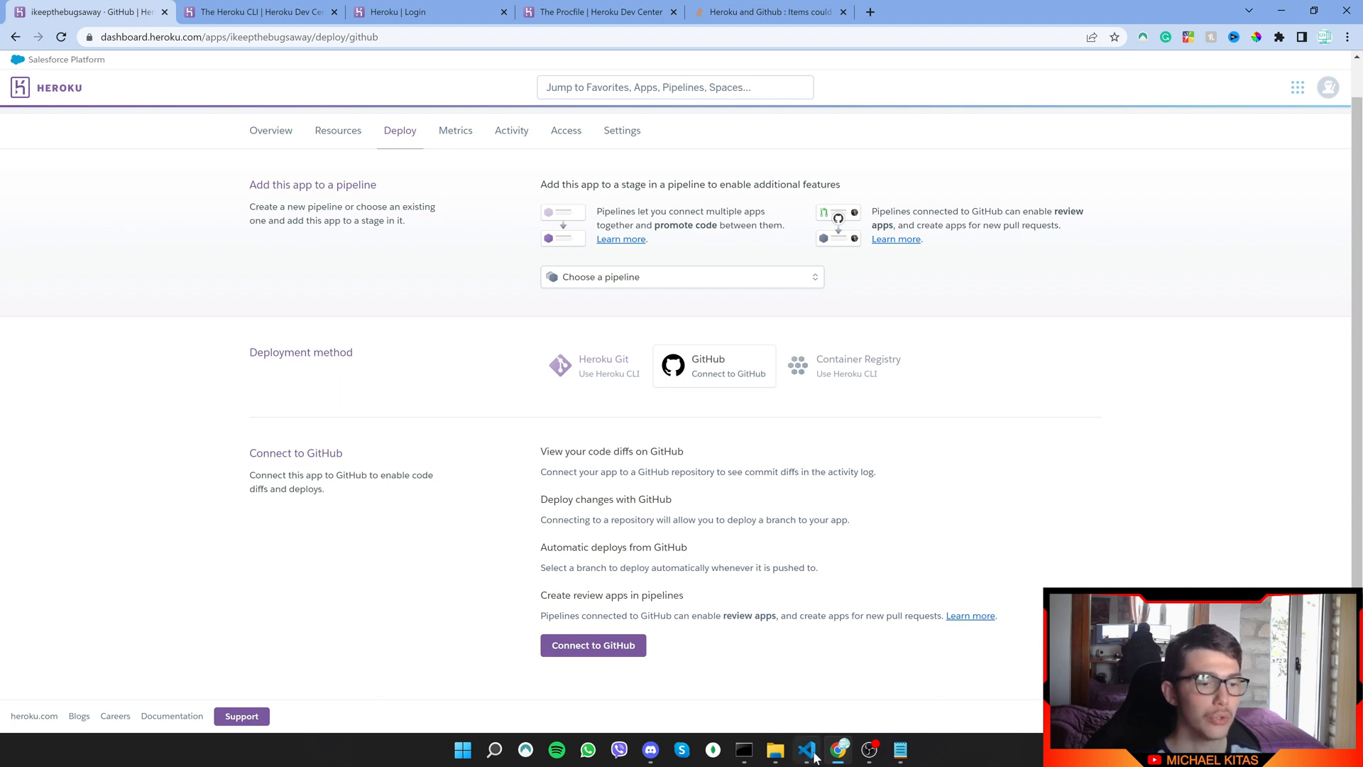
{"action": "left_click", "coordinate": [805, 750]}
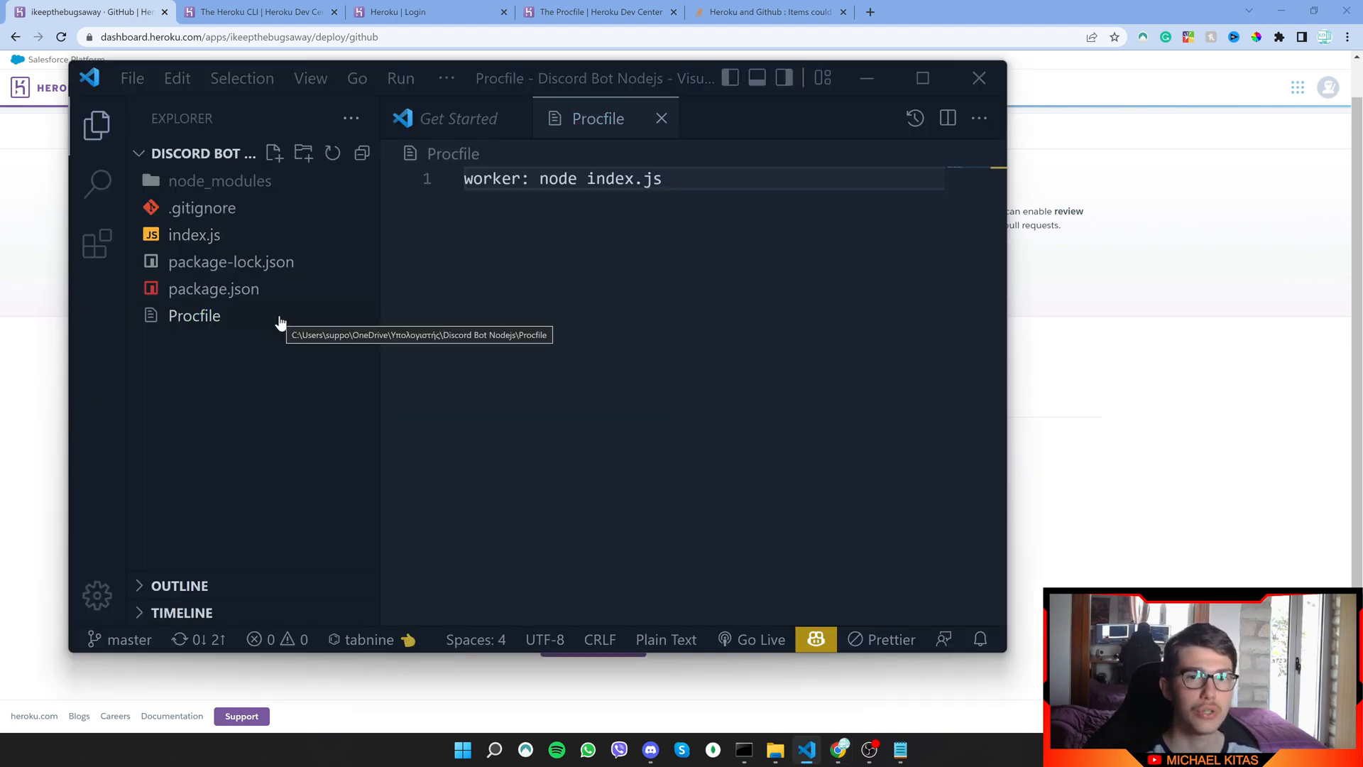